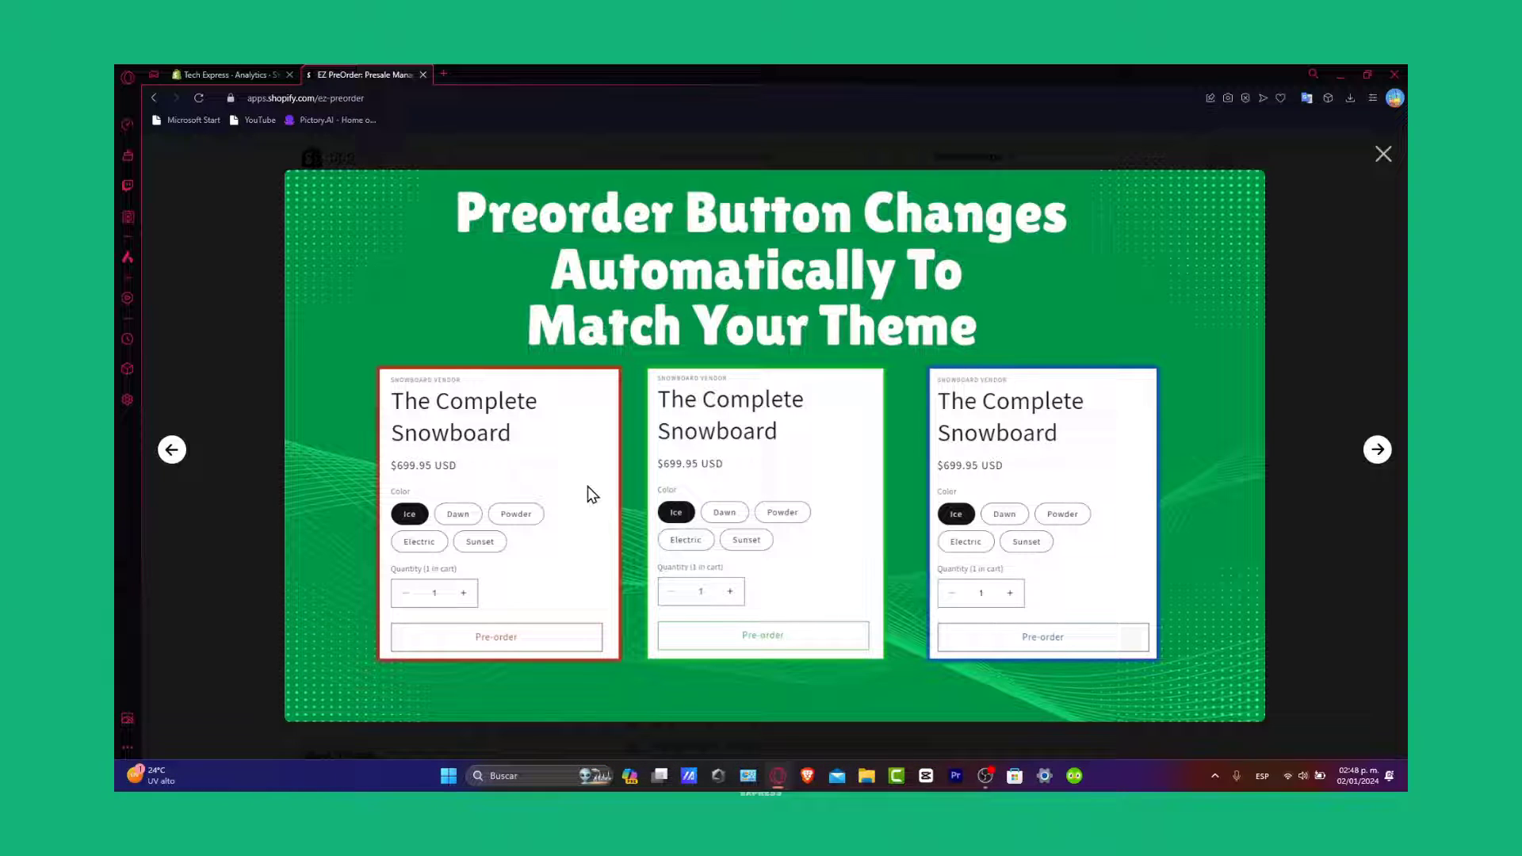
{"action": "mouse_move", "coordinate": [1353, 615]}
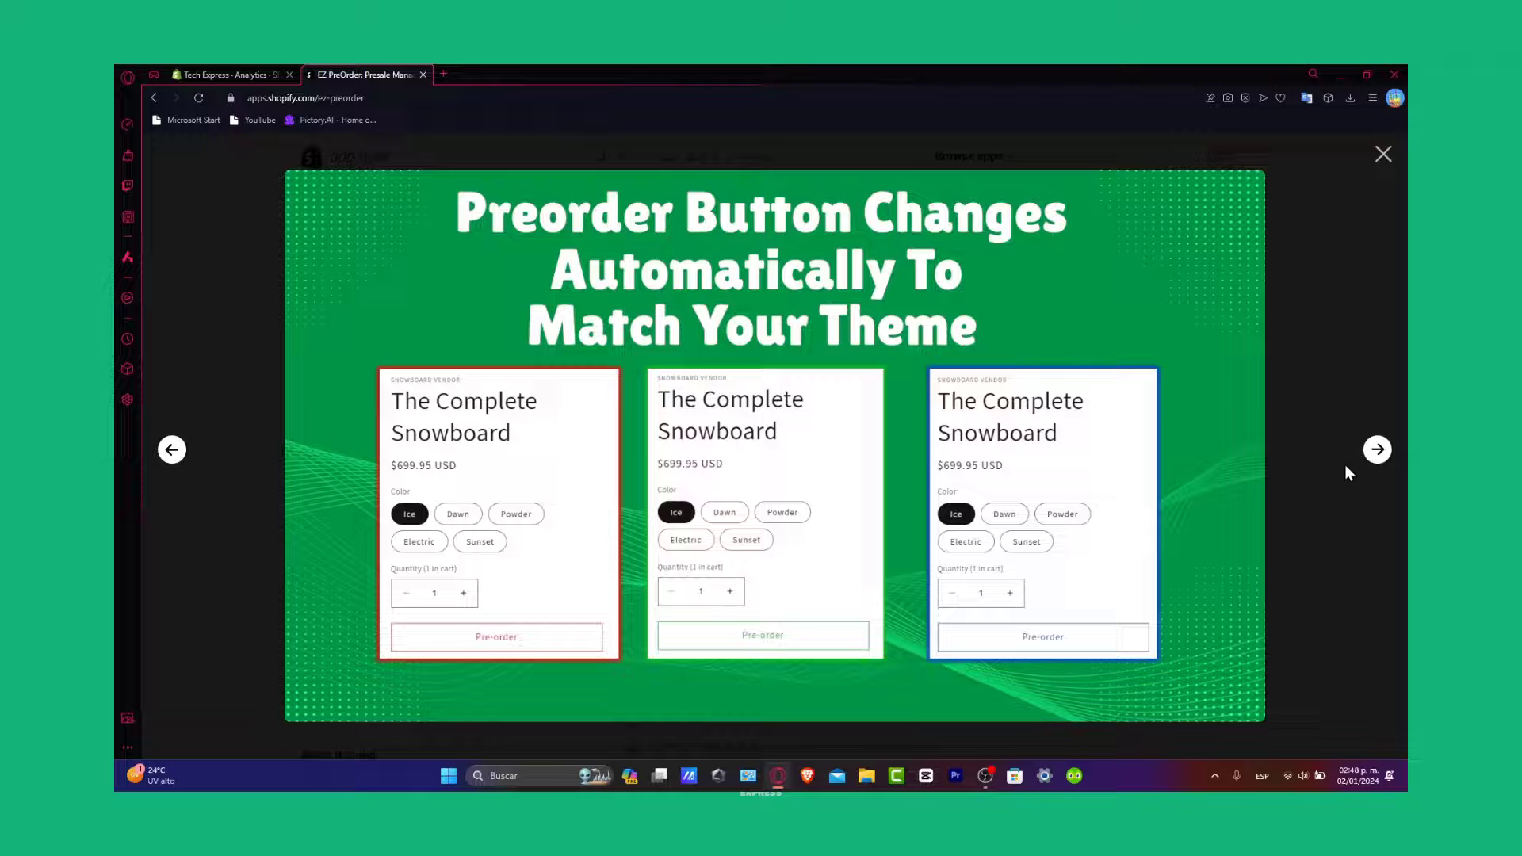
Step through the EZ PreOrder promo slides to the tagged-preorders overview image.
{"action": "left_click", "coordinate": [1376, 450]}
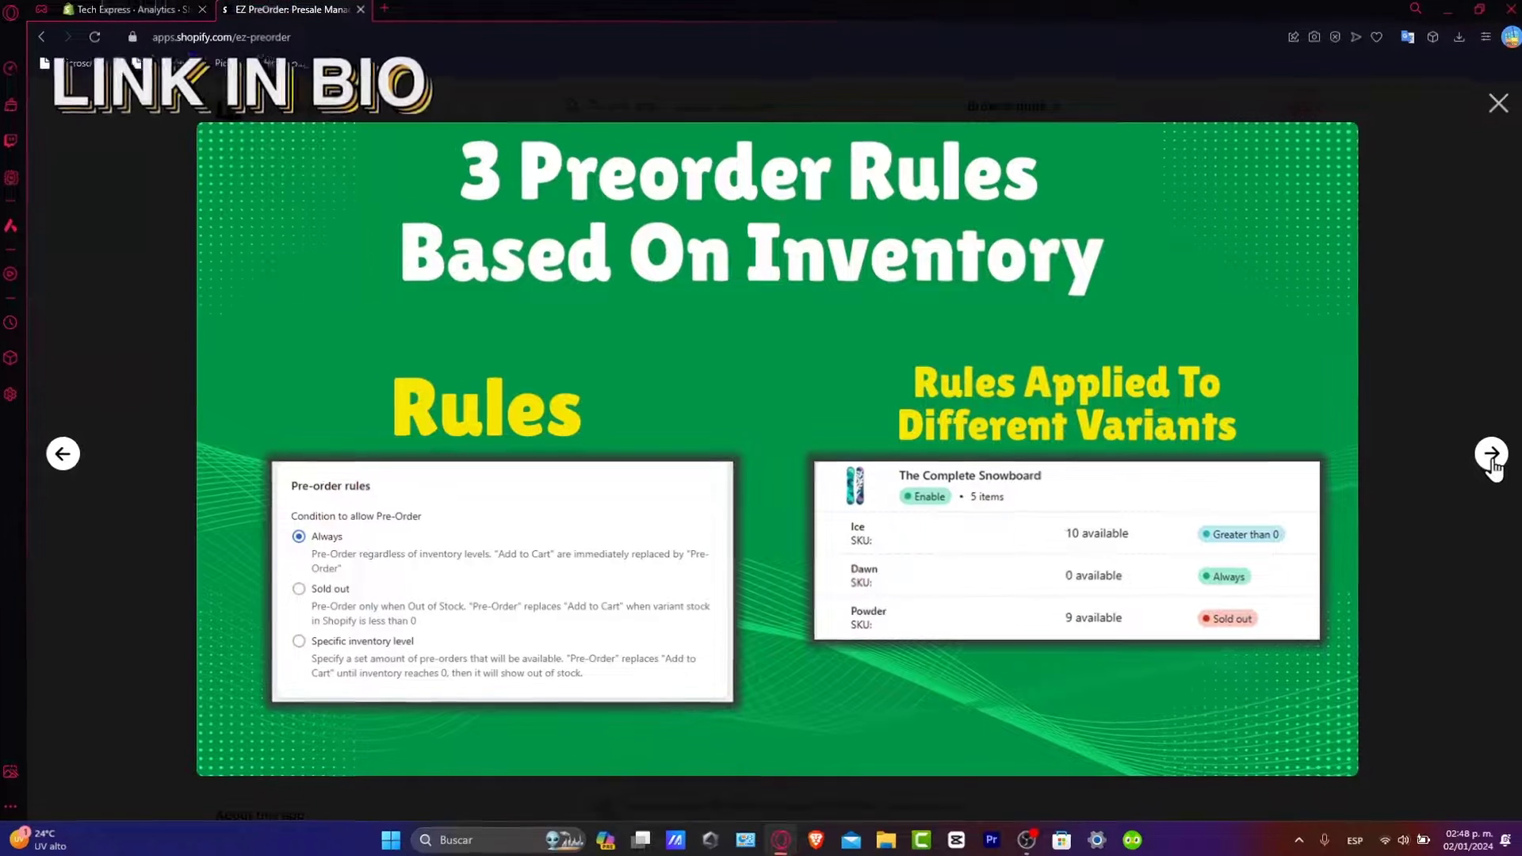
{"action": "left_click", "coordinate": [1490, 453]}
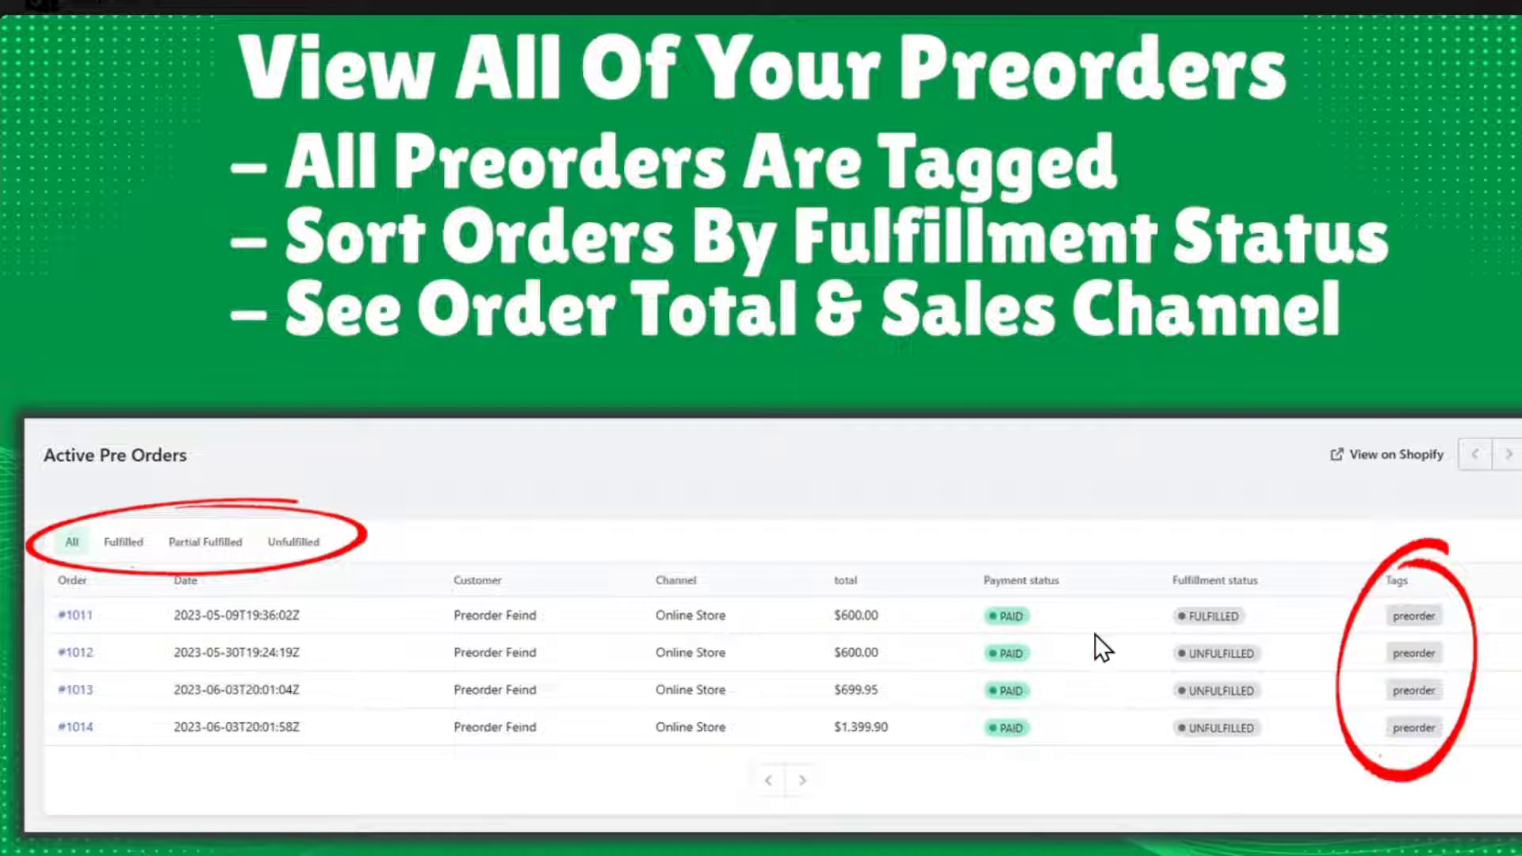
{"action": "mouse_move", "coordinate": [1170, 472]}
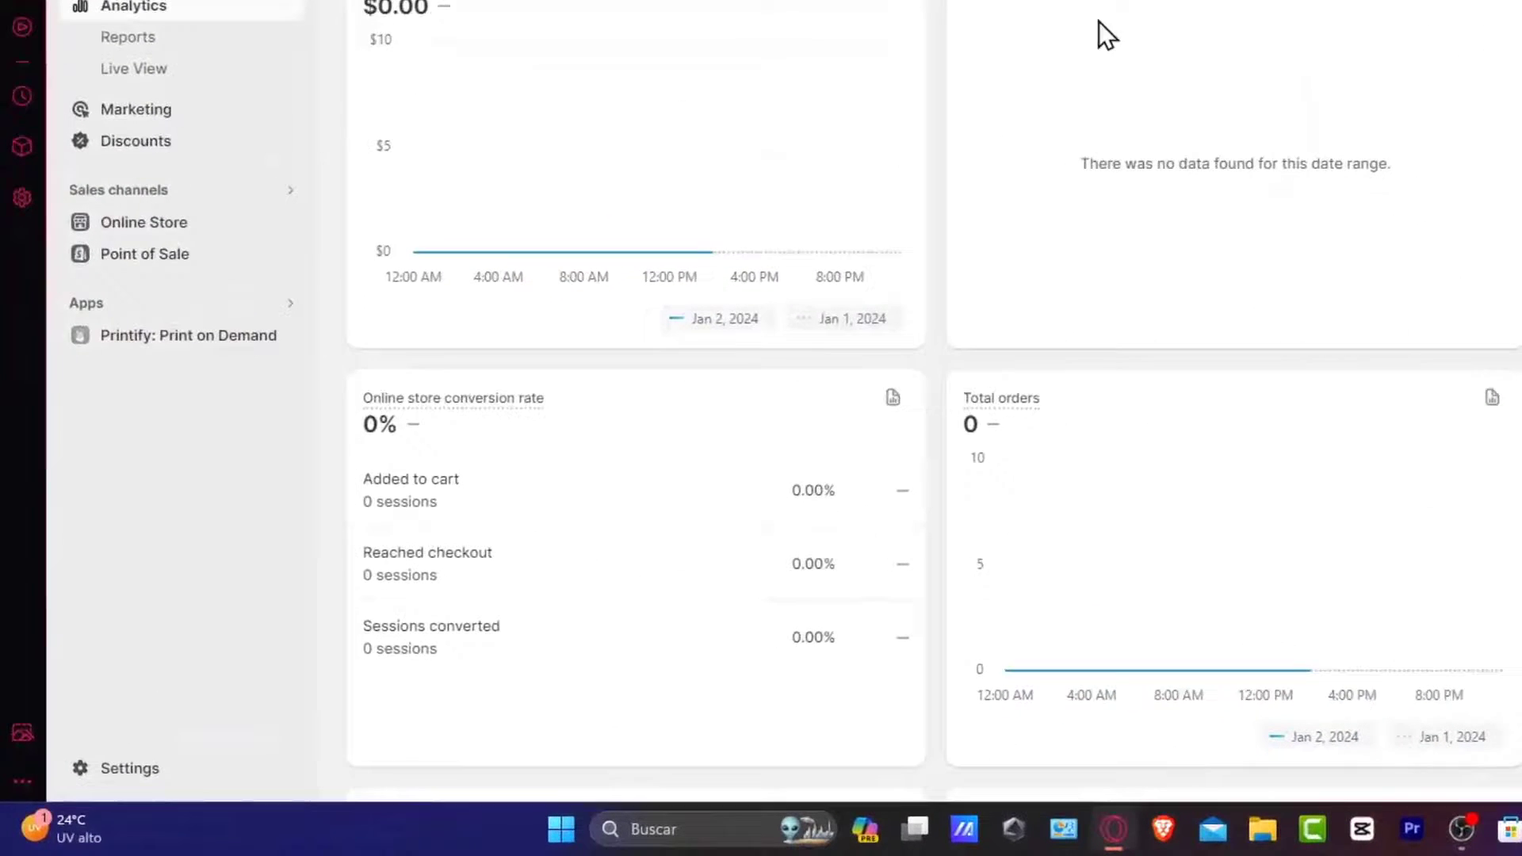
{"action": "mouse_move", "coordinate": [589, 610]}
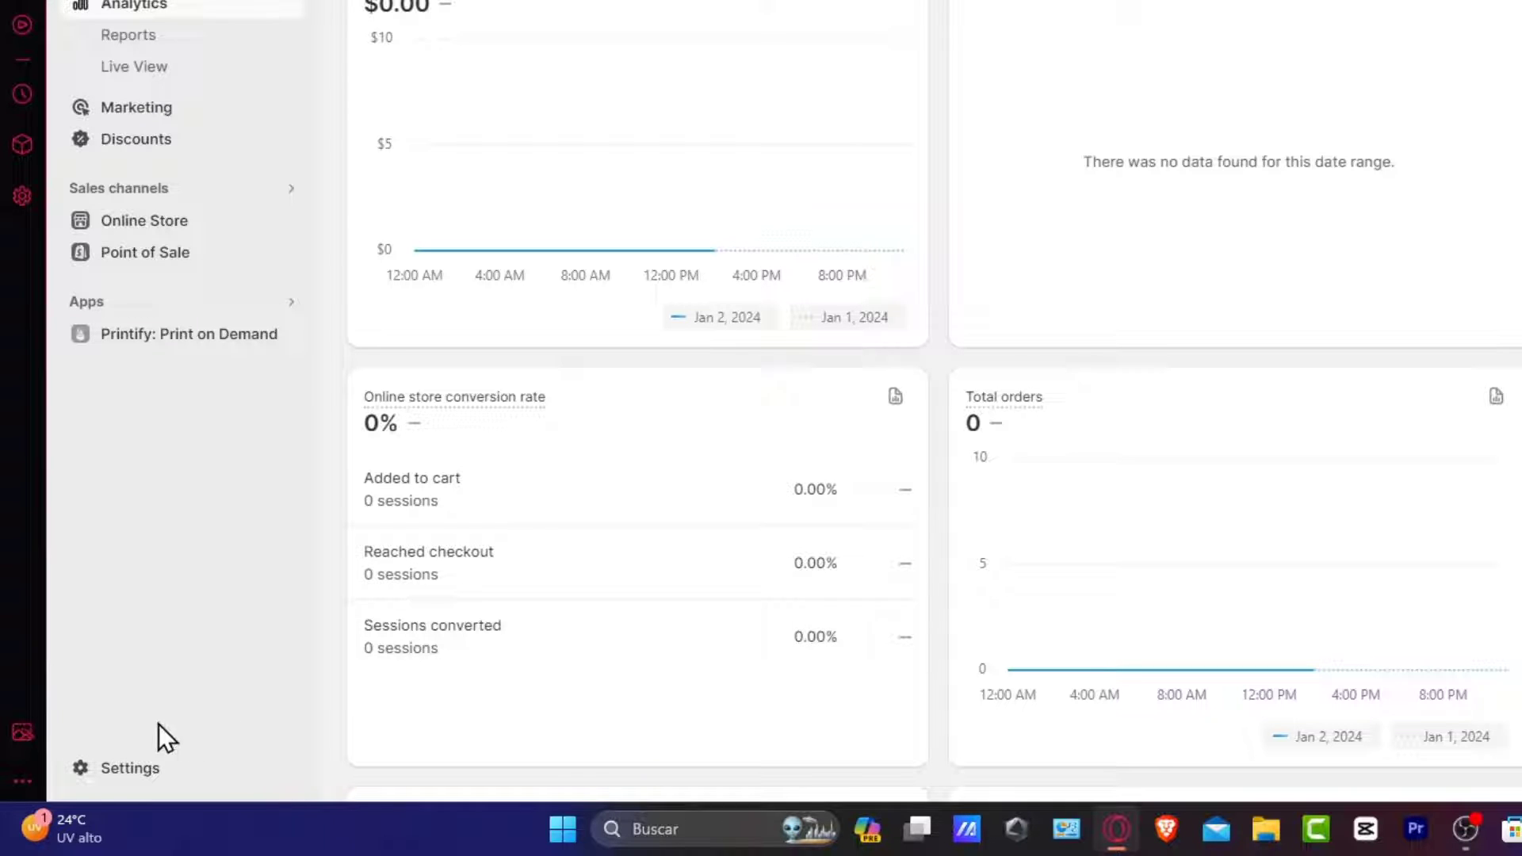
Go to the store's Apps and sales channels settings listing 19 installed apps.
{"action": "left_click", "coordinate": [128, 768]}
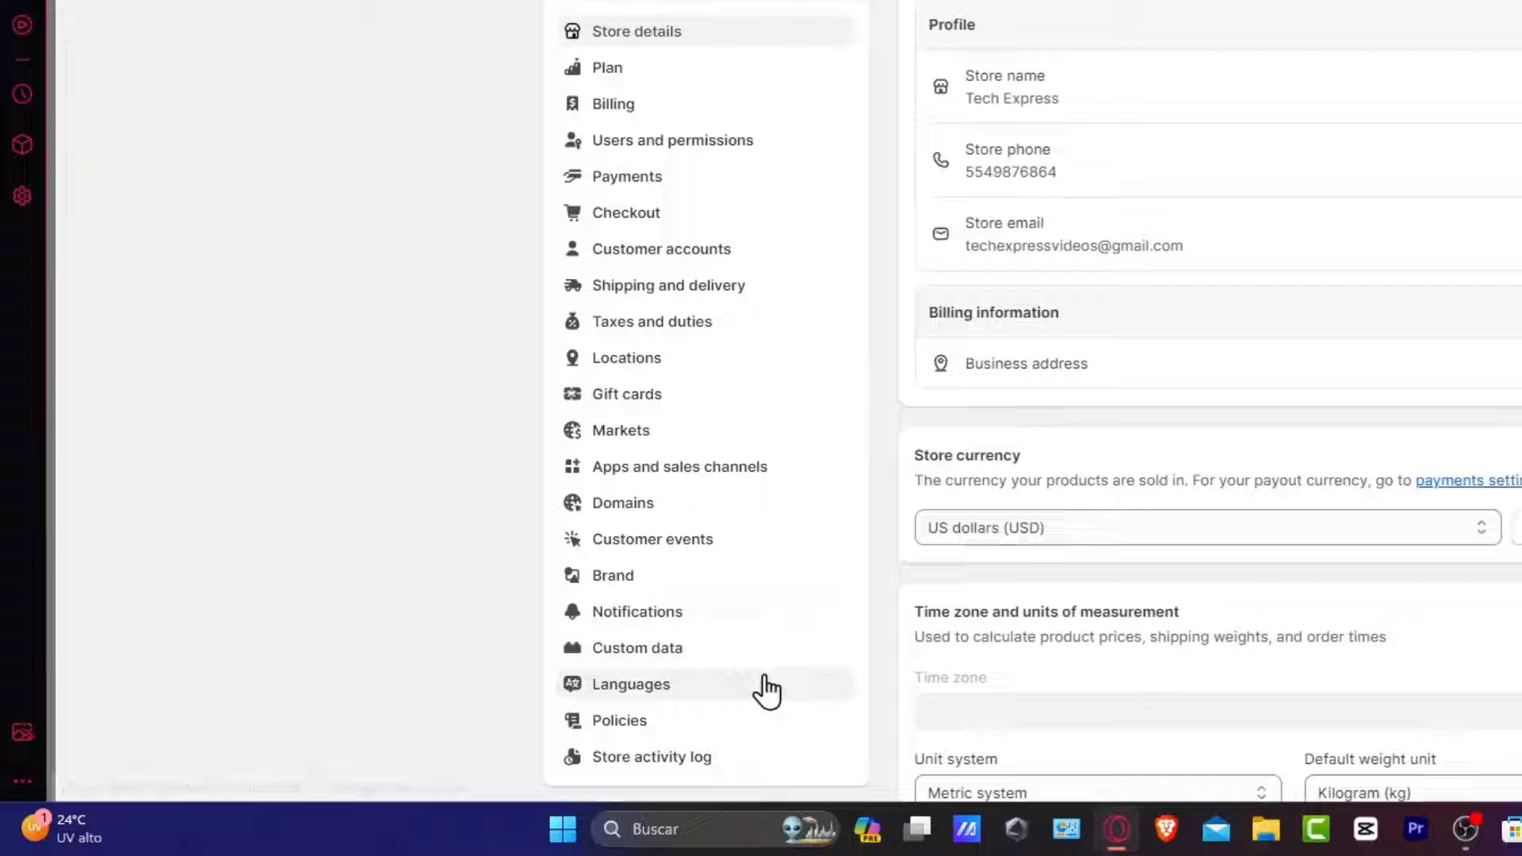
{"action": "left_click", "coordinate": [678, 466]}
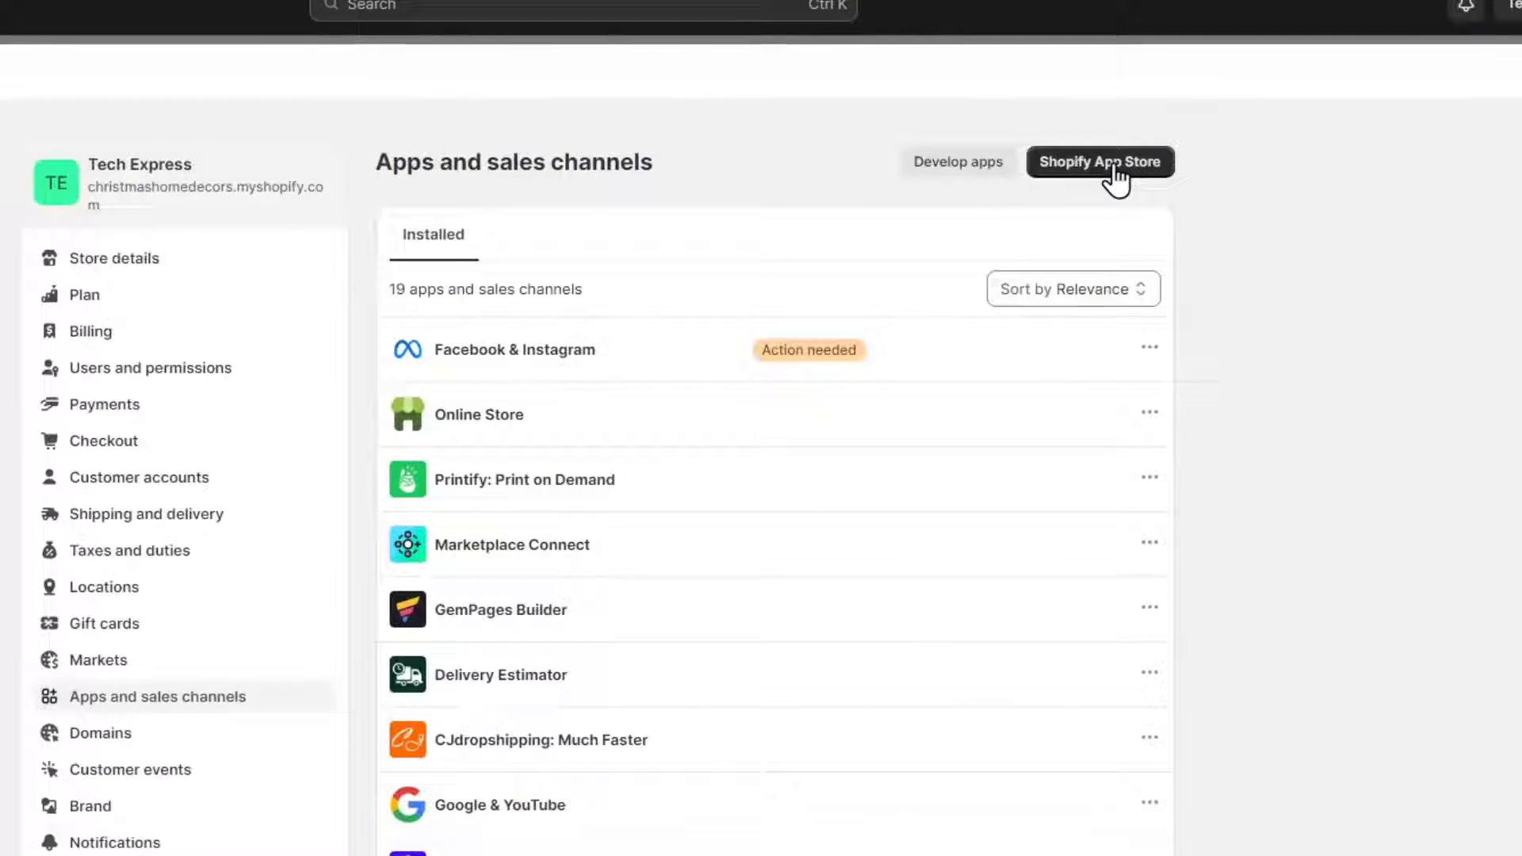
Search the Shopify App Store for 'pre order' and open the Preorder Wolf listing.
{"action": "left_click", "coordinate": [1100, 162]}
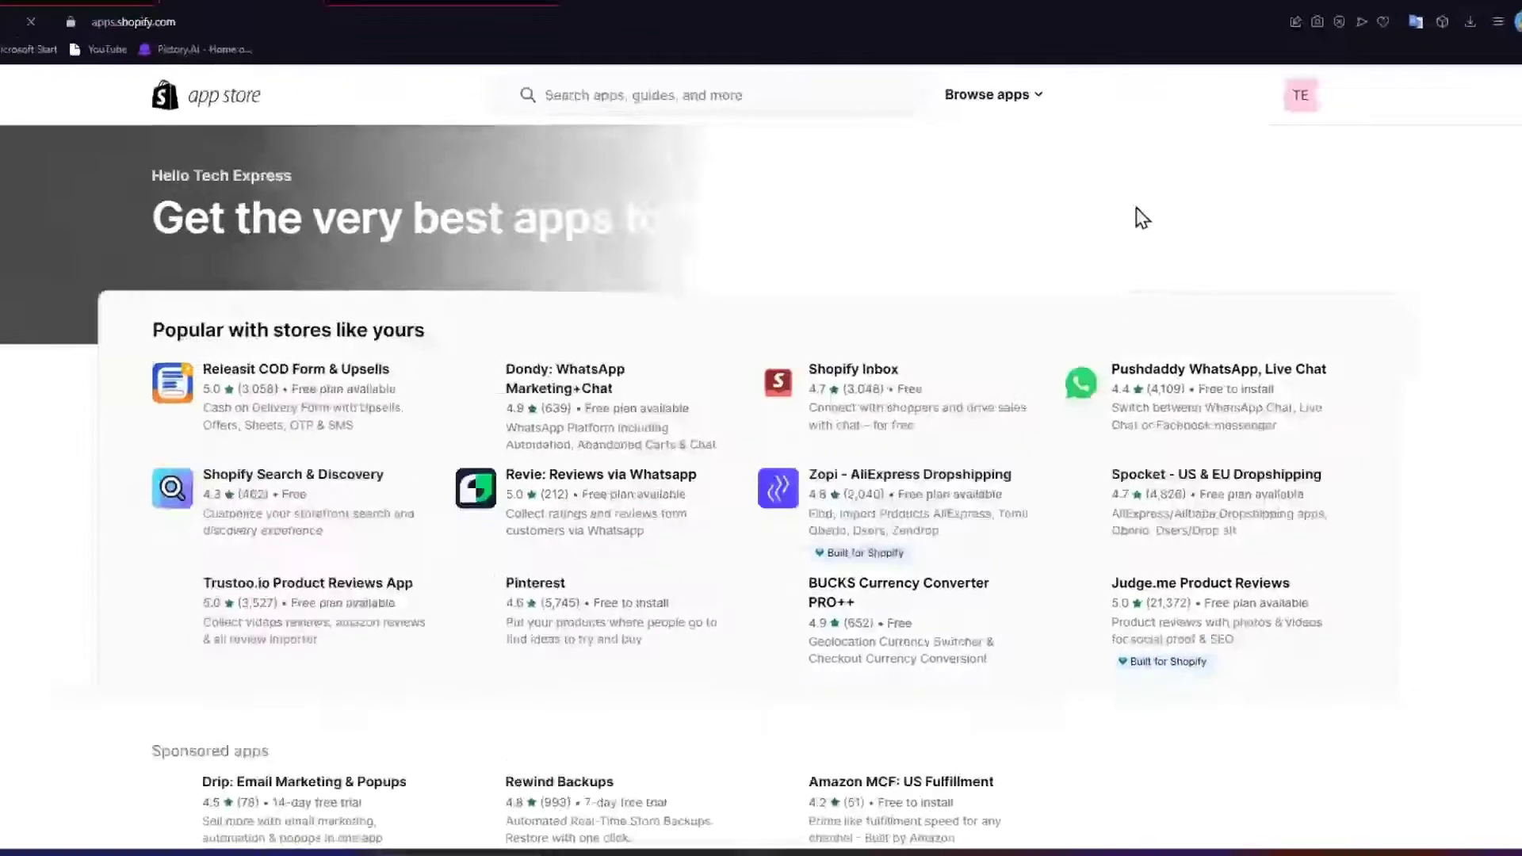
{"action": "left_click", "coordinate": [742, 95]}
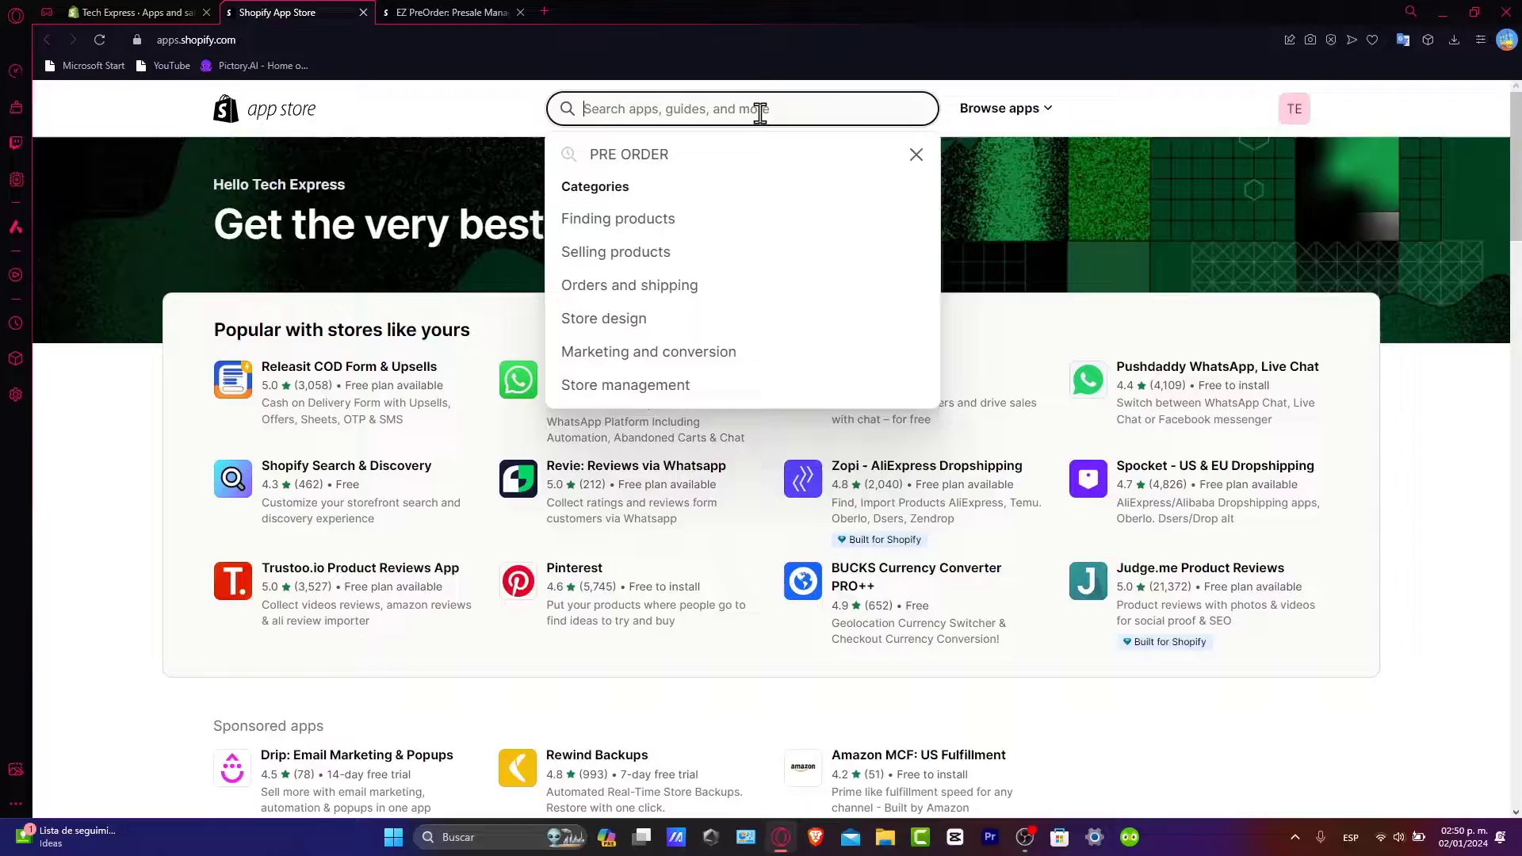
{"action": "type", "text": "p"}
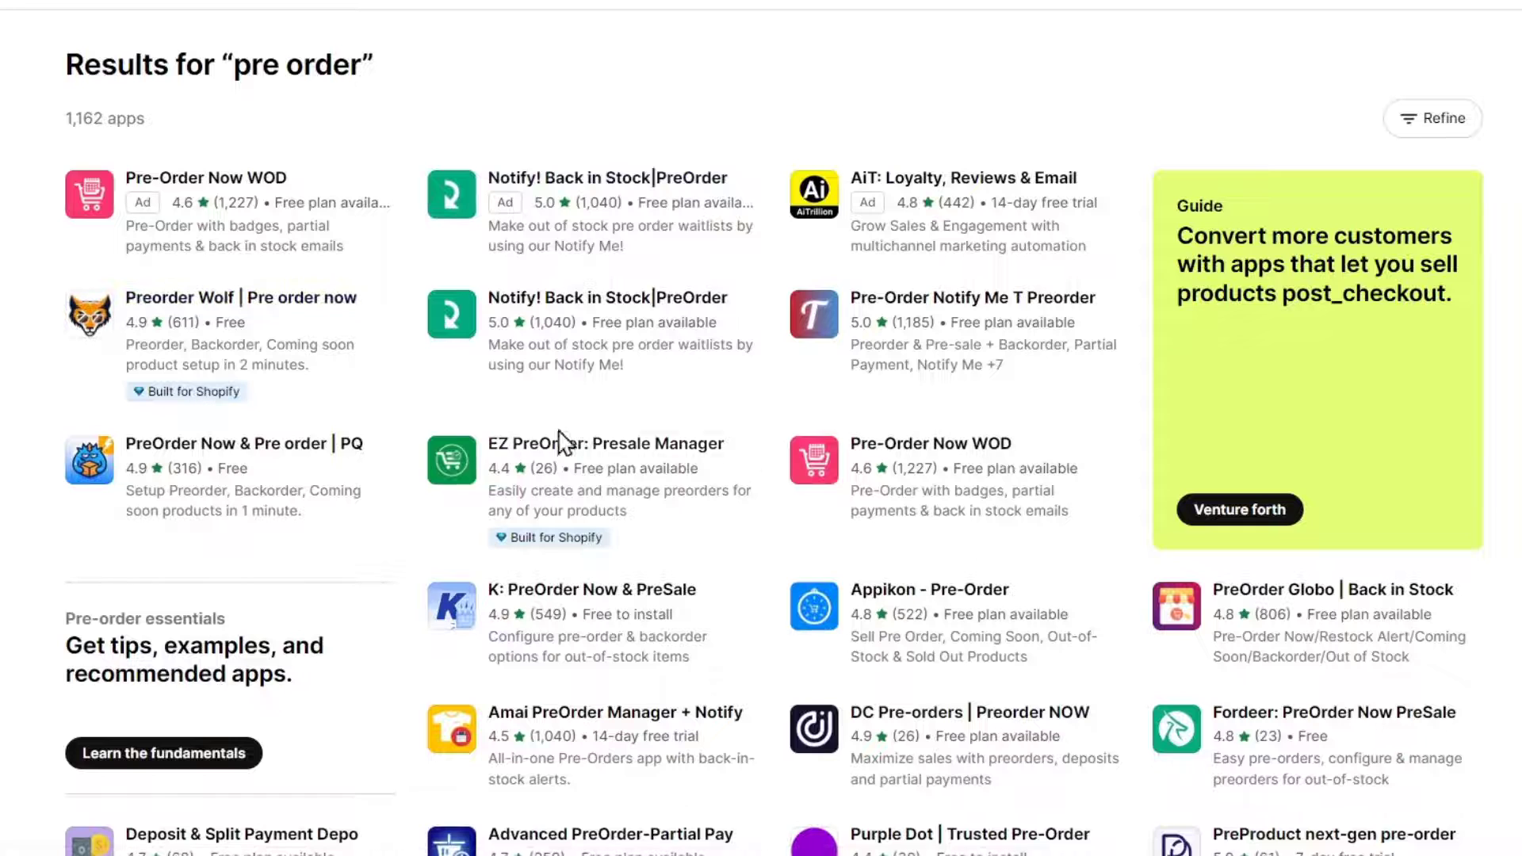
{"action": "left_click", "coordinate": [241, 298]}
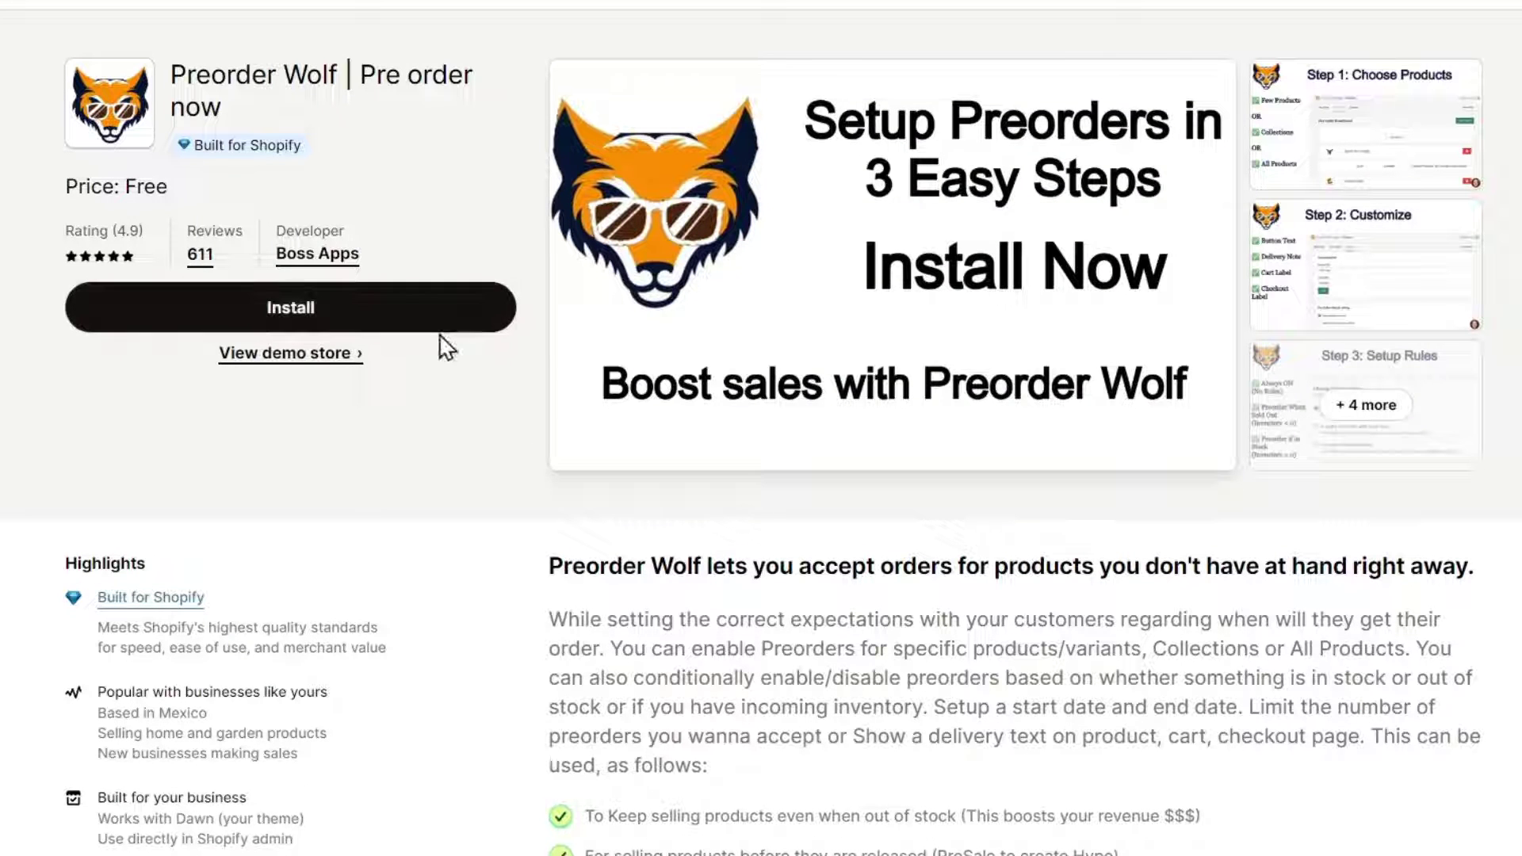
Note that Preorder Wolf is free and start installing it on the store.
{"action": "double_click", "coordinate": [262, 145]}
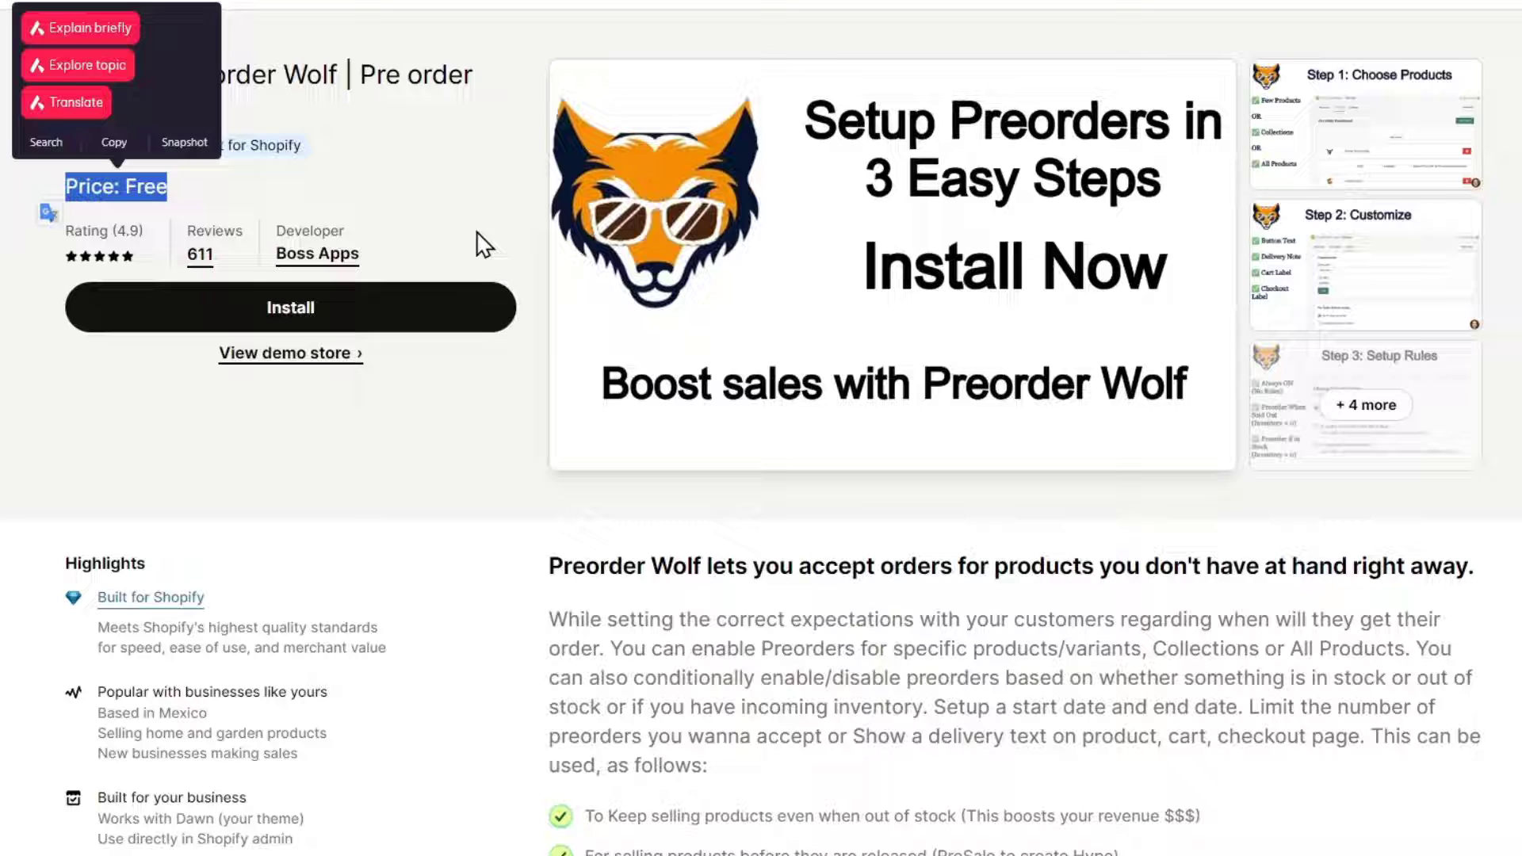
{"action": "mouse_move", "coordinate": [263, 266]}
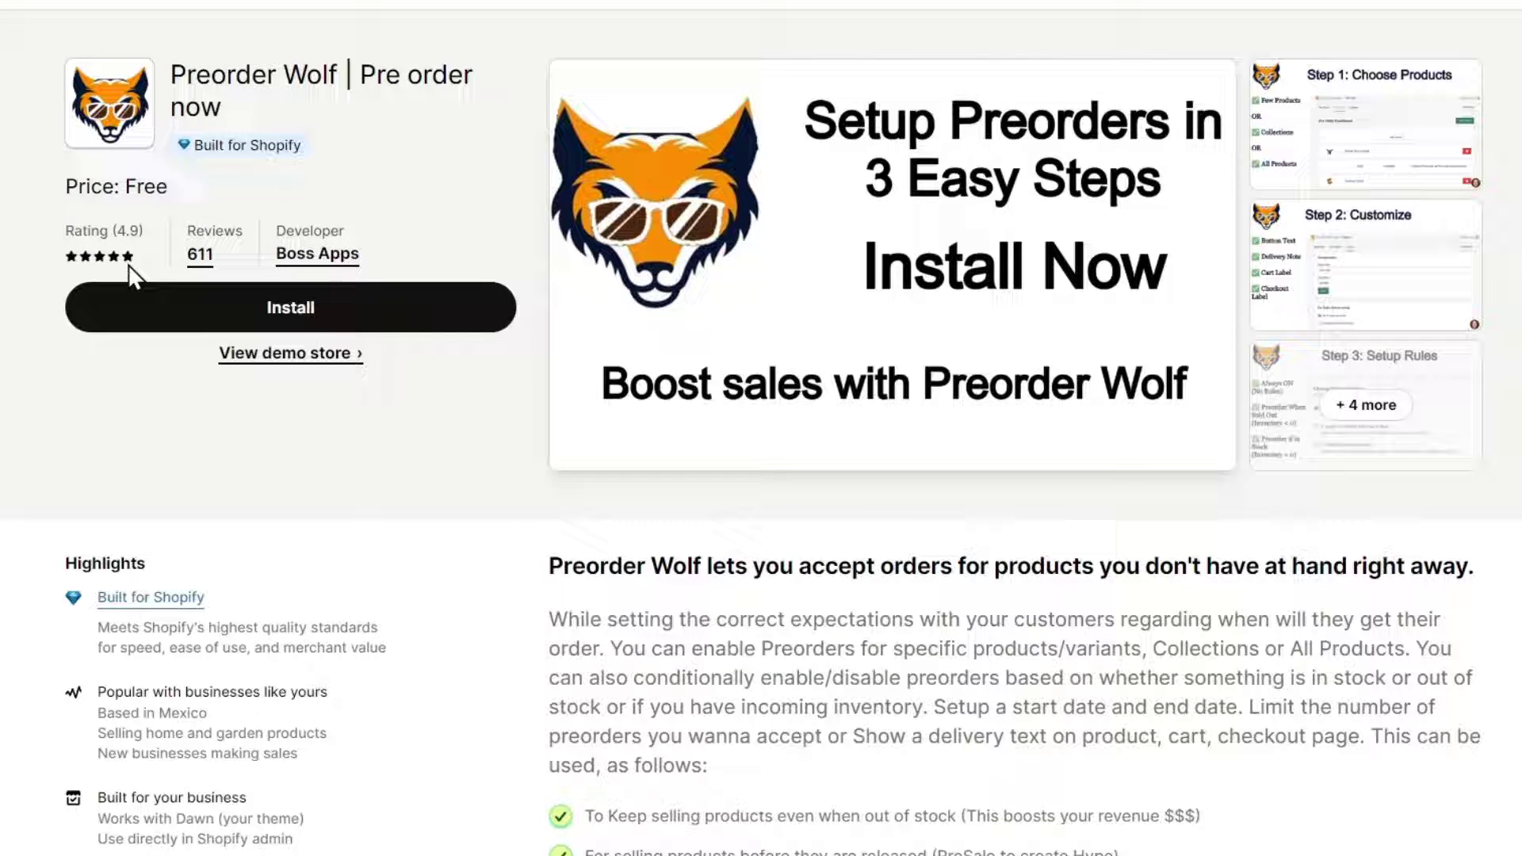
{"action": "mouse_move", "coordinate": [204, 257]}
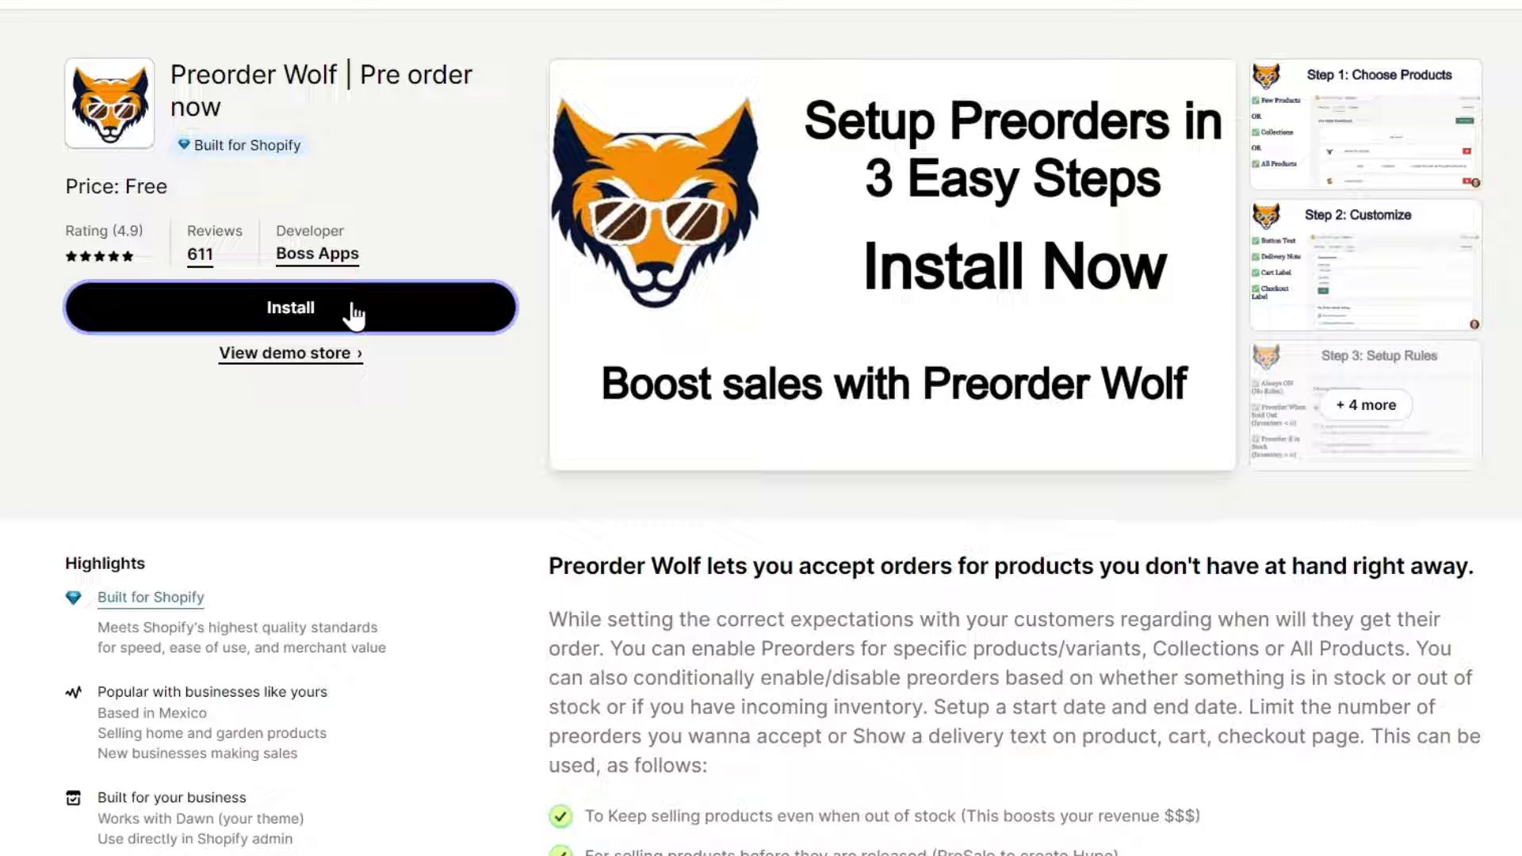
{"action": "left_click", "coordinate": [291, 307]}
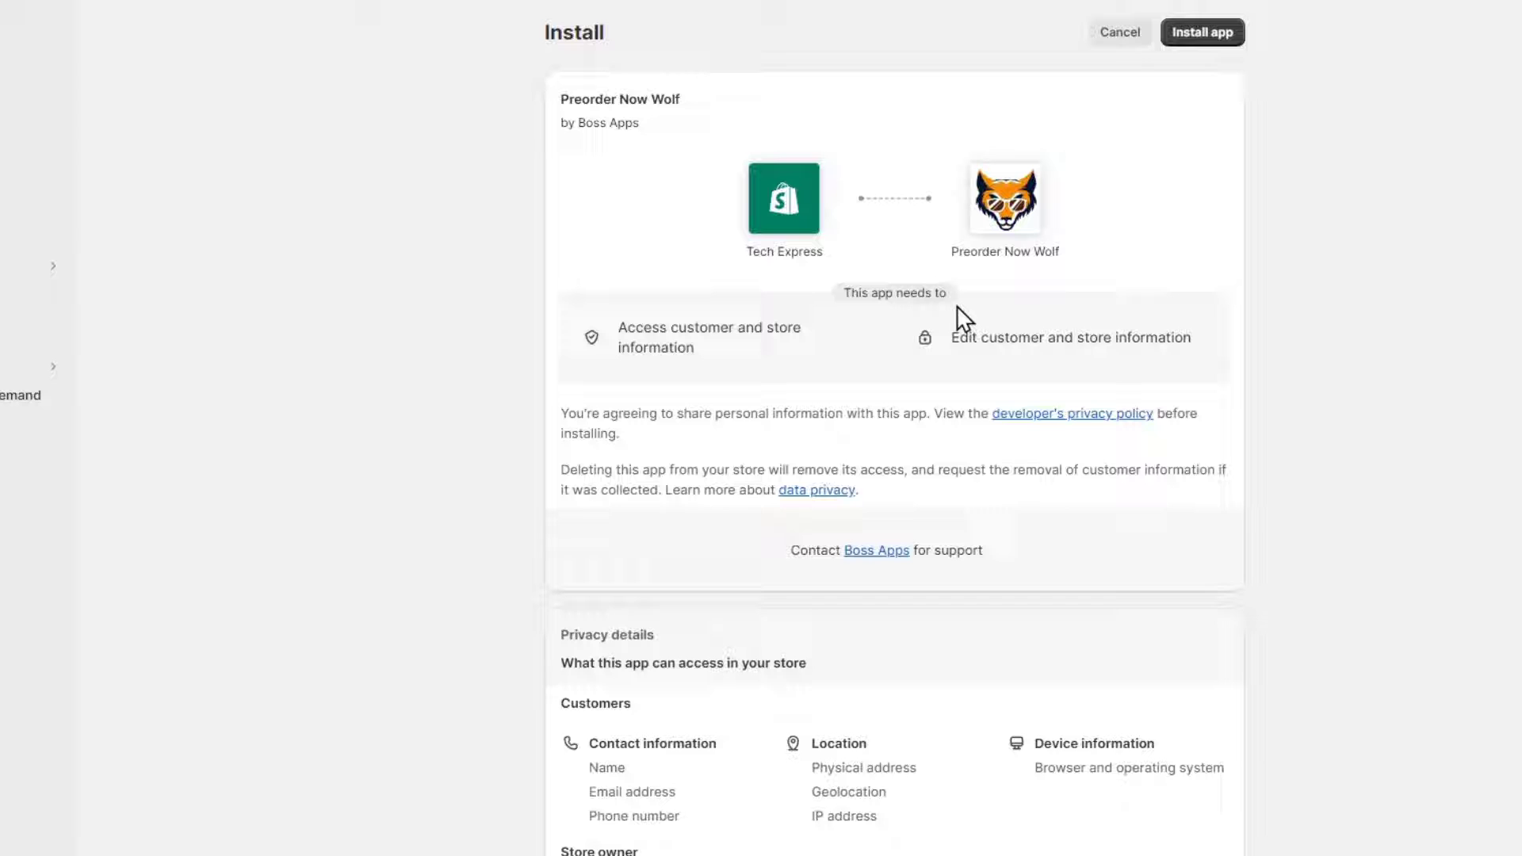
Approve Preorder Now Wolf's permissions so it installs and loads its setup page.
{"action": "left_click", "coordinate": [1205, 32]}
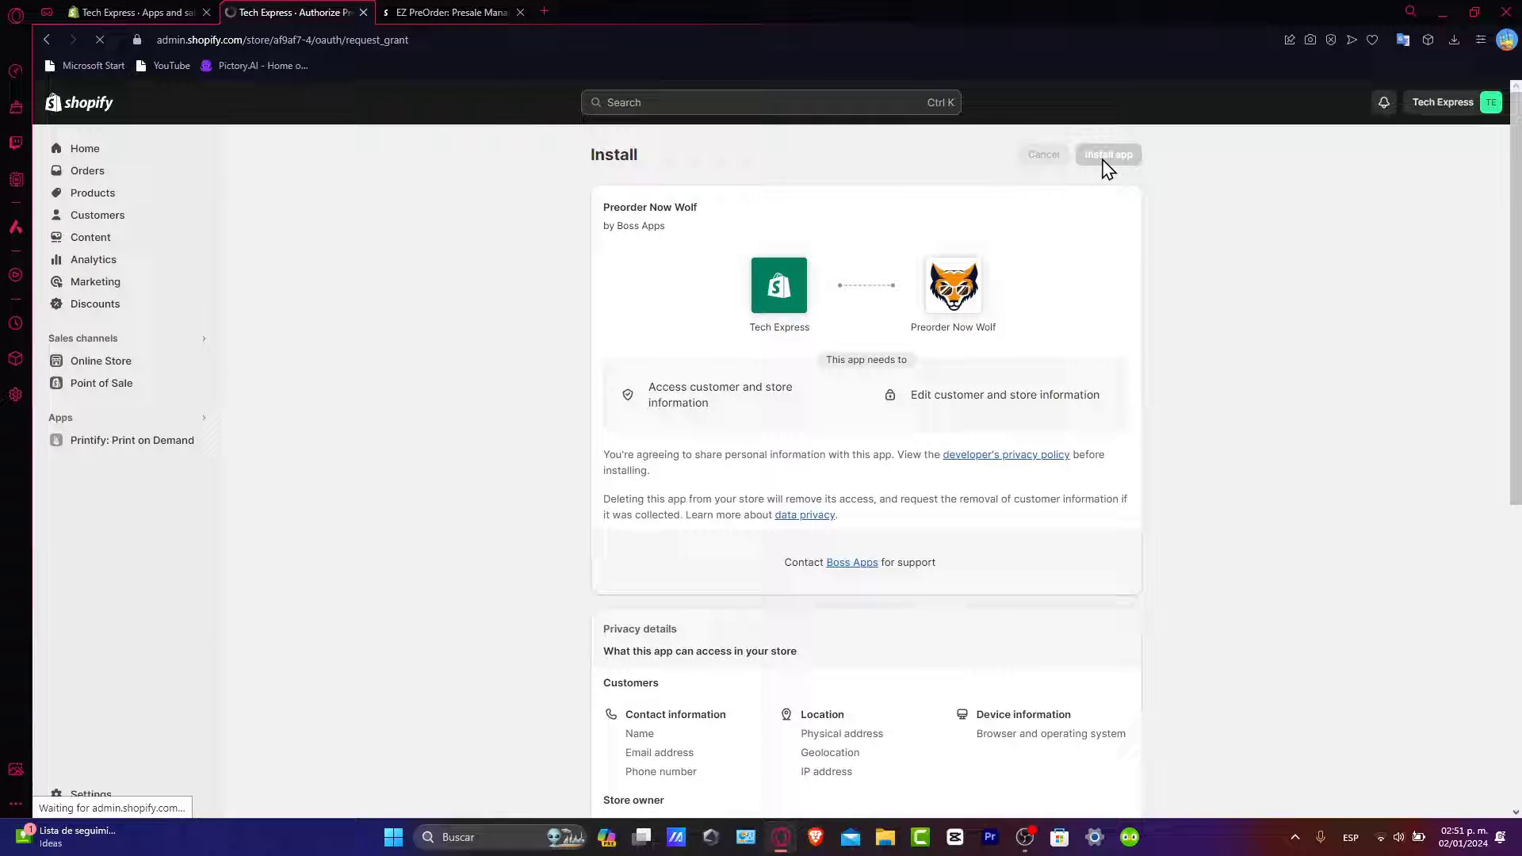
{"action": "left_click", "coordinate": [1109, 155]}
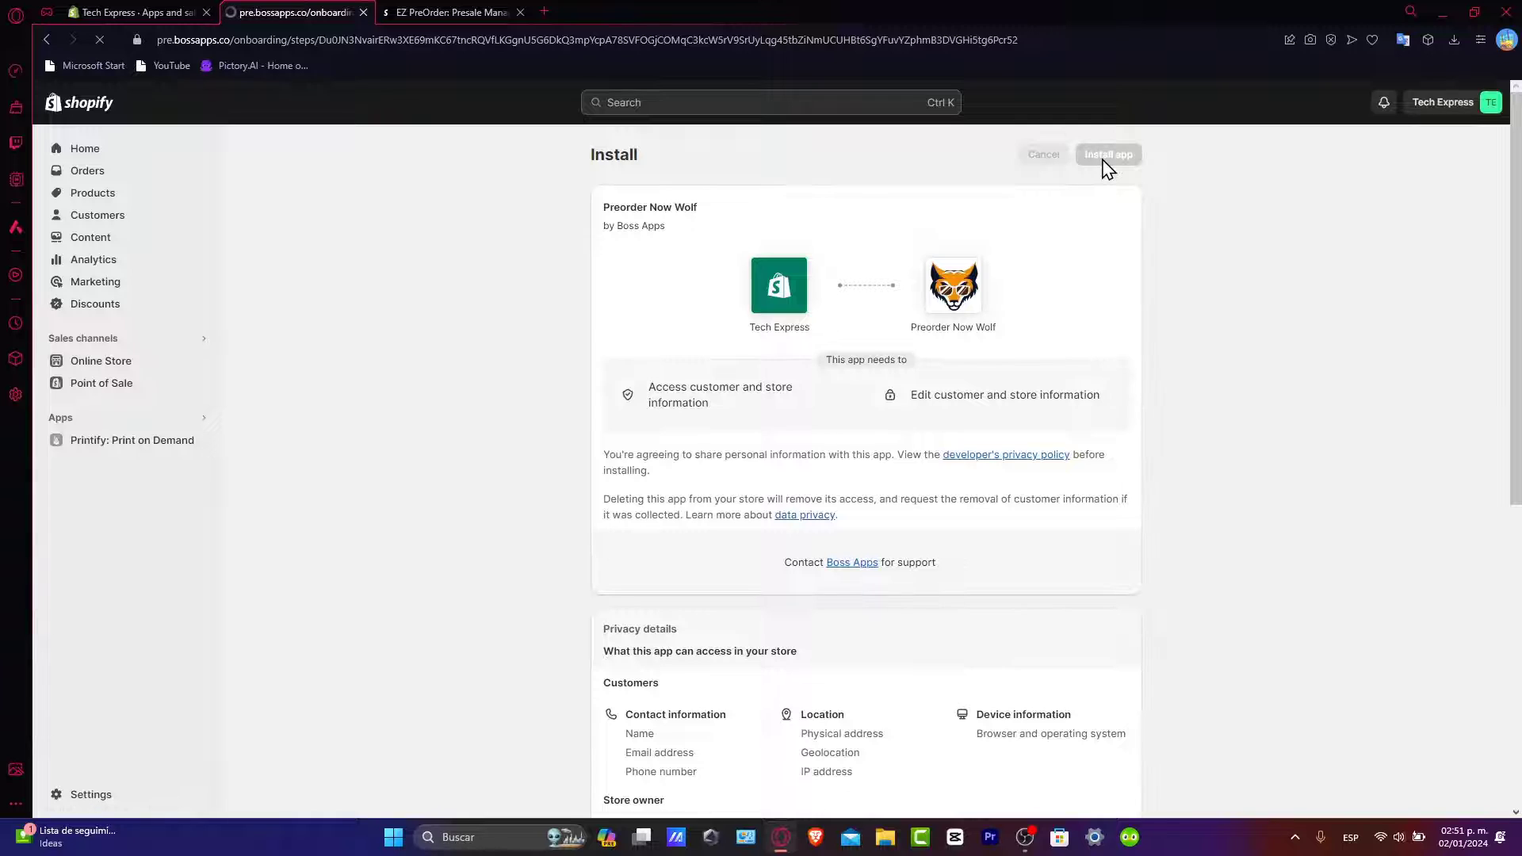
{"action": "left_click", "coordinate": [1108, 154]}
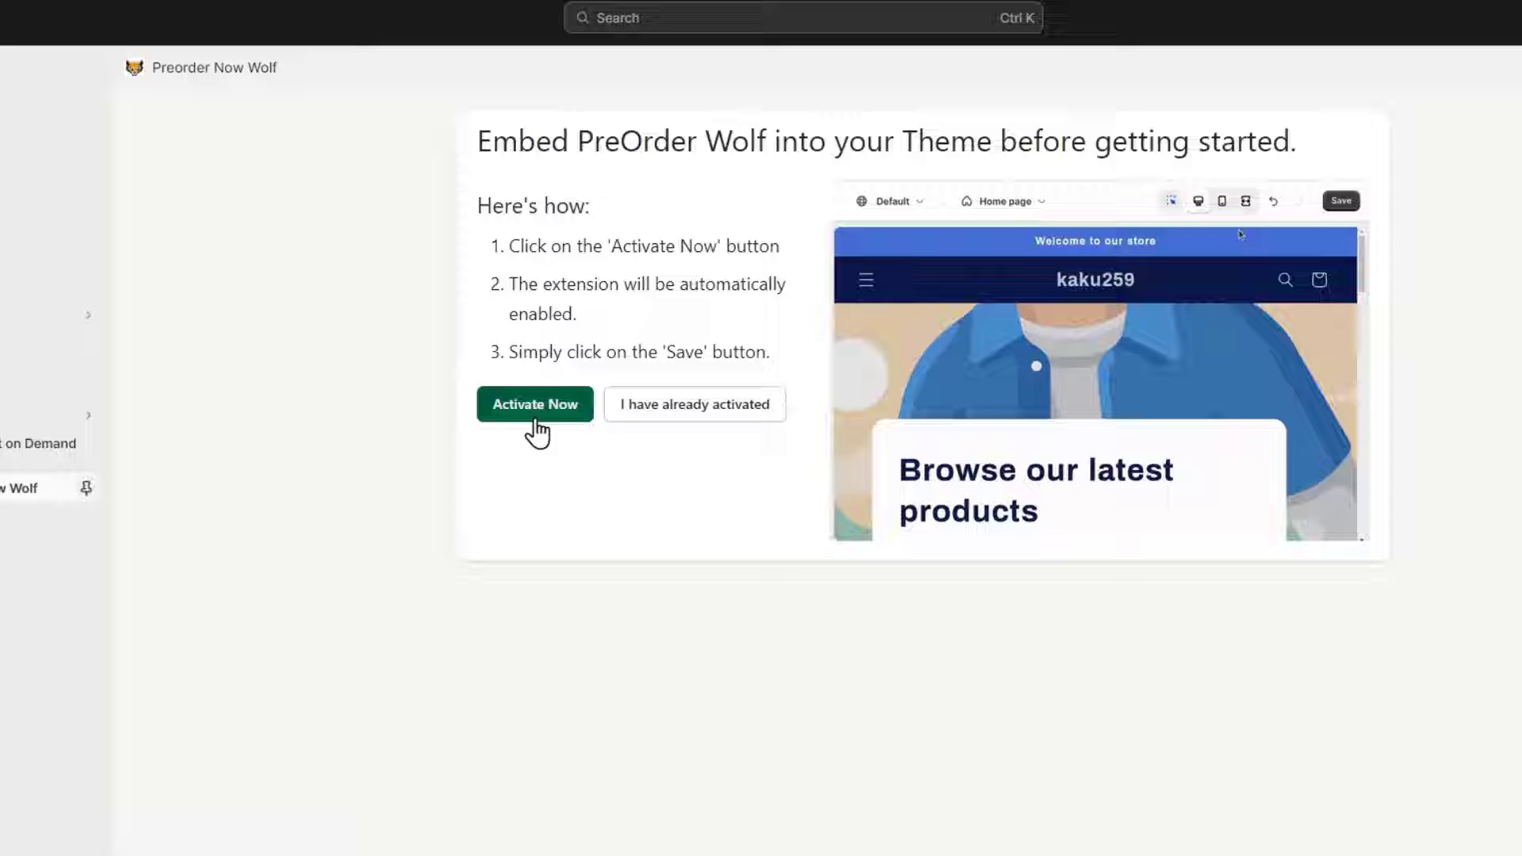
Activate the PreOrder Wolf app embed in the theme and confirm it in onboarding.
{"action": "left_click", "coordinate": [536, 405]}
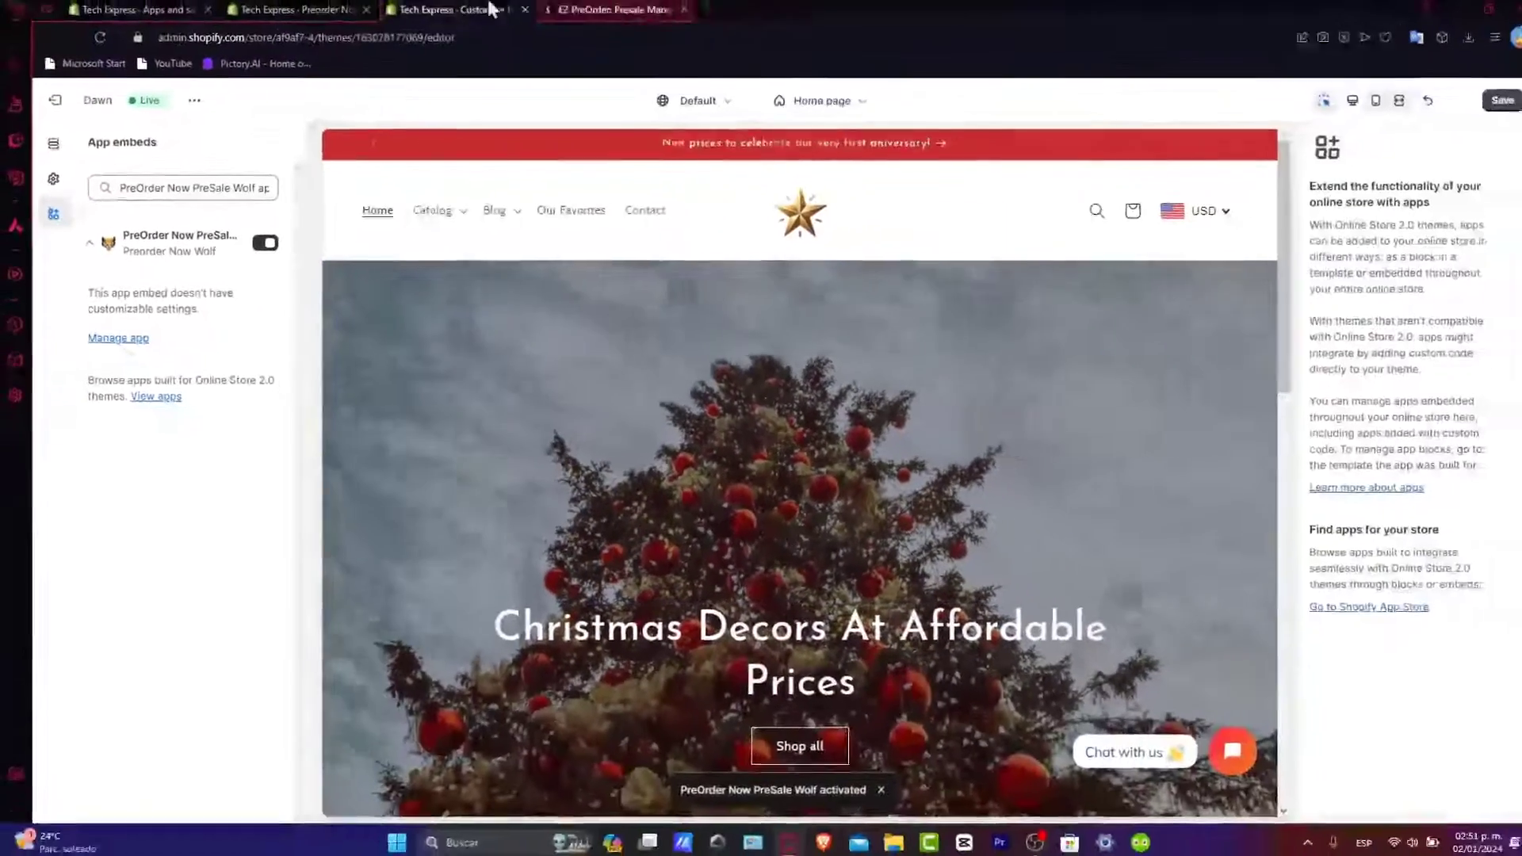
{"action": "left_click", "coordinate": [609, 8]}
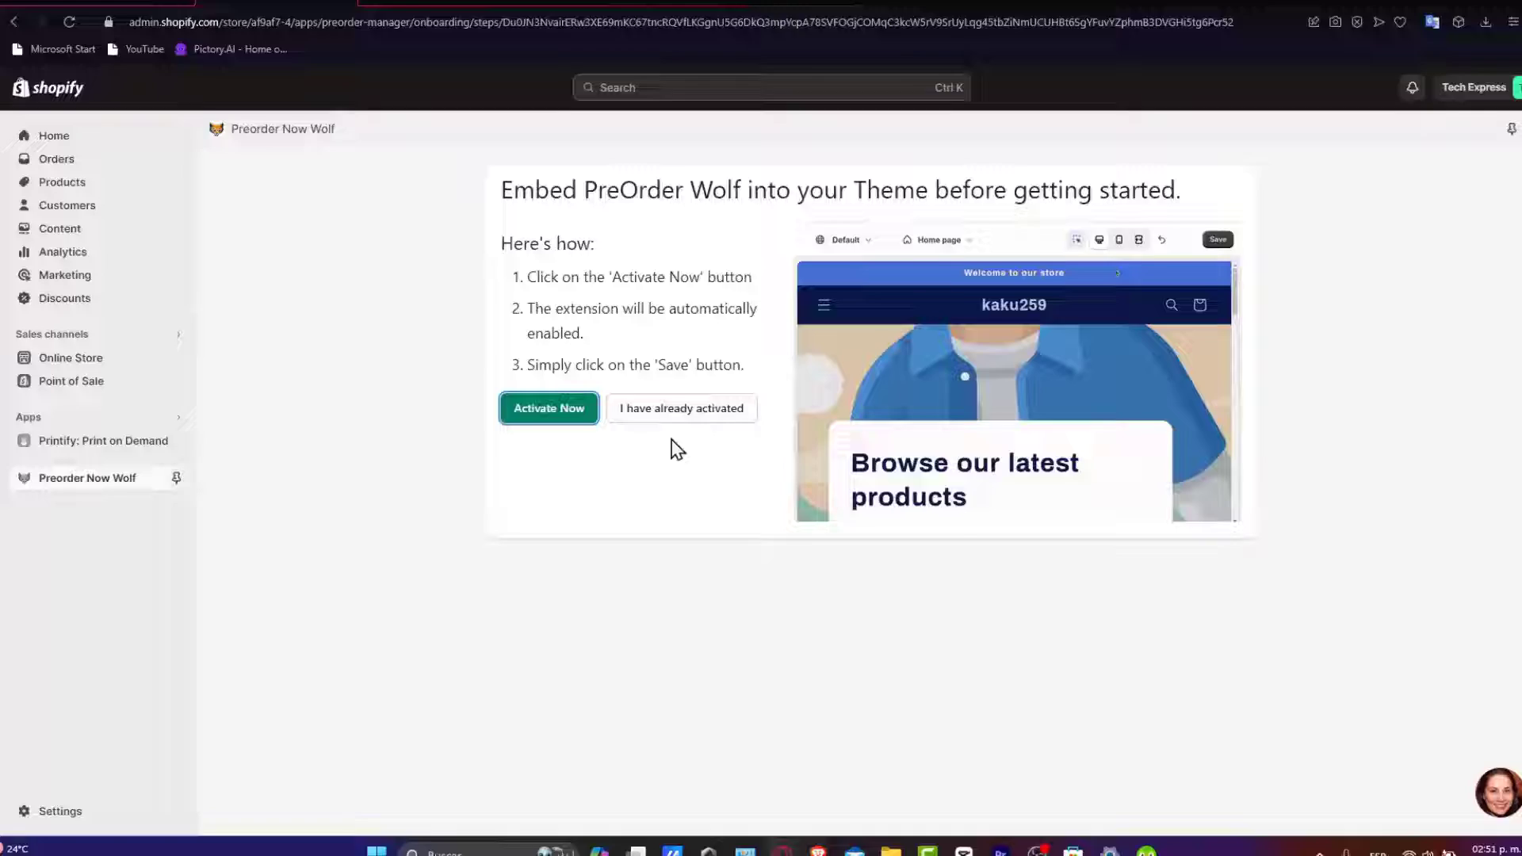
{"action": "left_click", "coordinate": [682, 410]}
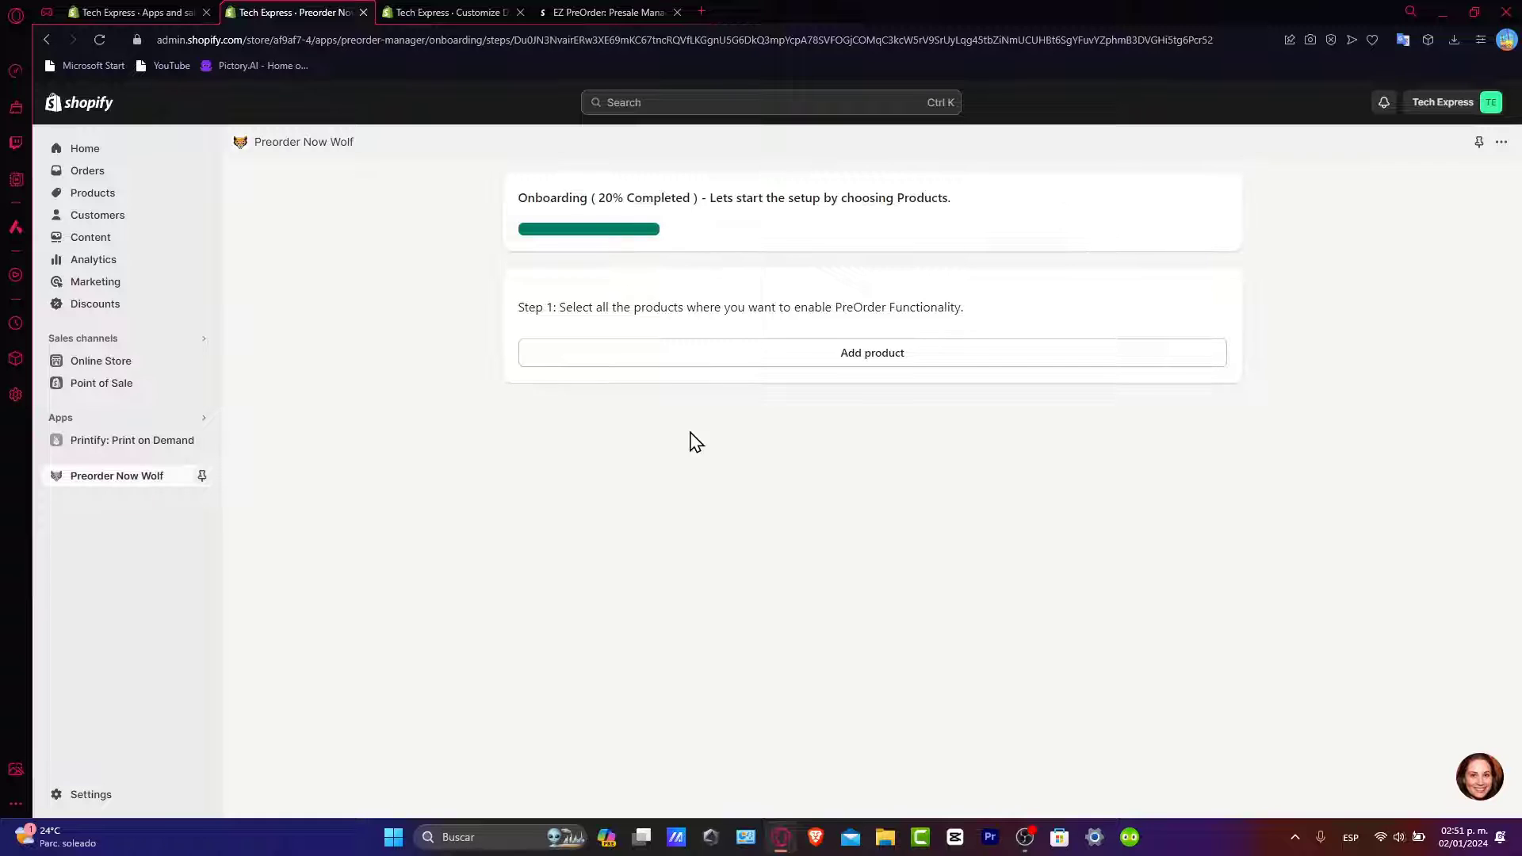
{"action": "mouse_move", "coordinate": [1002, 336]}
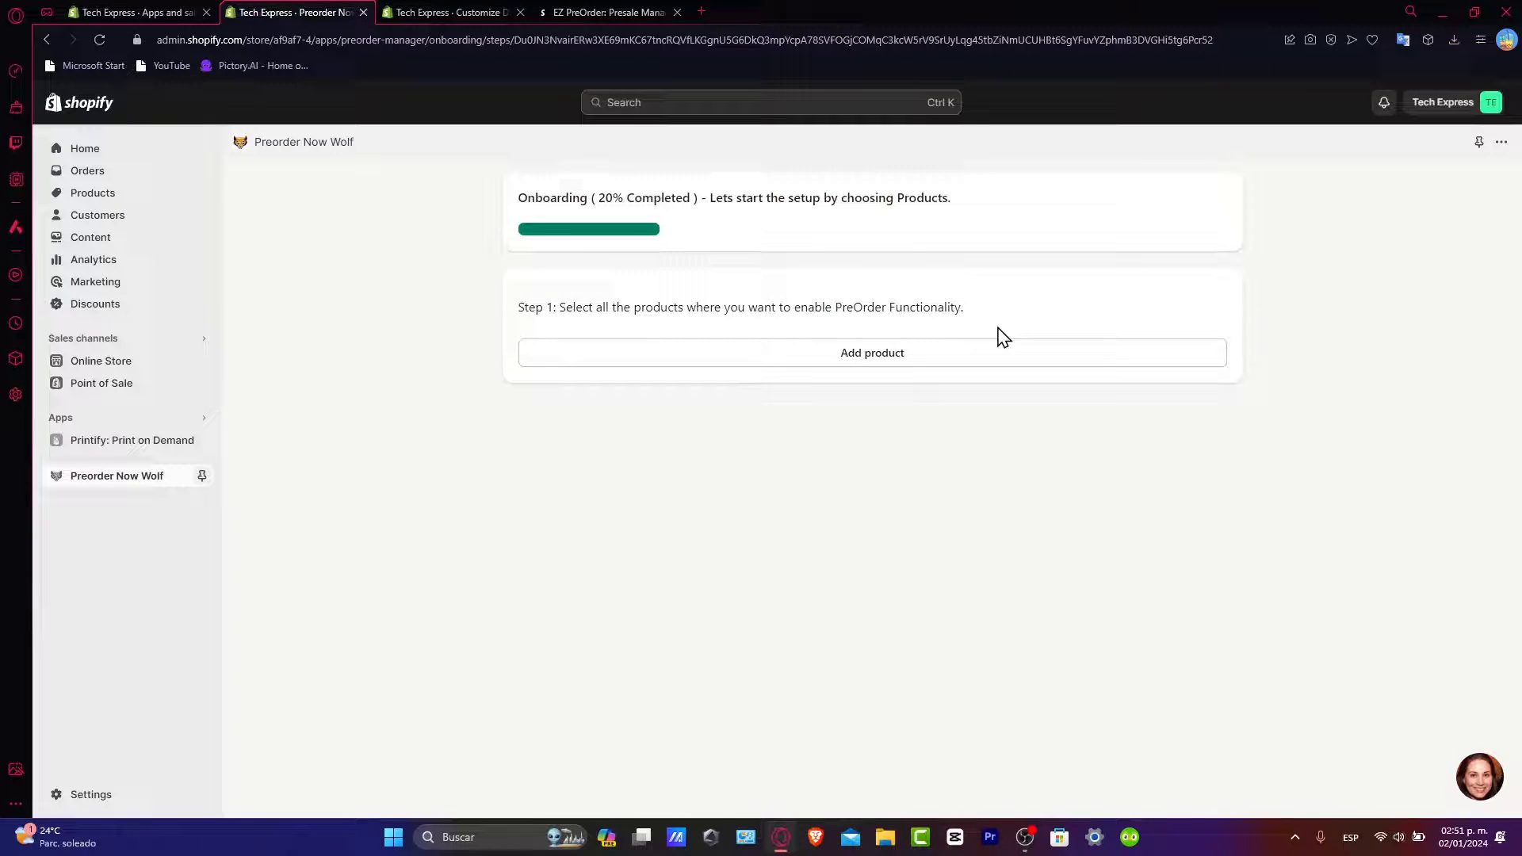
Start choosing which products get preorders in onboarding Step 1.
{"action": "left_click", "coordinate": [872, 352]}
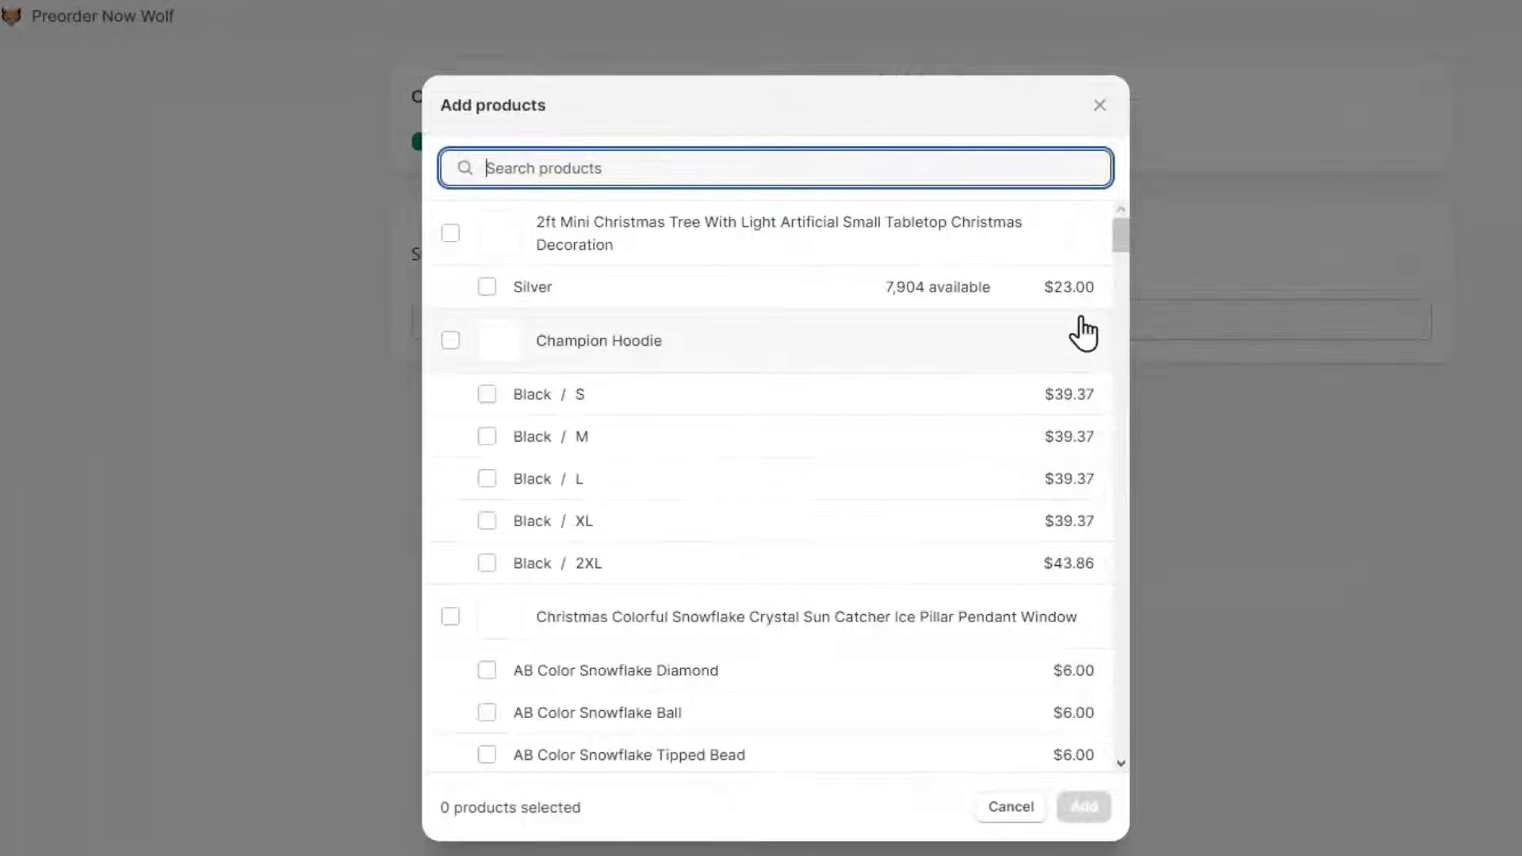
{"action": "mouse_move", "coordinate": [966, 517]}
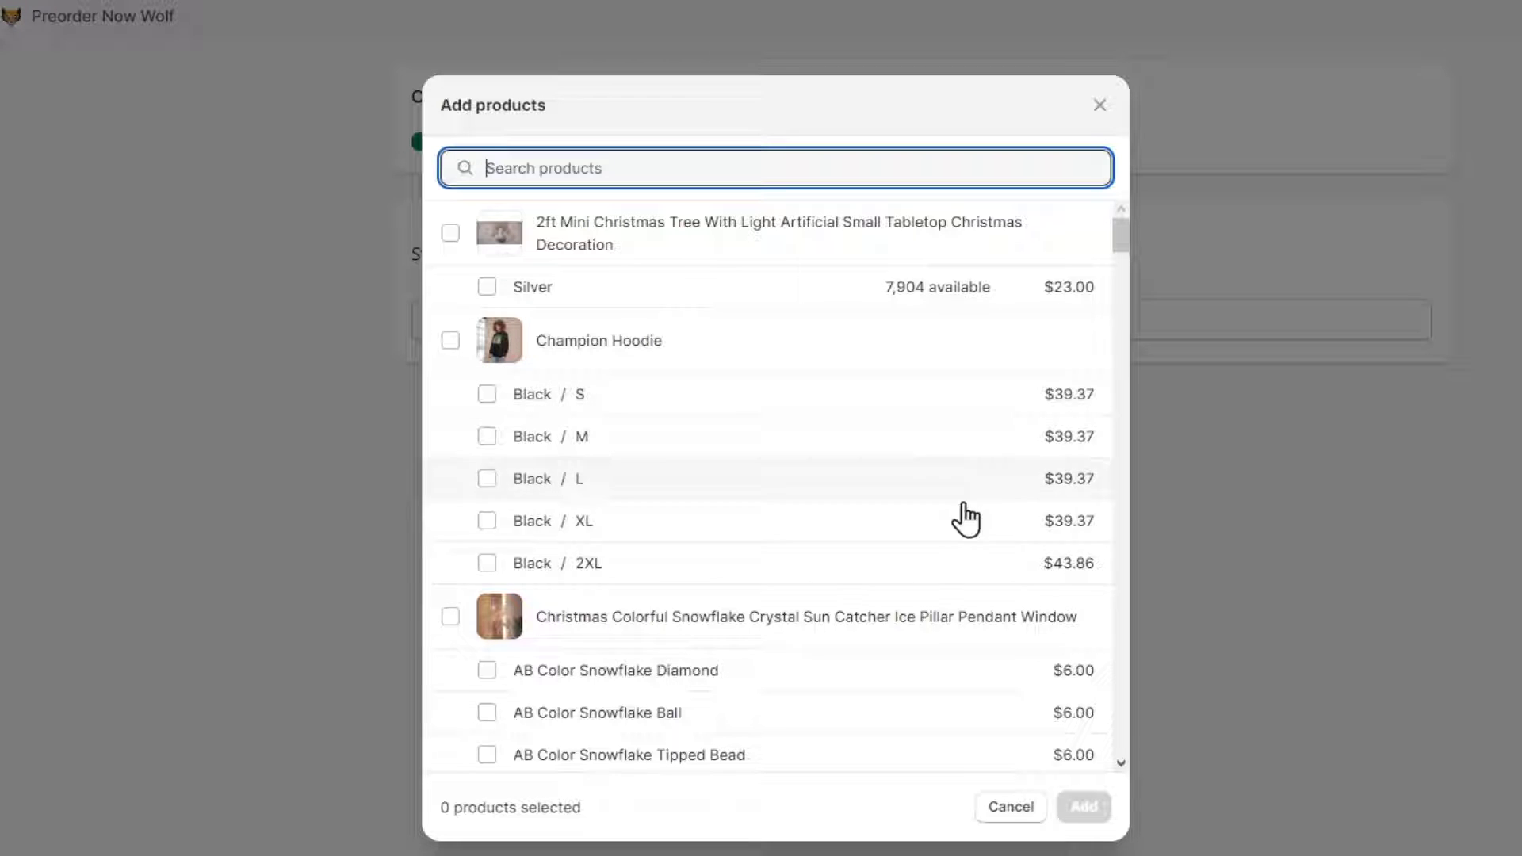
{"action": "mouse_move", "coordinate": [577, 351]}
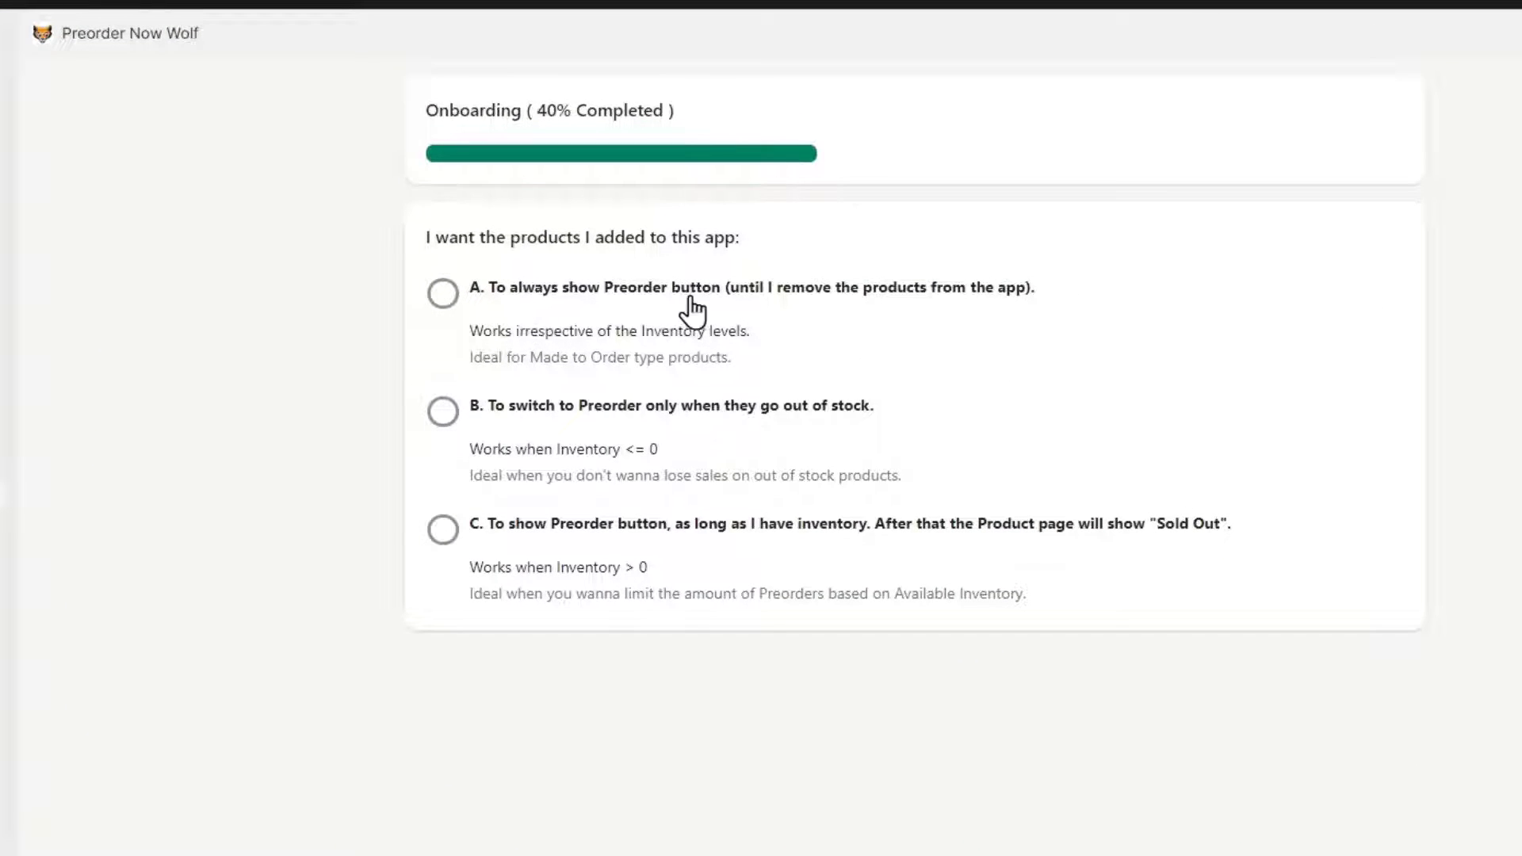
{"action": "mouse_move", "coordinate": [789, 320]}
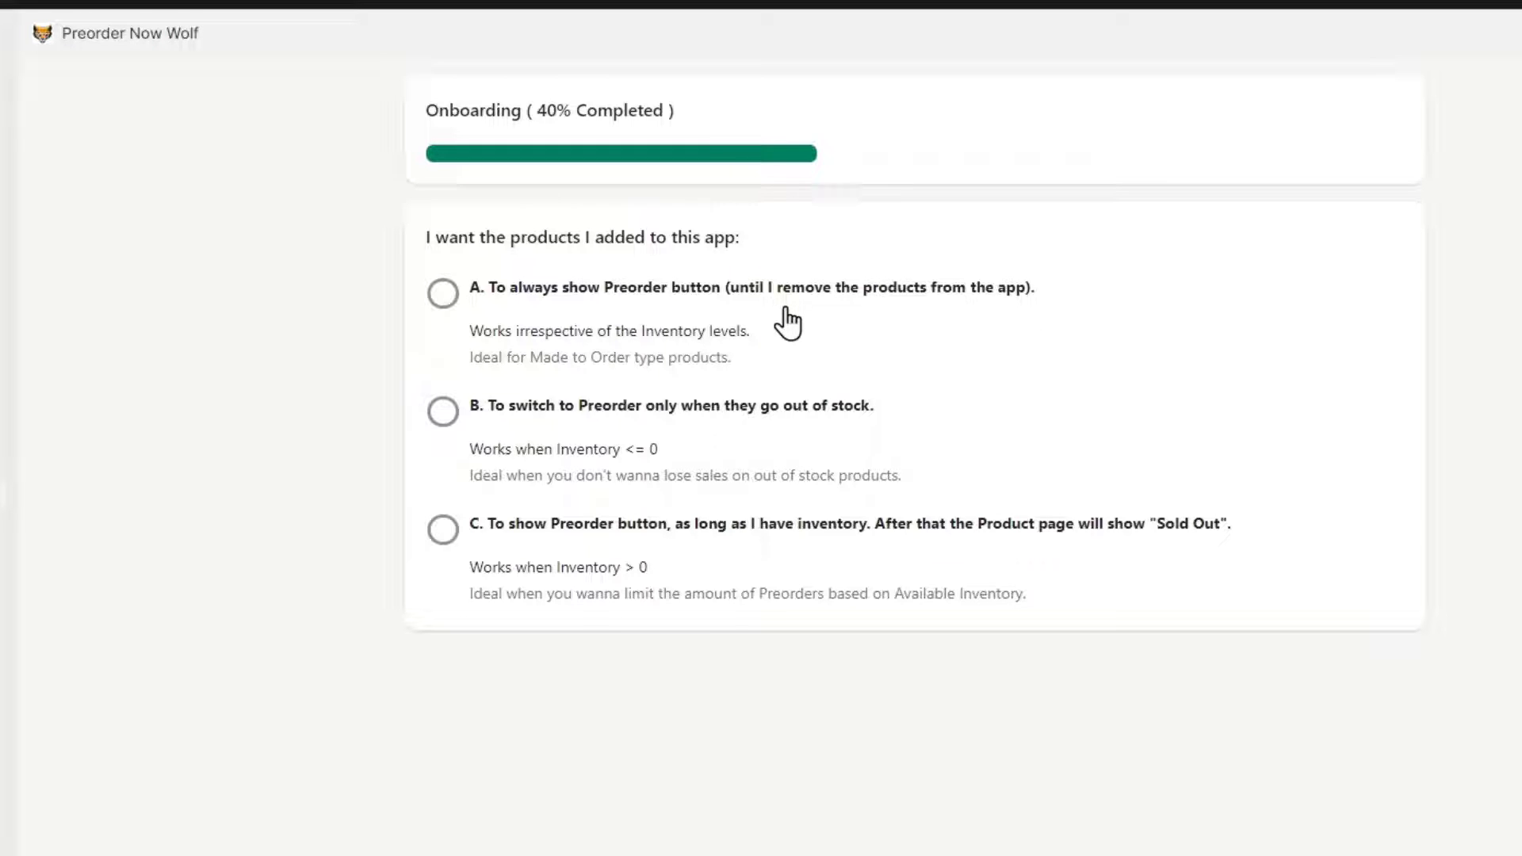
{"action": "mouse_move", "coordinate": [516, 410]}
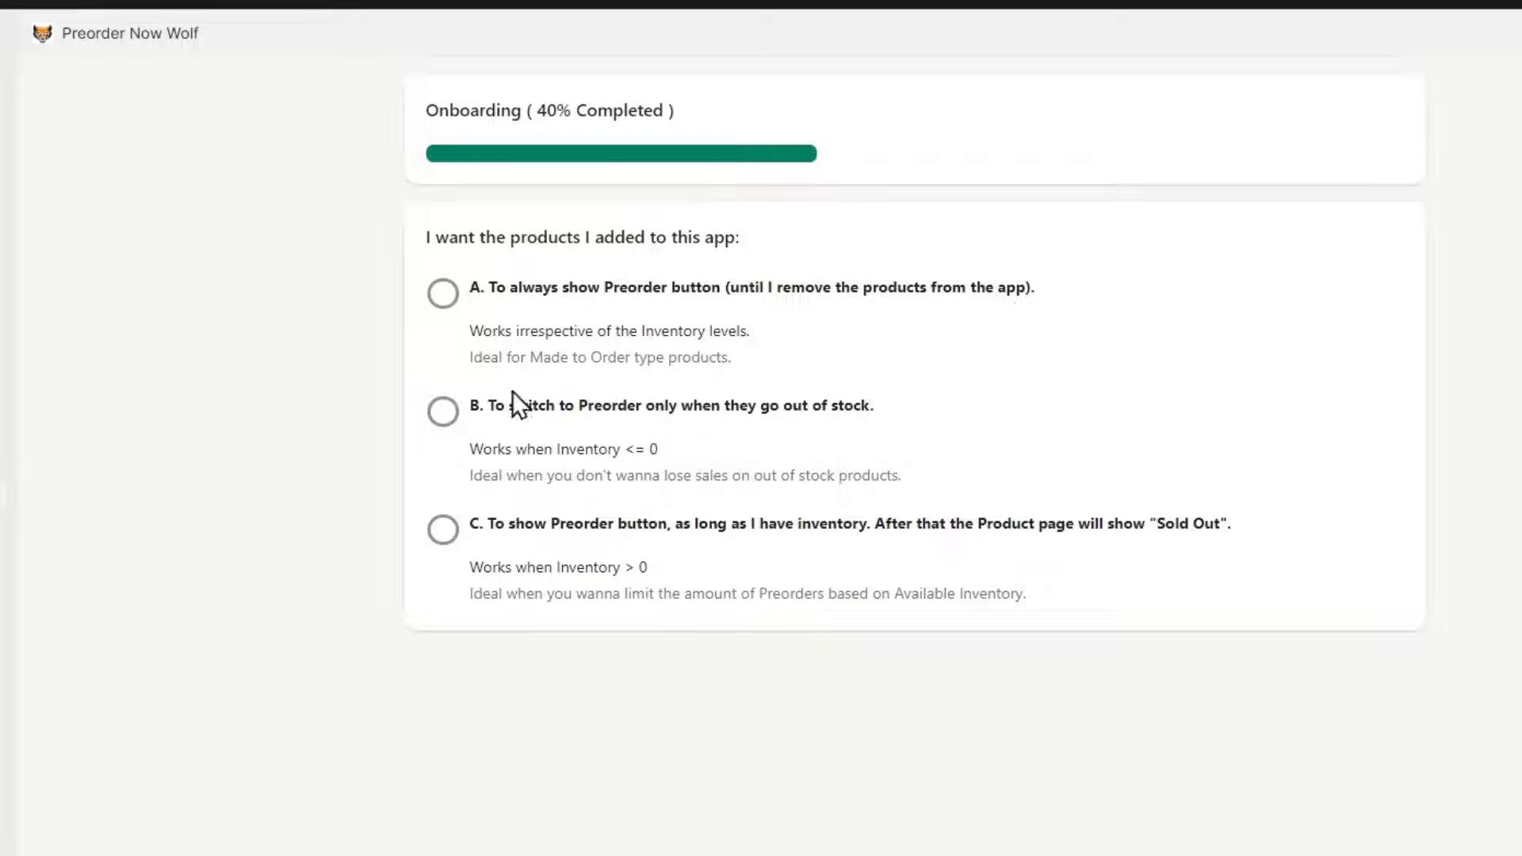
{"action": "mouse_move", "coordinate": [733, 439]}
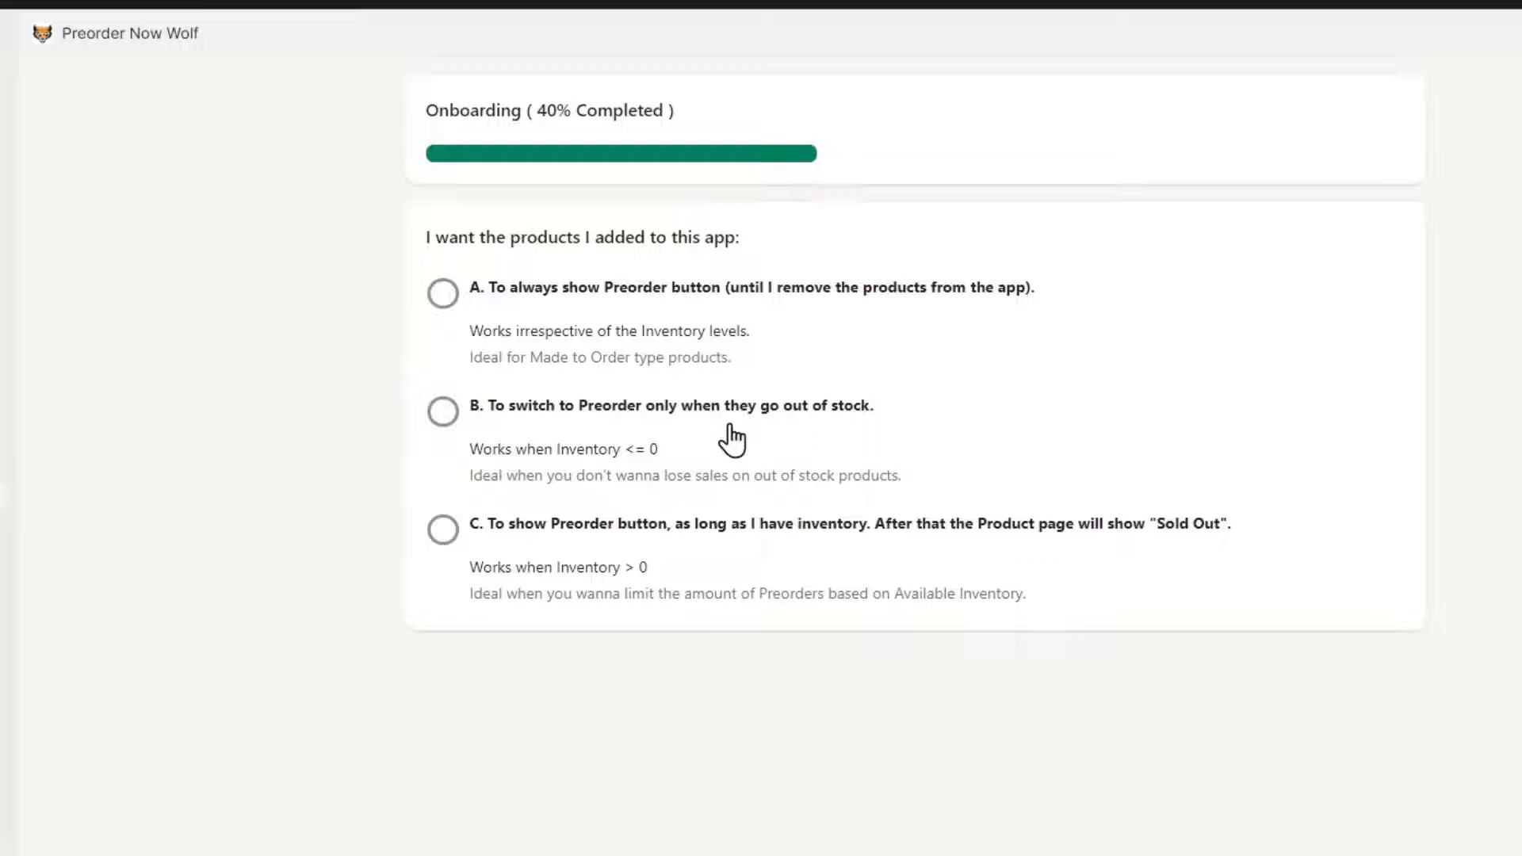
{"action": "mouse_move", "coordinate": [885, 437]}
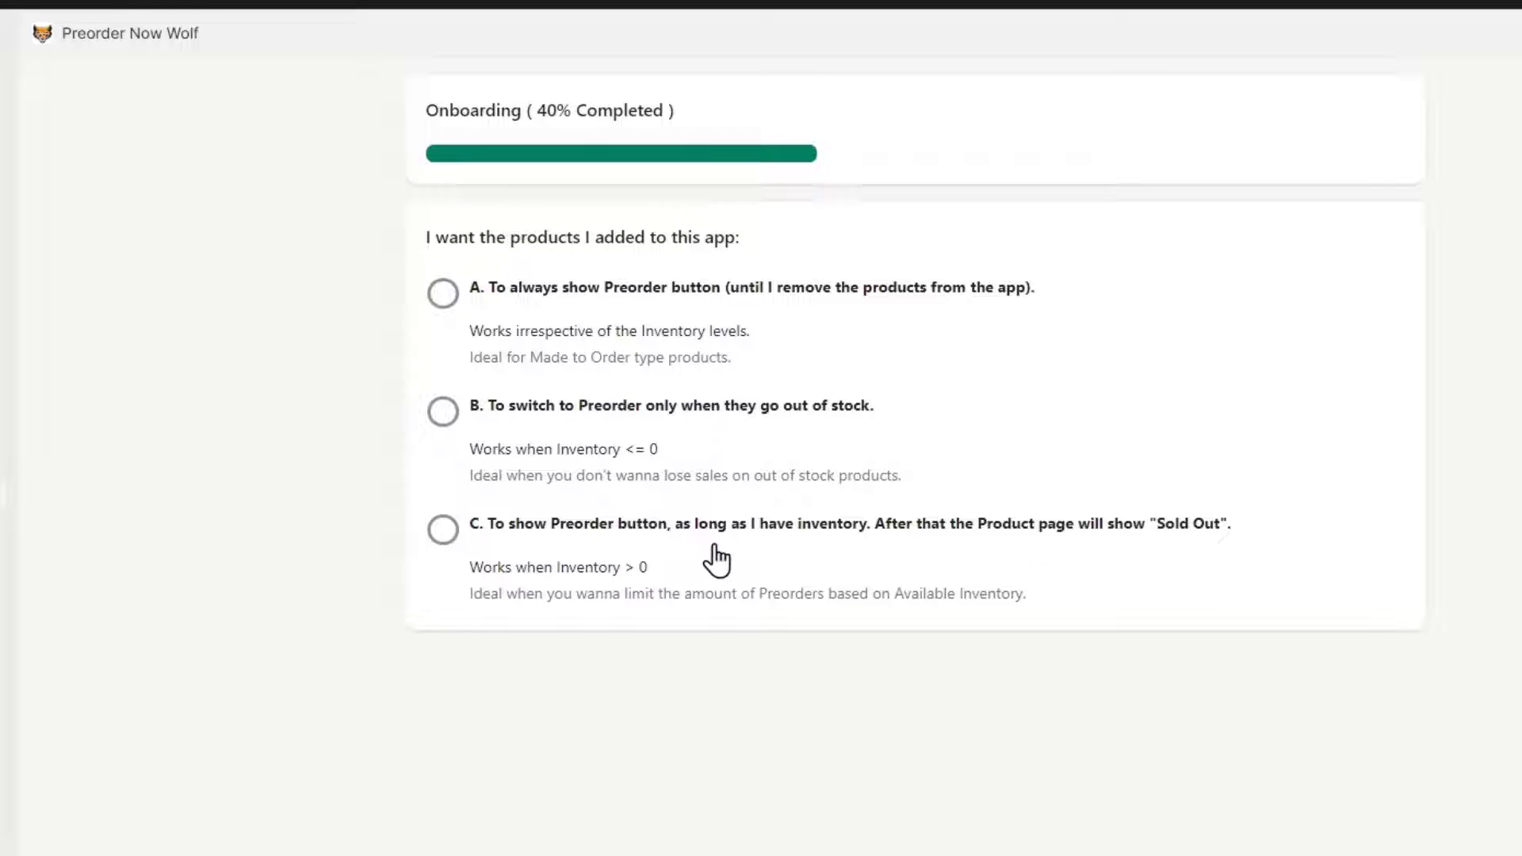
{"action": "mouse_move", "coordinate": [888, 539]}
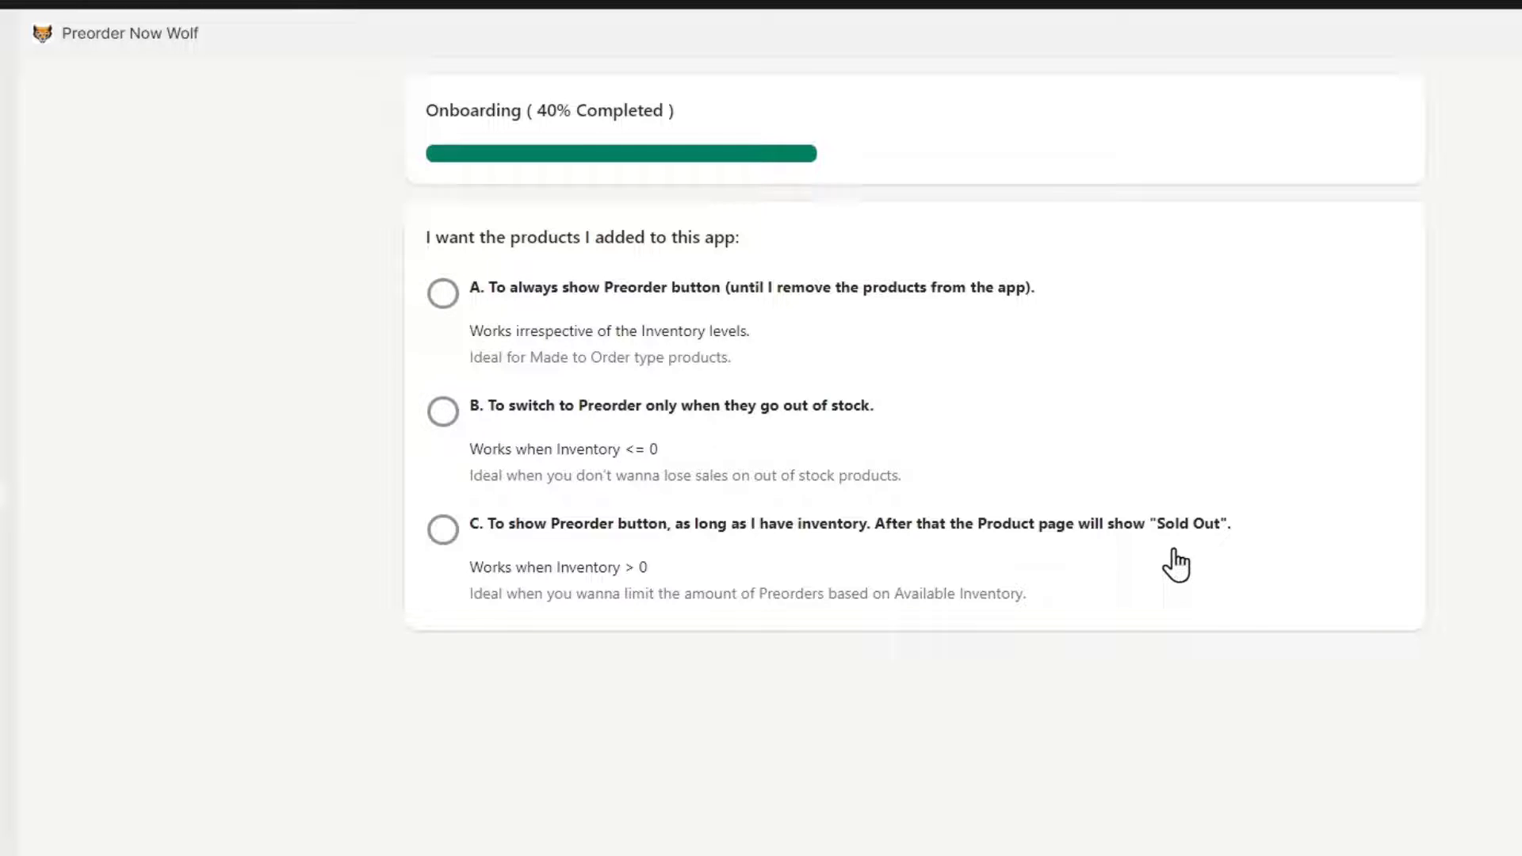
{"action": "mouse_move", "coordinate": [1155, 568]}
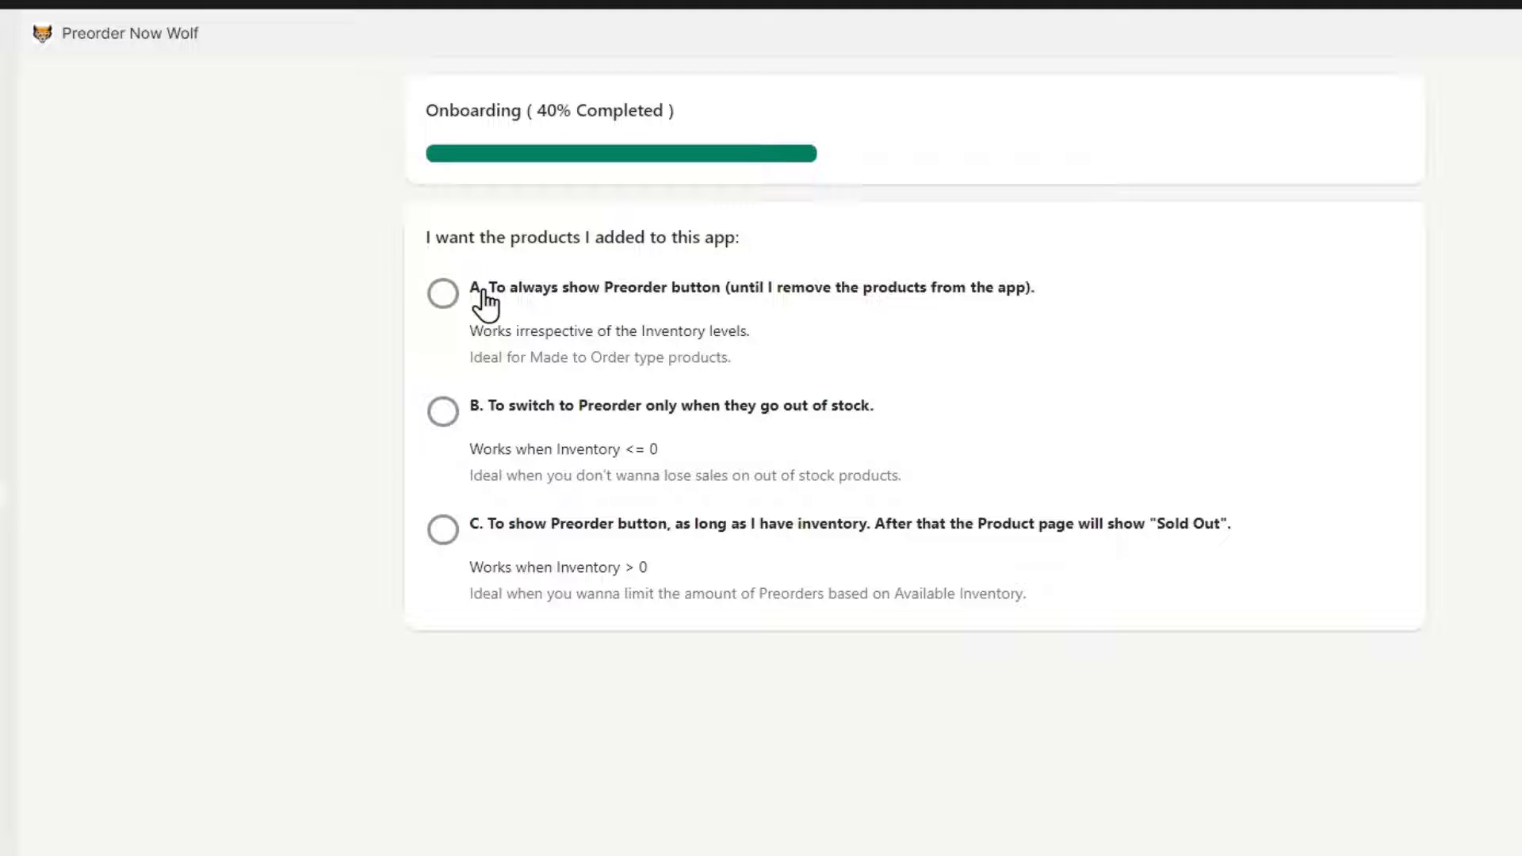
Choose option A to always show the Preorder button for added products.
{"action": "left_click", "coordinate": [441, 293]}
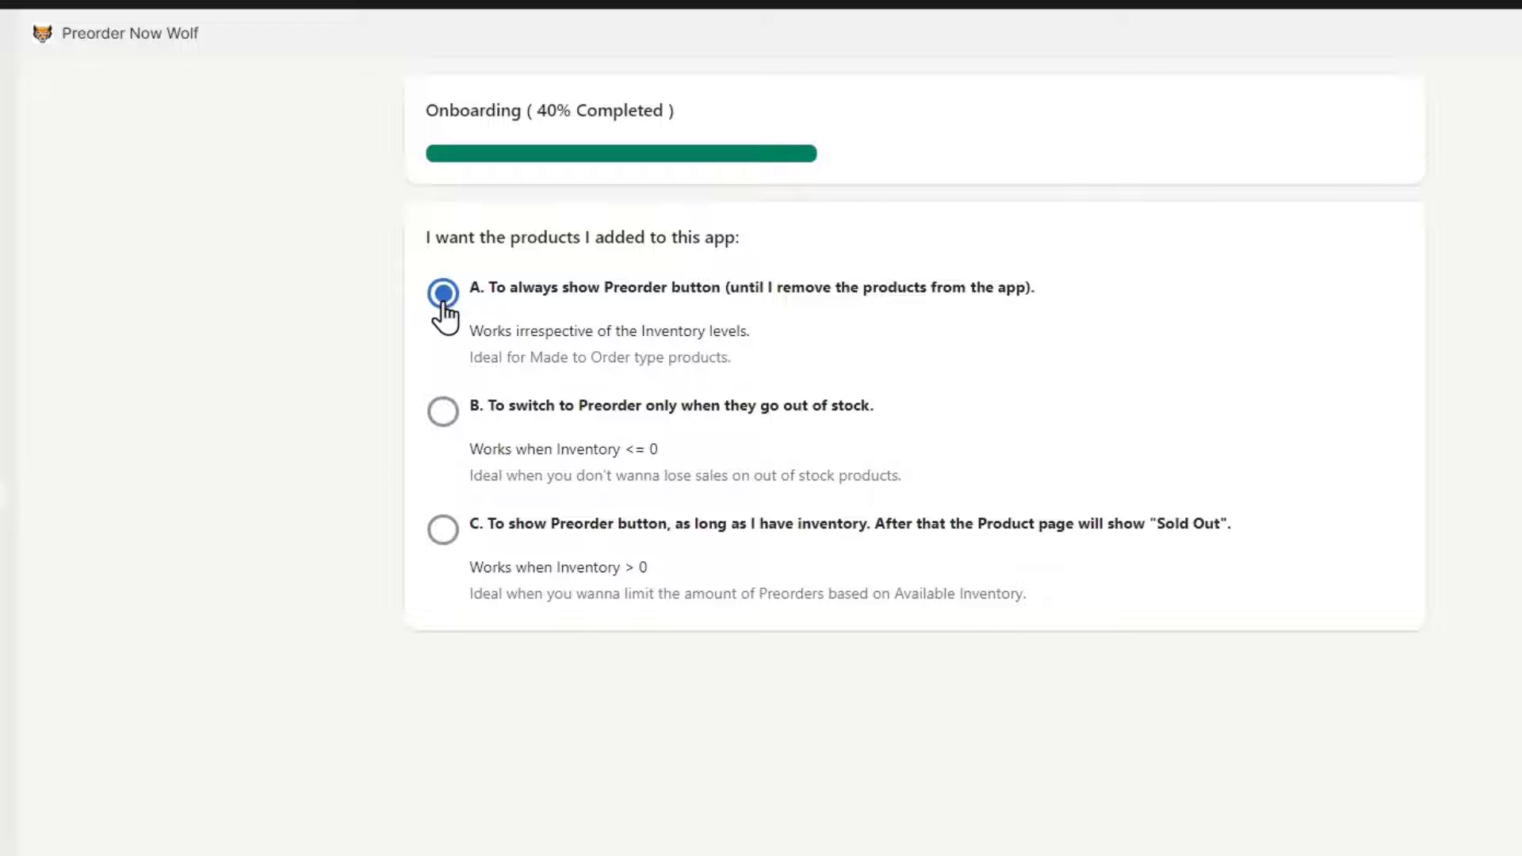
{"action": "left_click", "coordinate": [441, 291]}
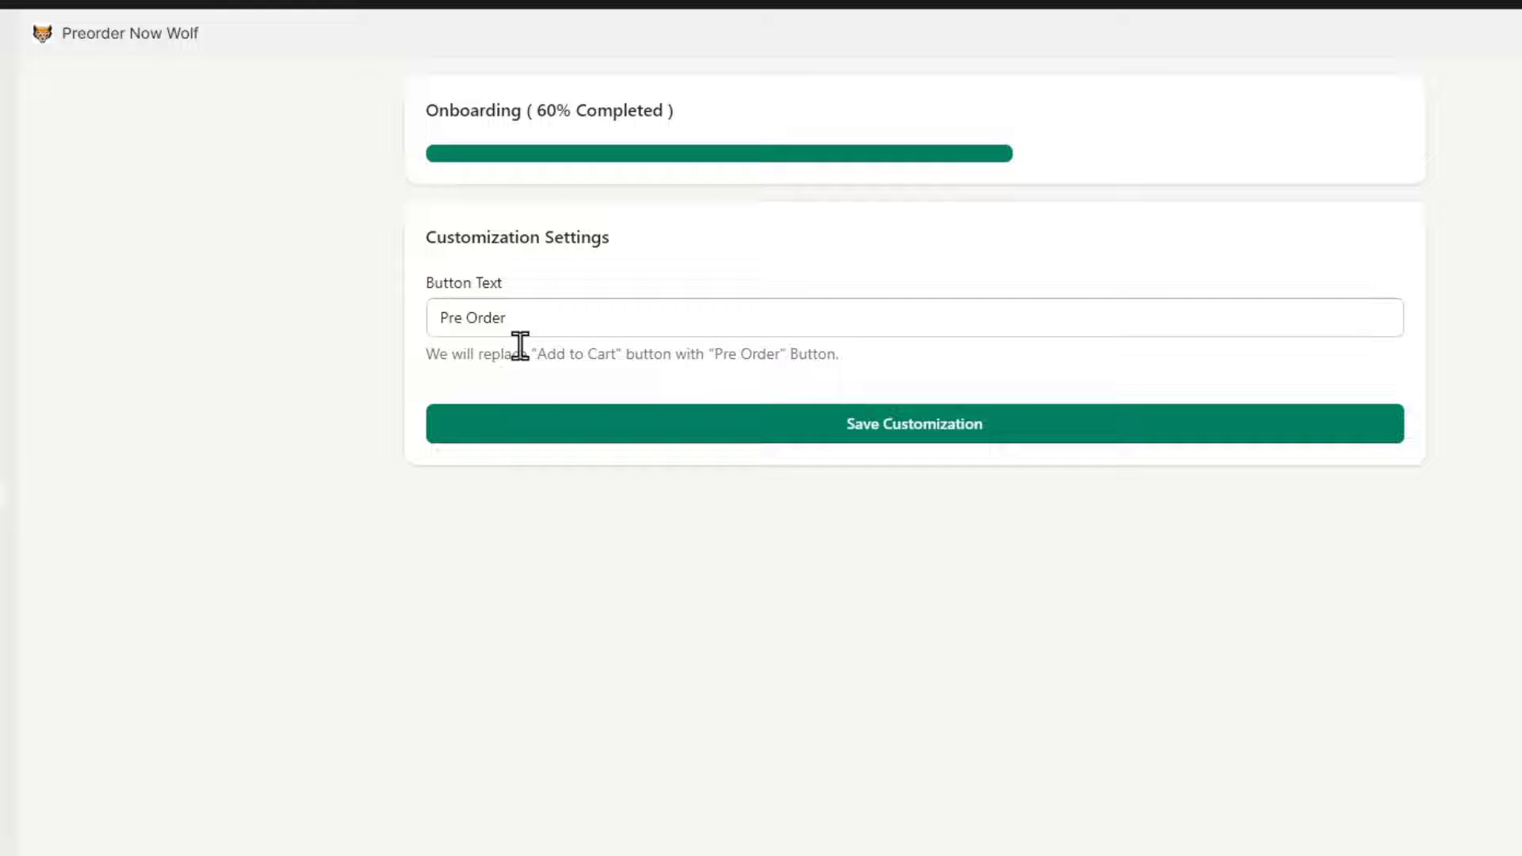
Change the preorder button text to 'Pre Order Now' and save the customization.
{"action": "left_click", "coordinate": [596, 317]}
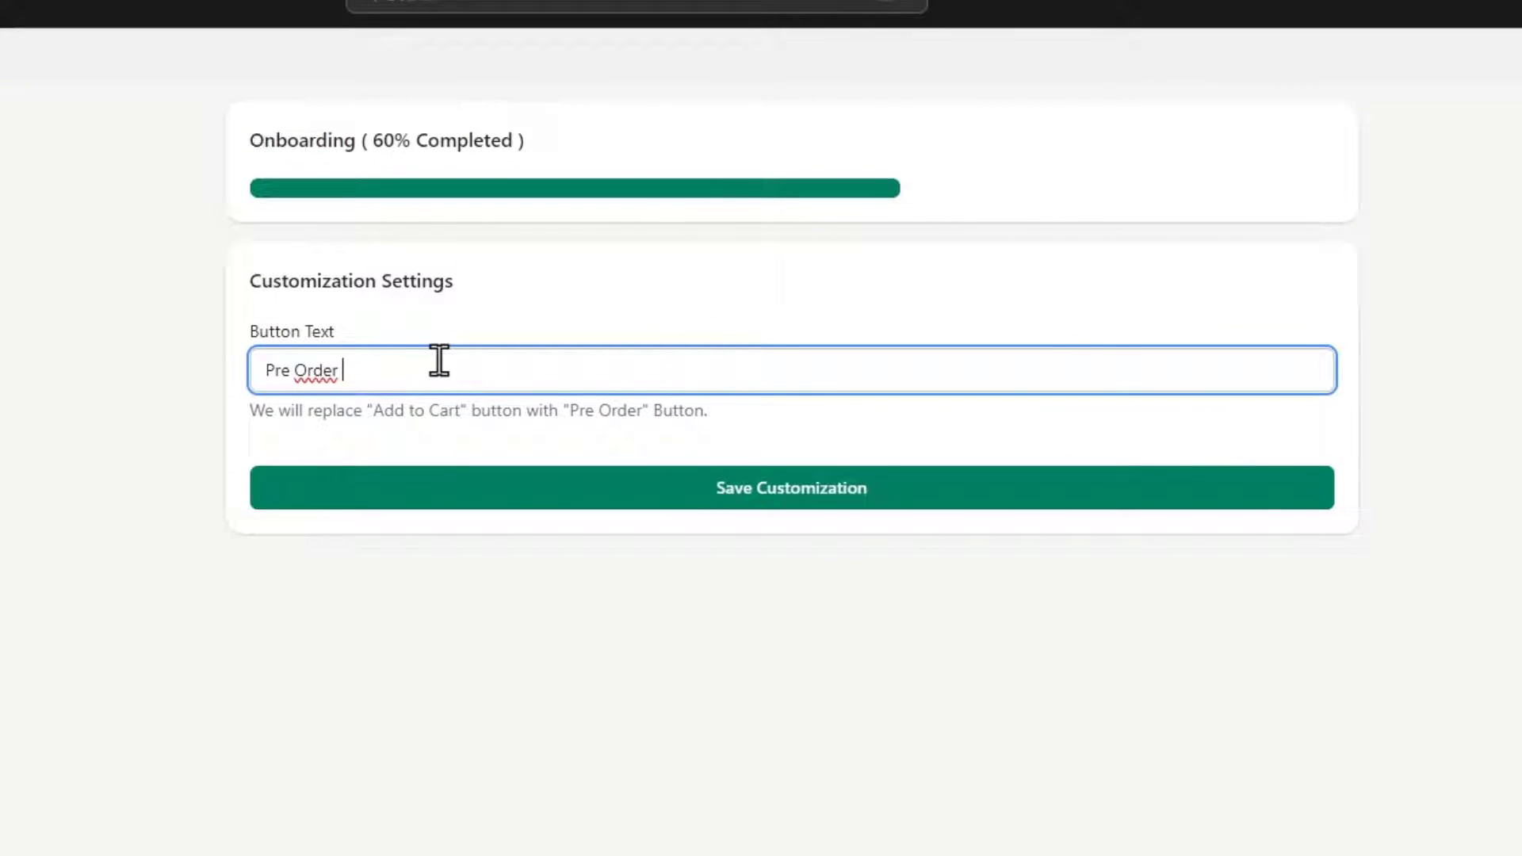
{"action": "type", "text": "Now"}
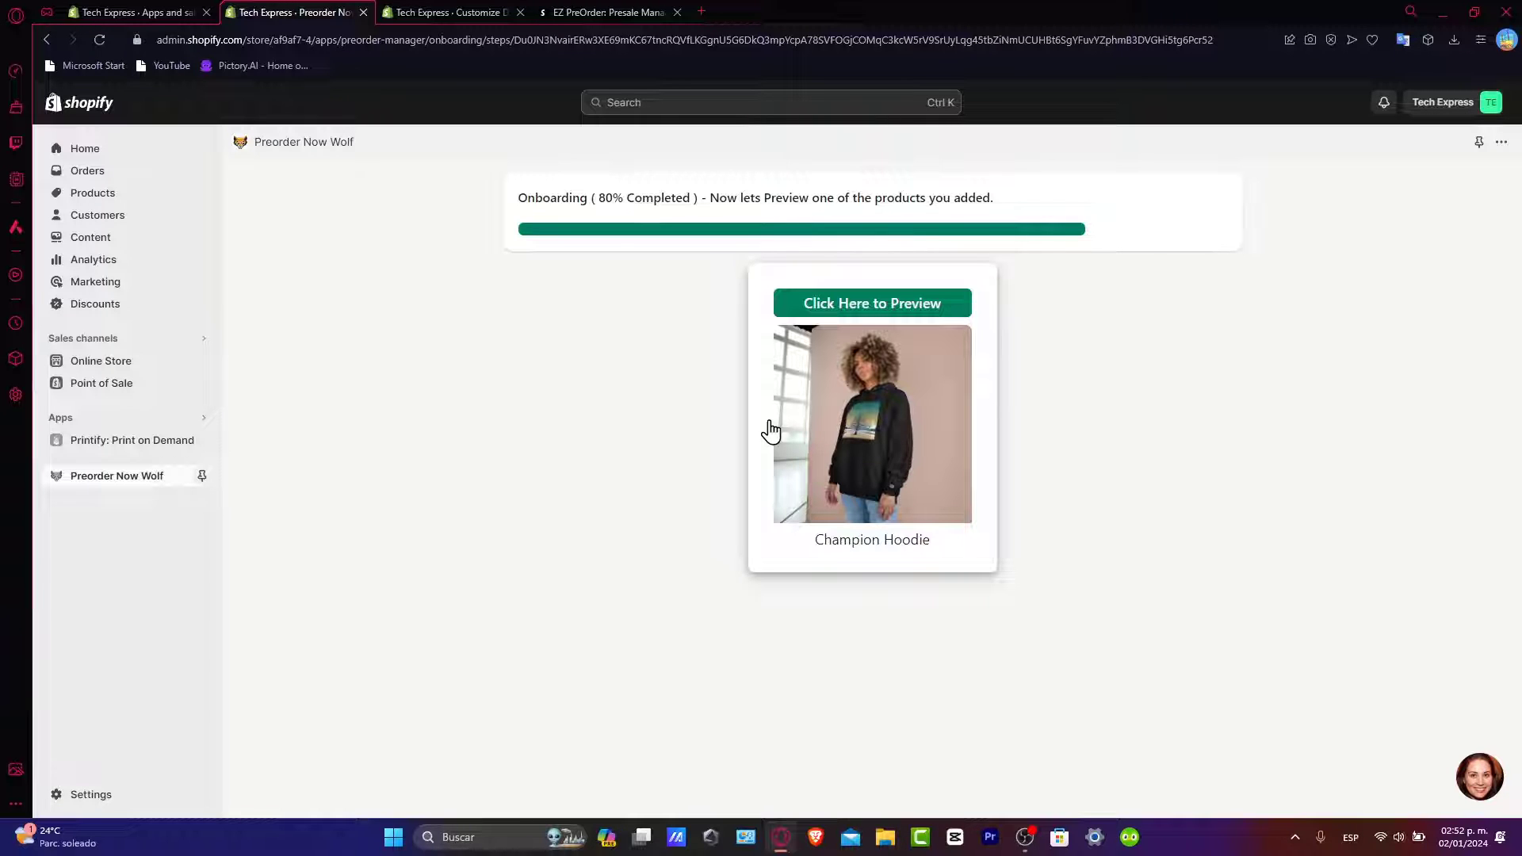
{"action": "mouse_move", "coordinate": [1012, 456]}
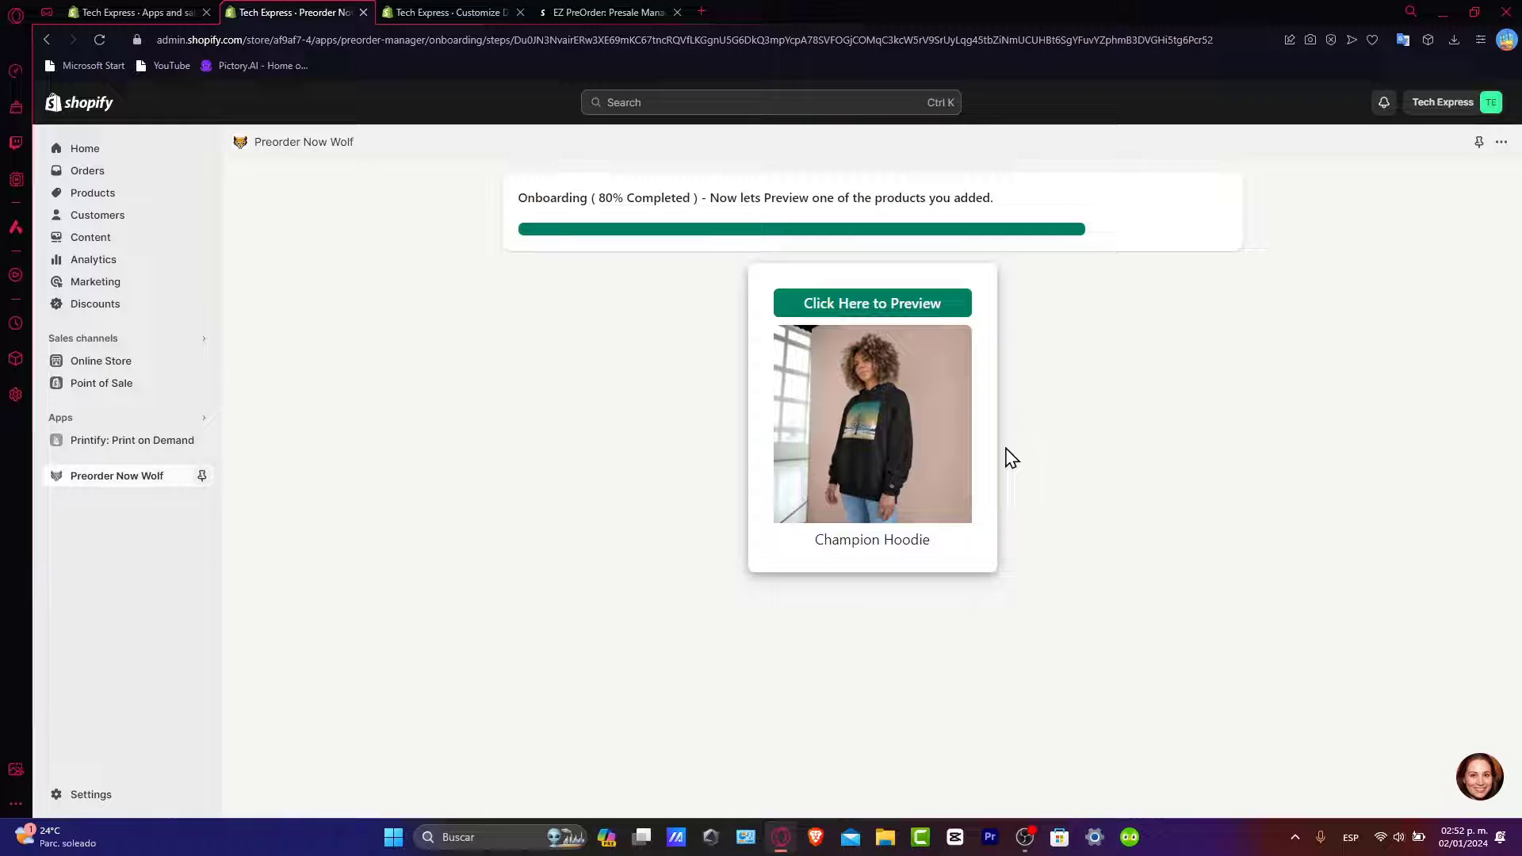
Preview the Champion Hoodie storefront page past the caching reload notice.
{"action": "left_click", "coordinate": [872, 303]}
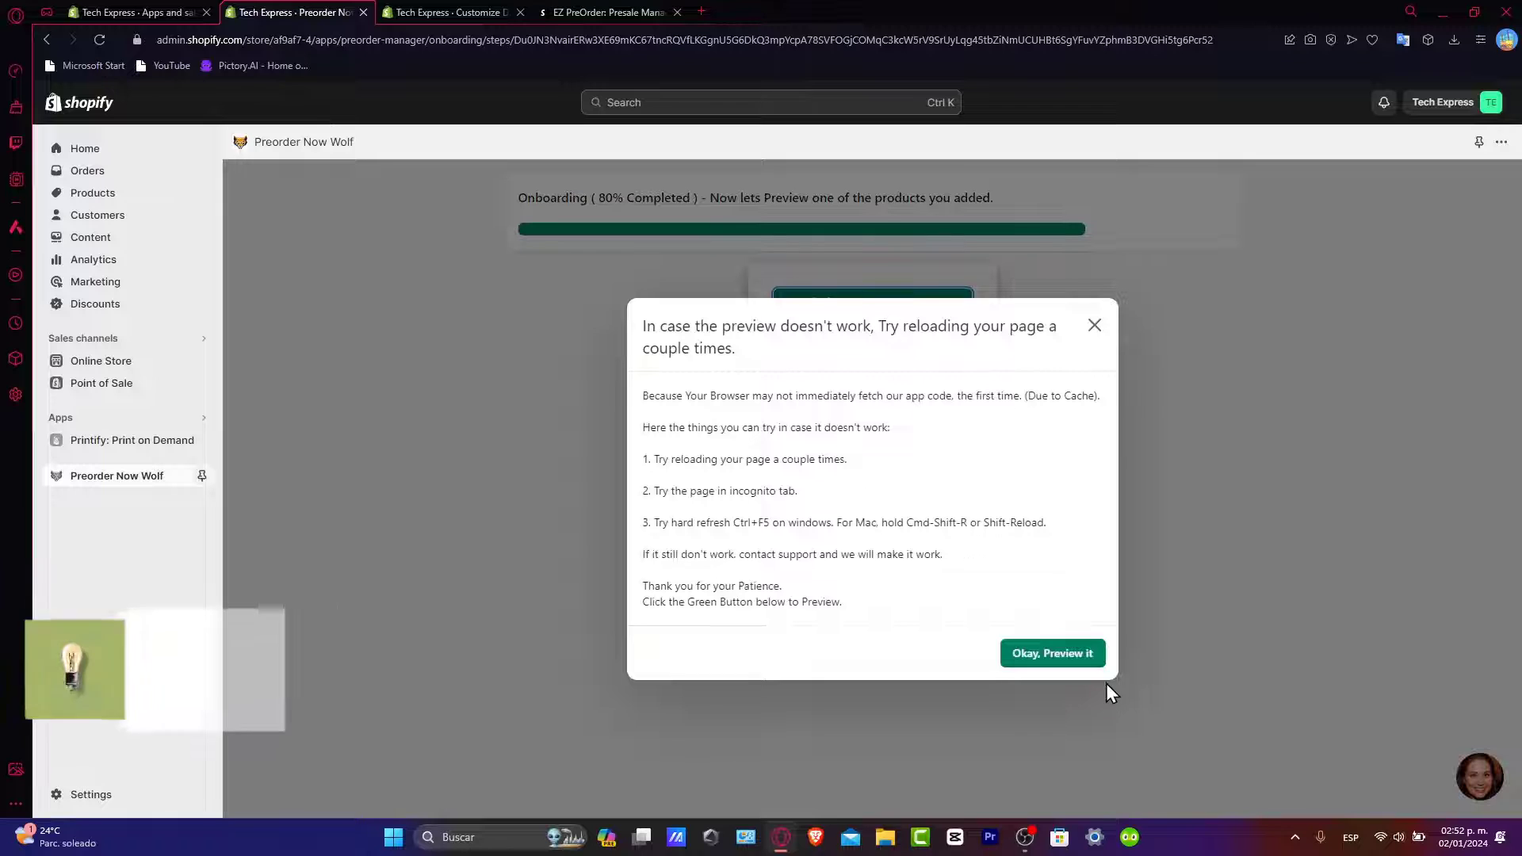
{"action": "left_click", "coordinate": [1052, 653]}
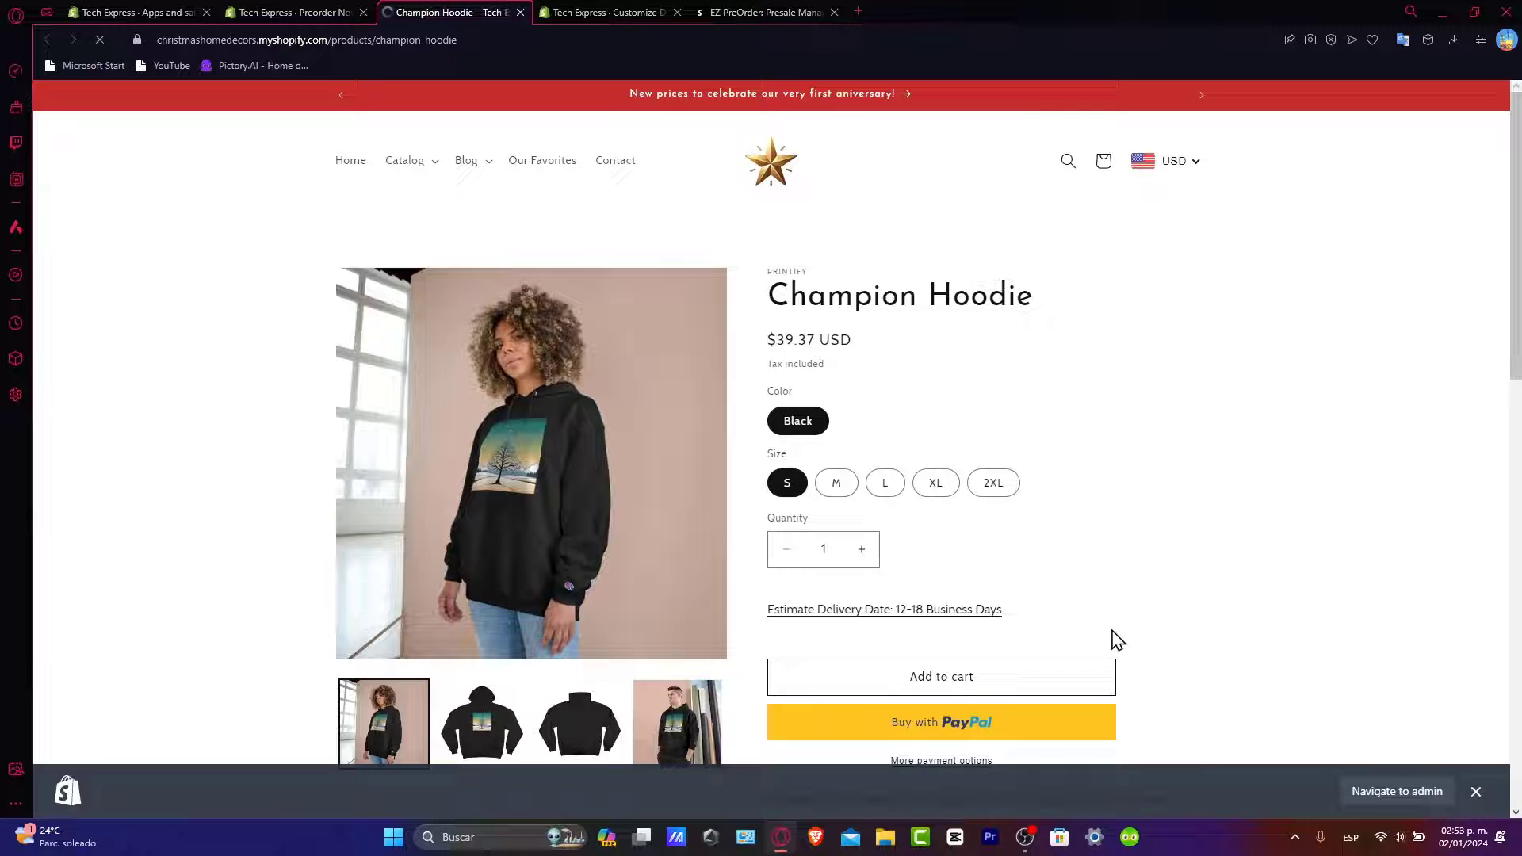
Reload the Champion Hoodie product page, then return to the theme editor's App embeds panel.
{"action": "scroll", "scroll_direction": "down", "scroll_amount": 3}
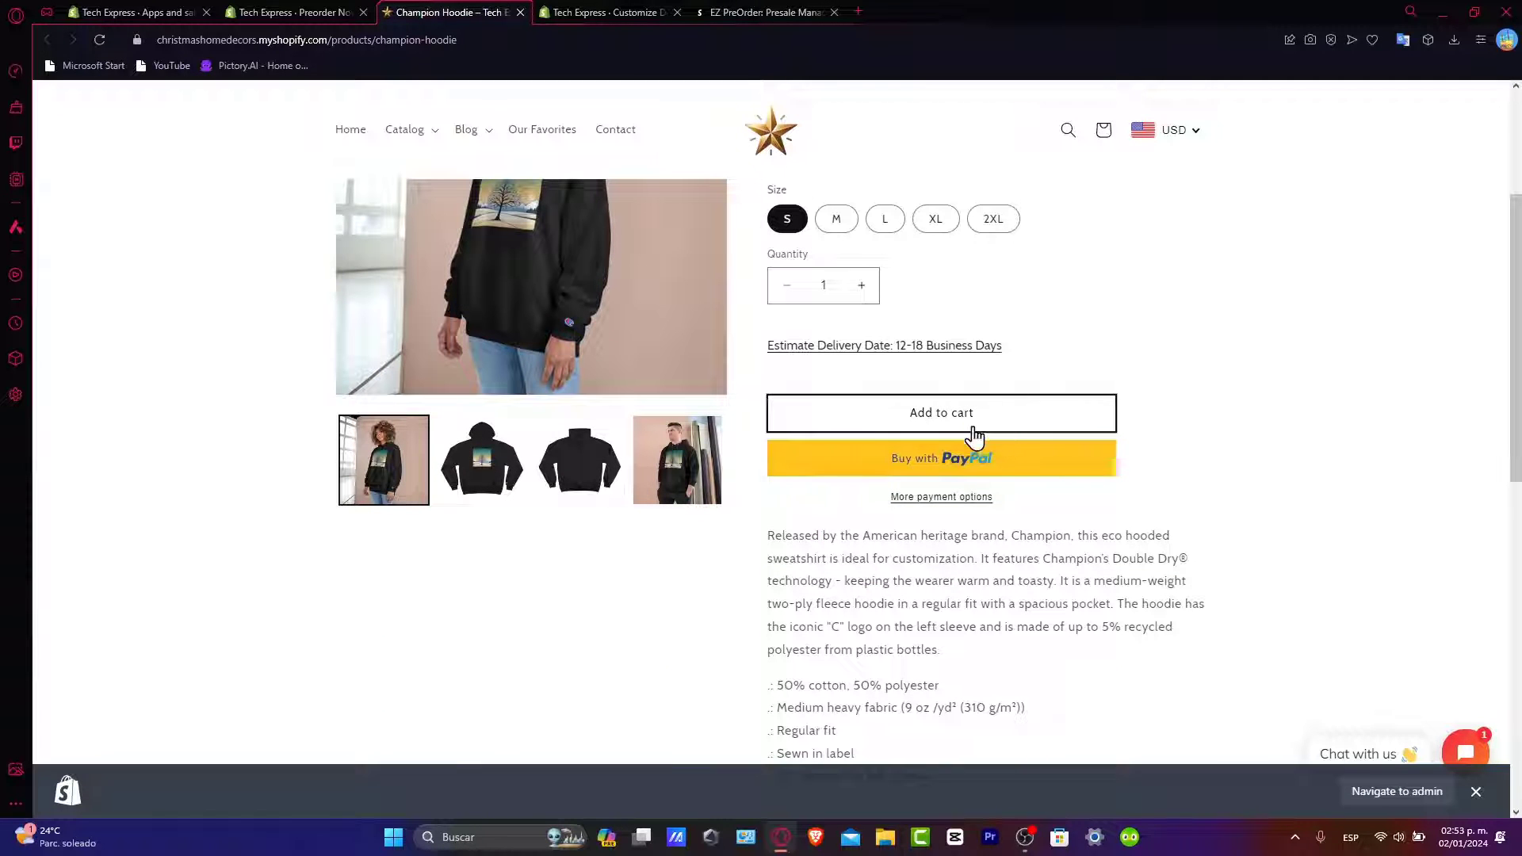
{"action": "scroll", "scroll_direction": "down", "scroll_amount": 3}
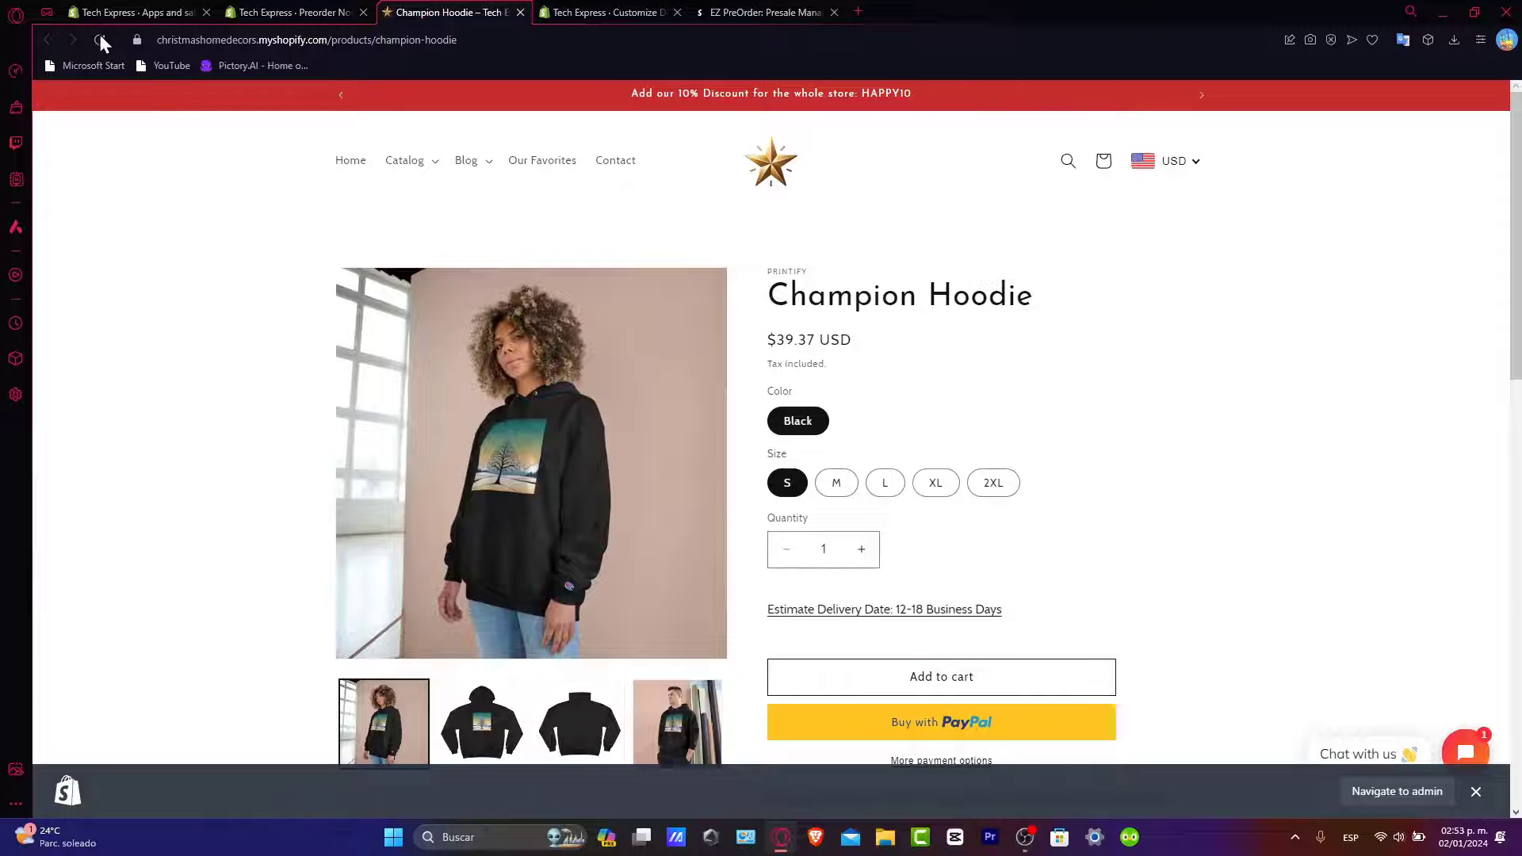
{"action": "left_click", "coordinate": [100, 40]}
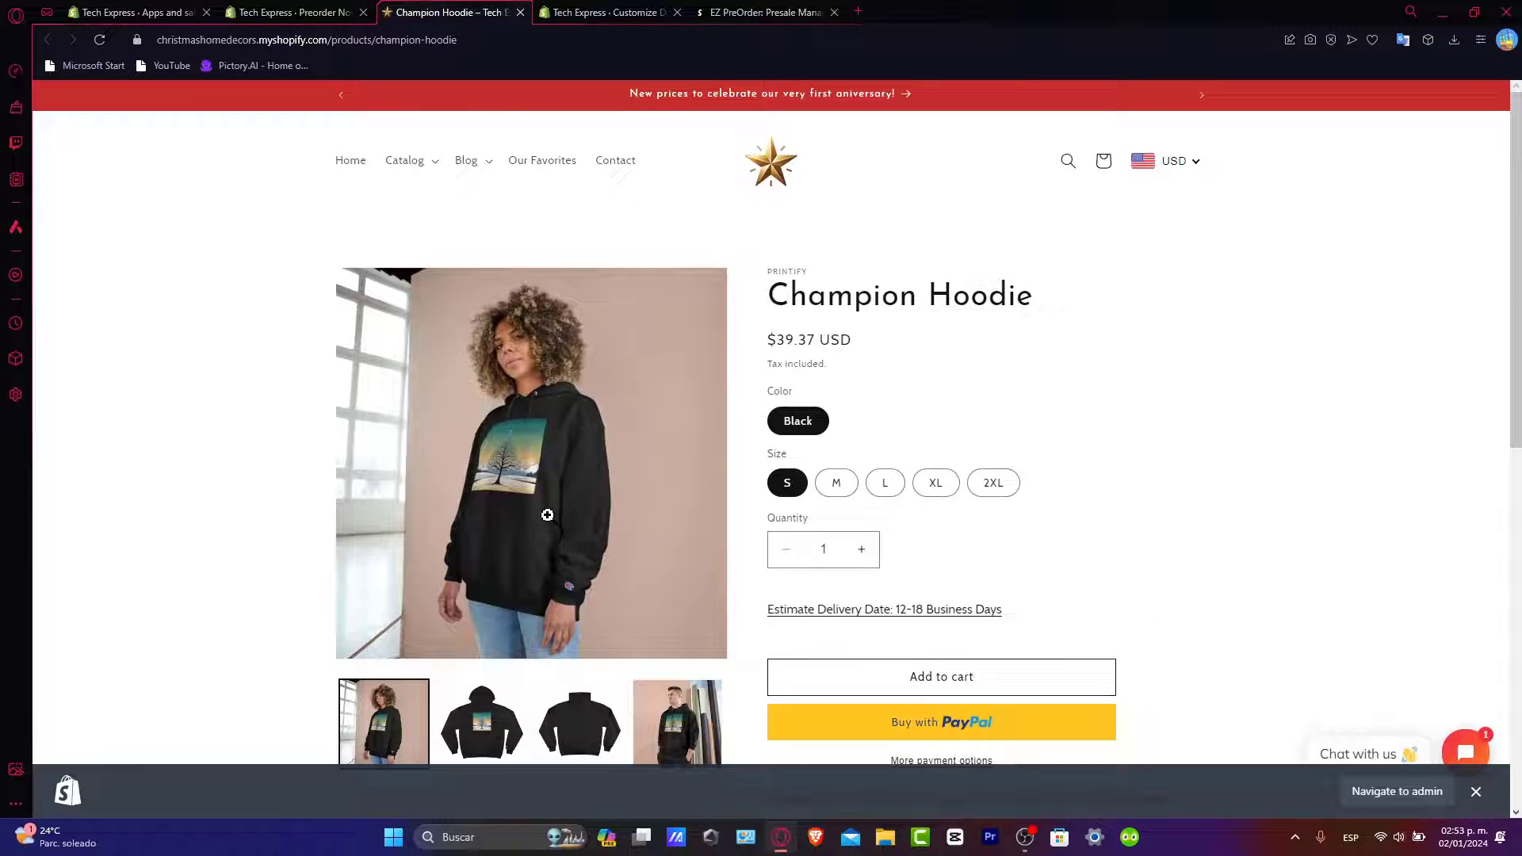
{"action": "scroll", "scroll_direction": "down", "scroll_amount": 3}
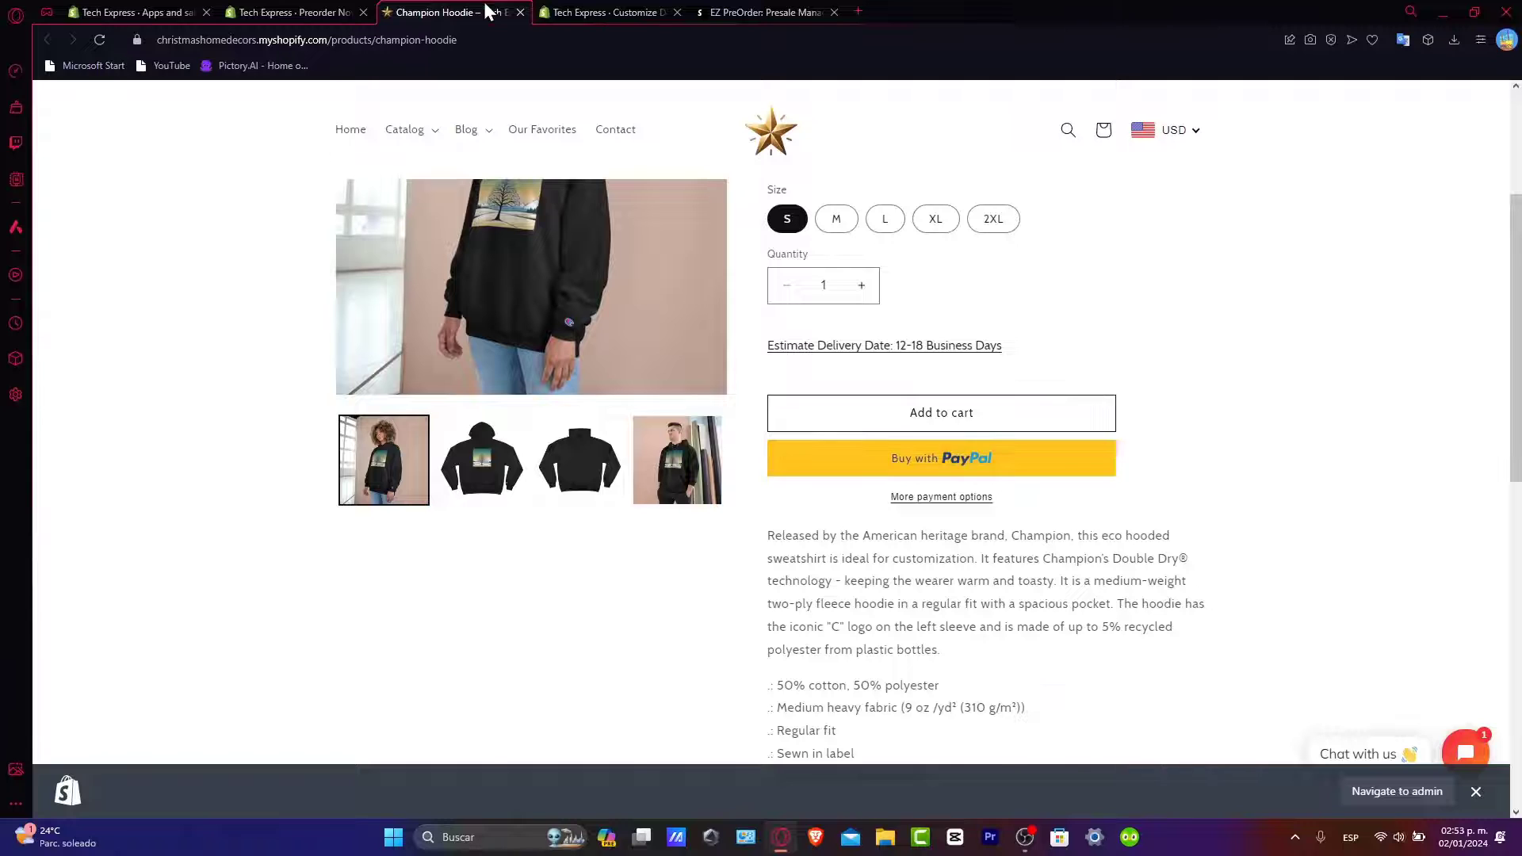
{"action": "left_click", "coordinate": [605, 13]}
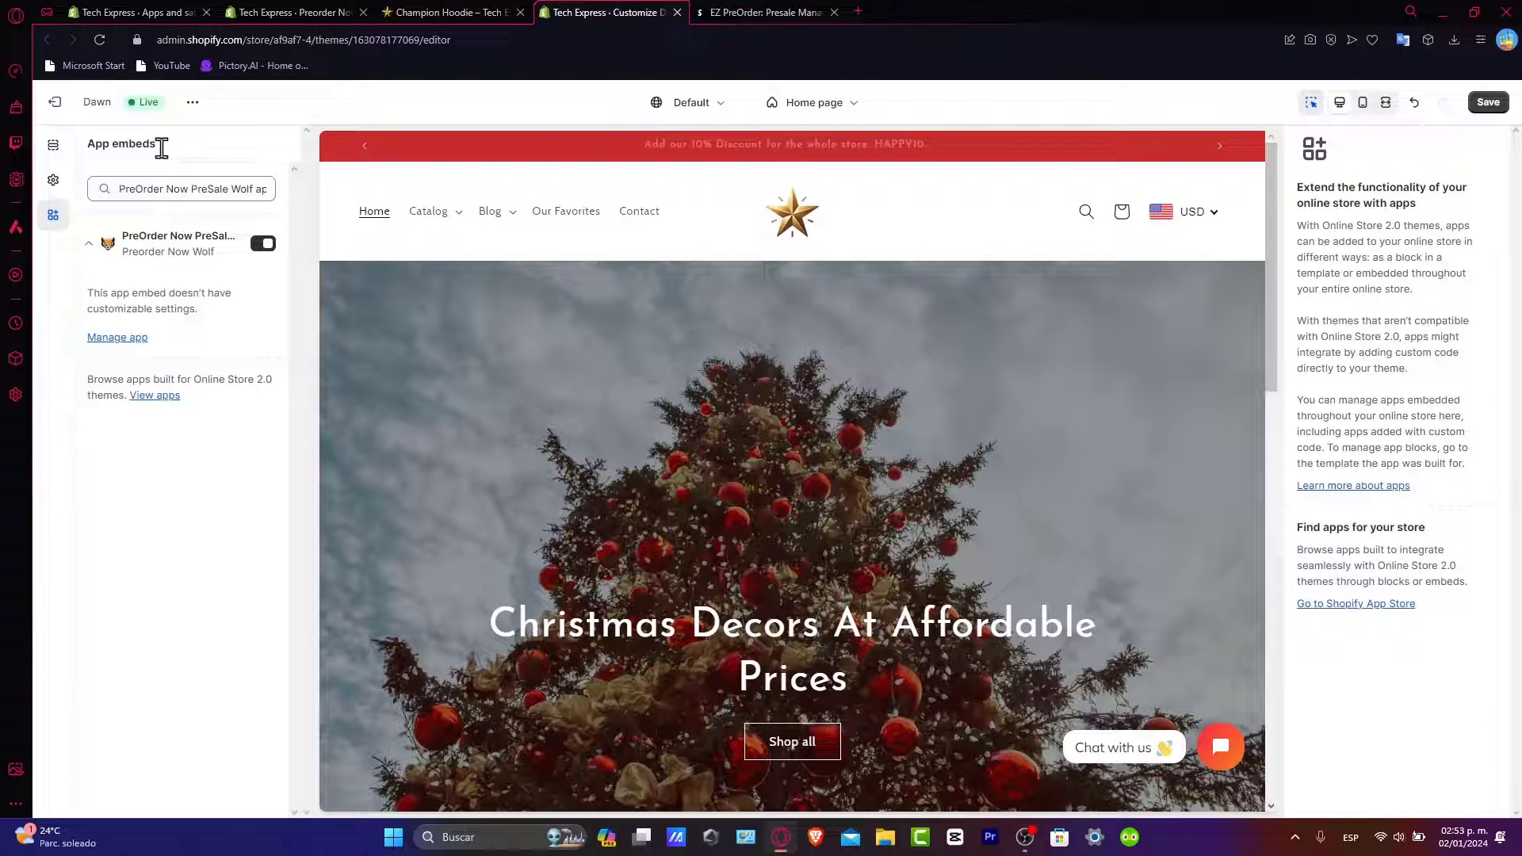
Save the theme with the Preorder Now Wolf embed on and view the live storefront.
{"action": "left_click", "coordinate": [52, 145]}
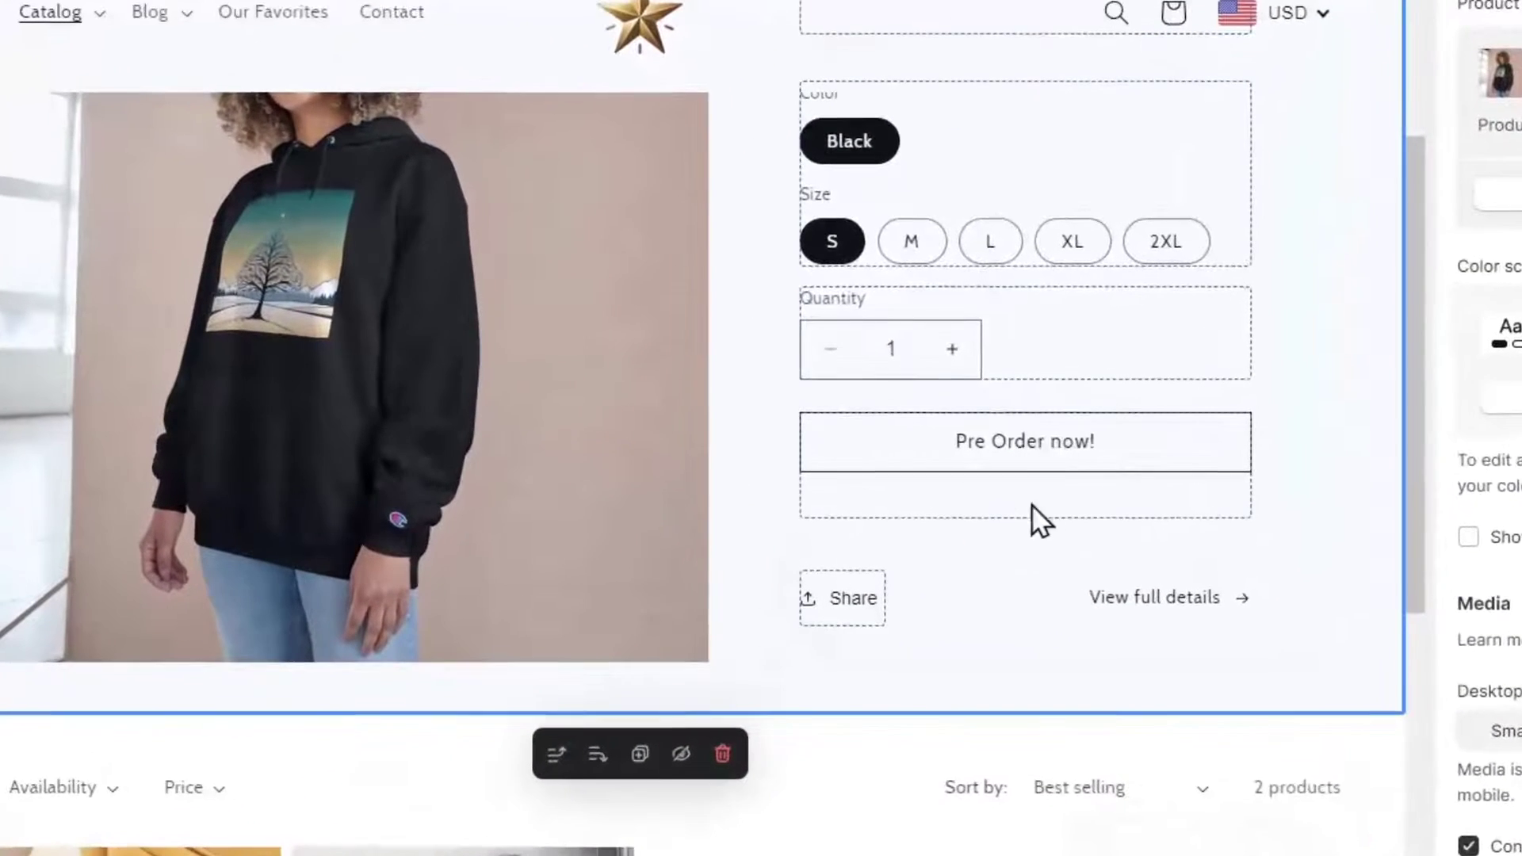
{"action": "left_click", "coordinate": [1024, 440]}
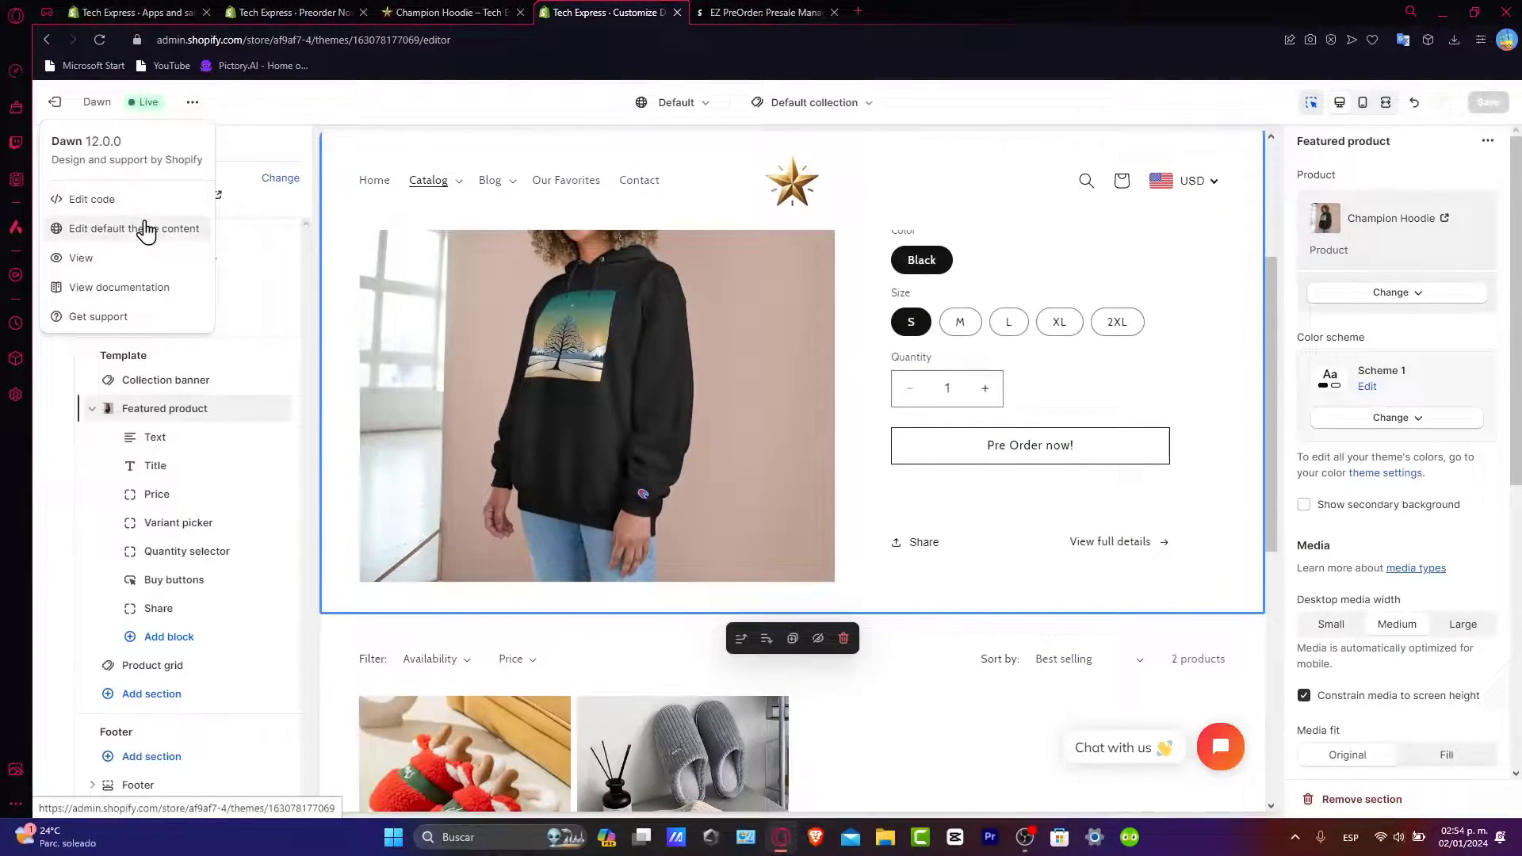
{"action": "left_click", "coordinate": [82, 257]}
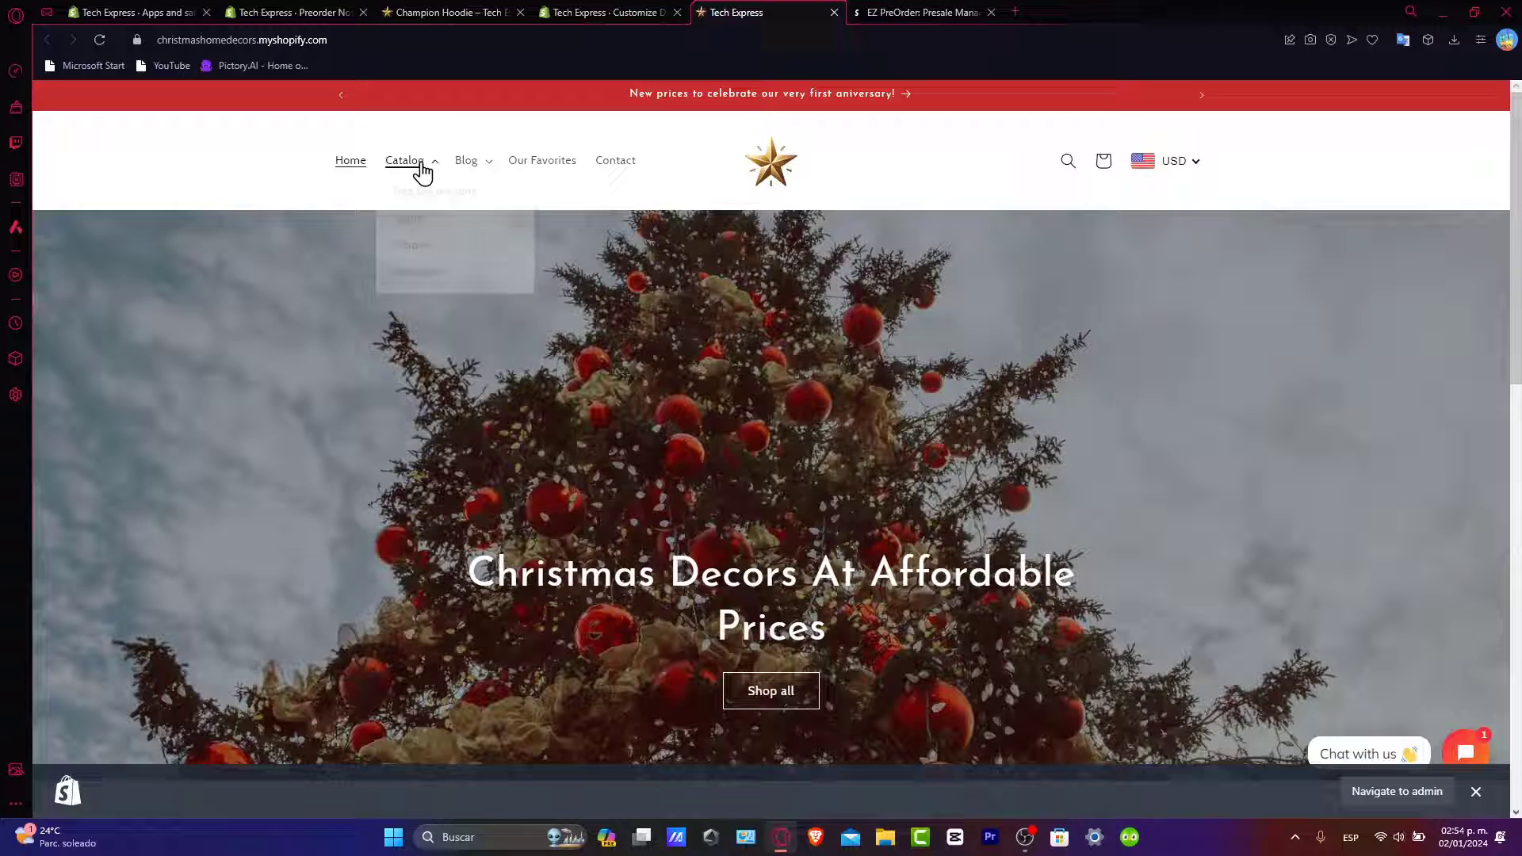
Pre-order the Champion Hoodie from the Catalog and confirm the cart lists it as Type: Preorder.
{"action": "left_click", "coordinate": [404, 160]}
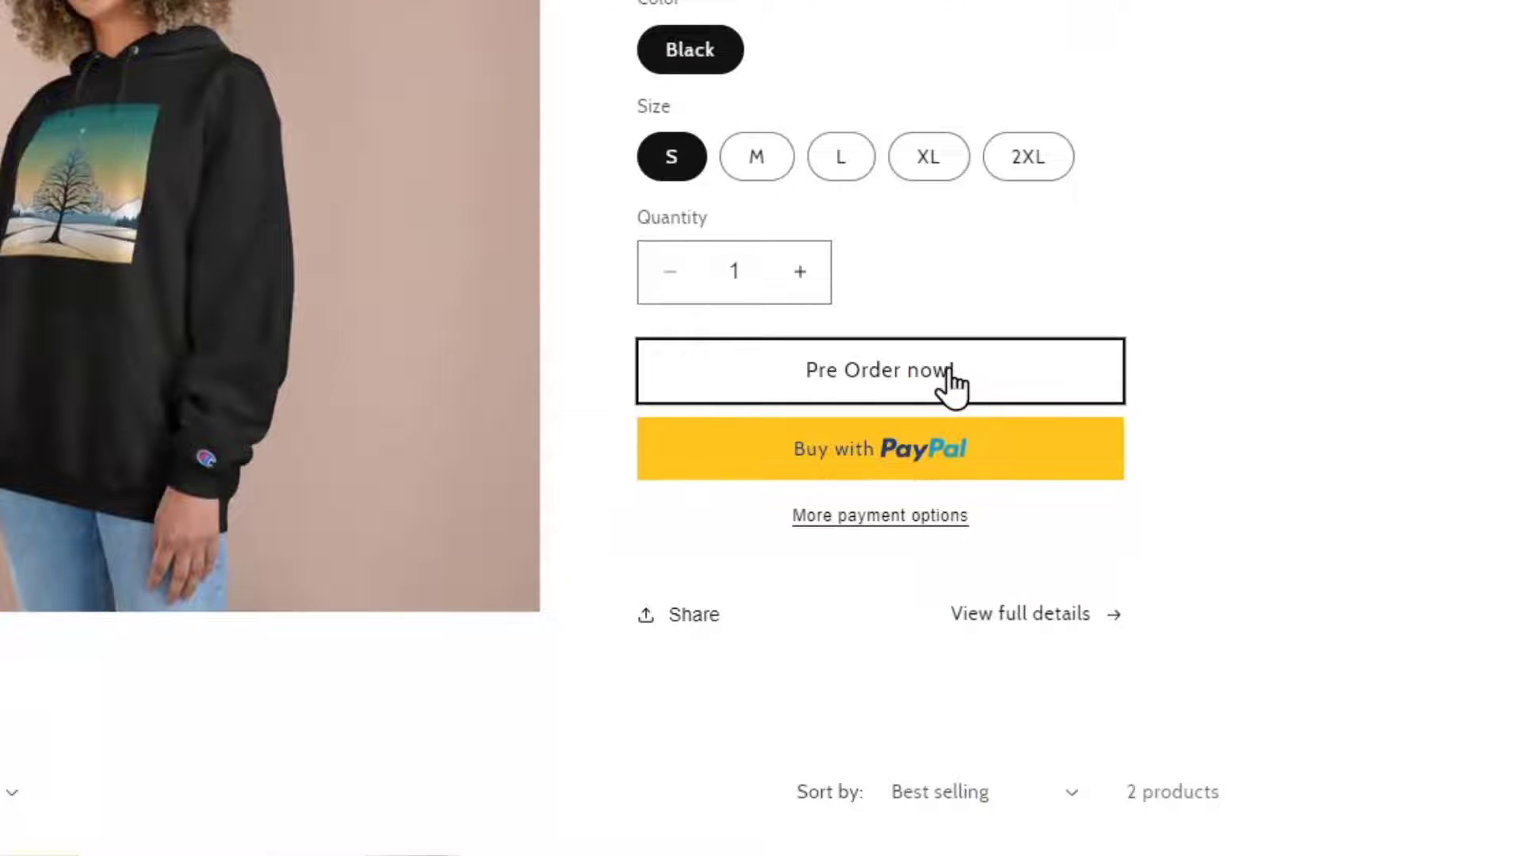
{"action": "left_click", "coordinate": [882, 371]}
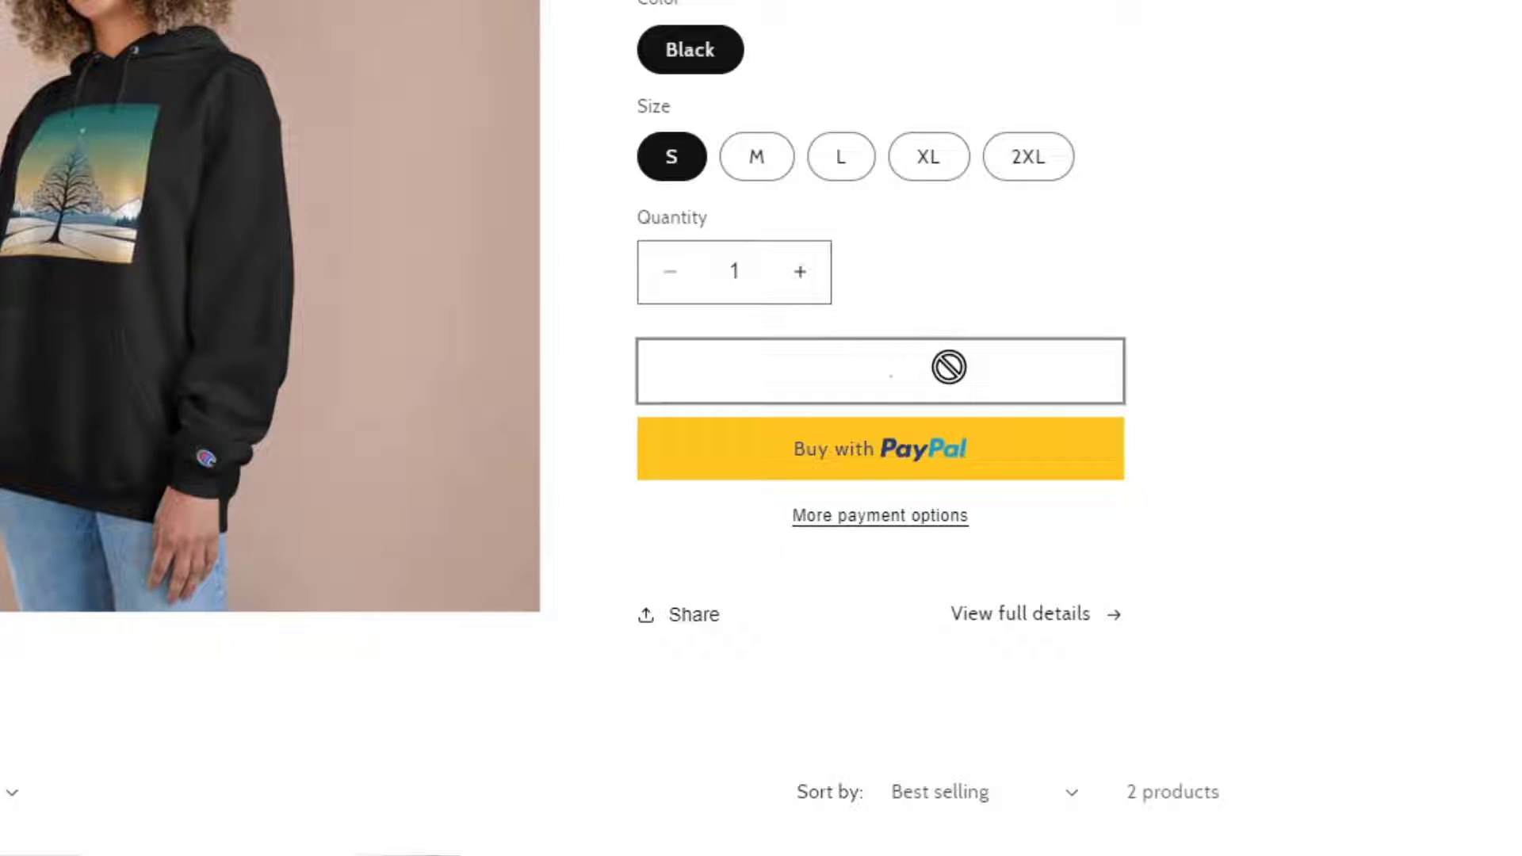
{"action": "left_click", "coordinate": [879, 372]}
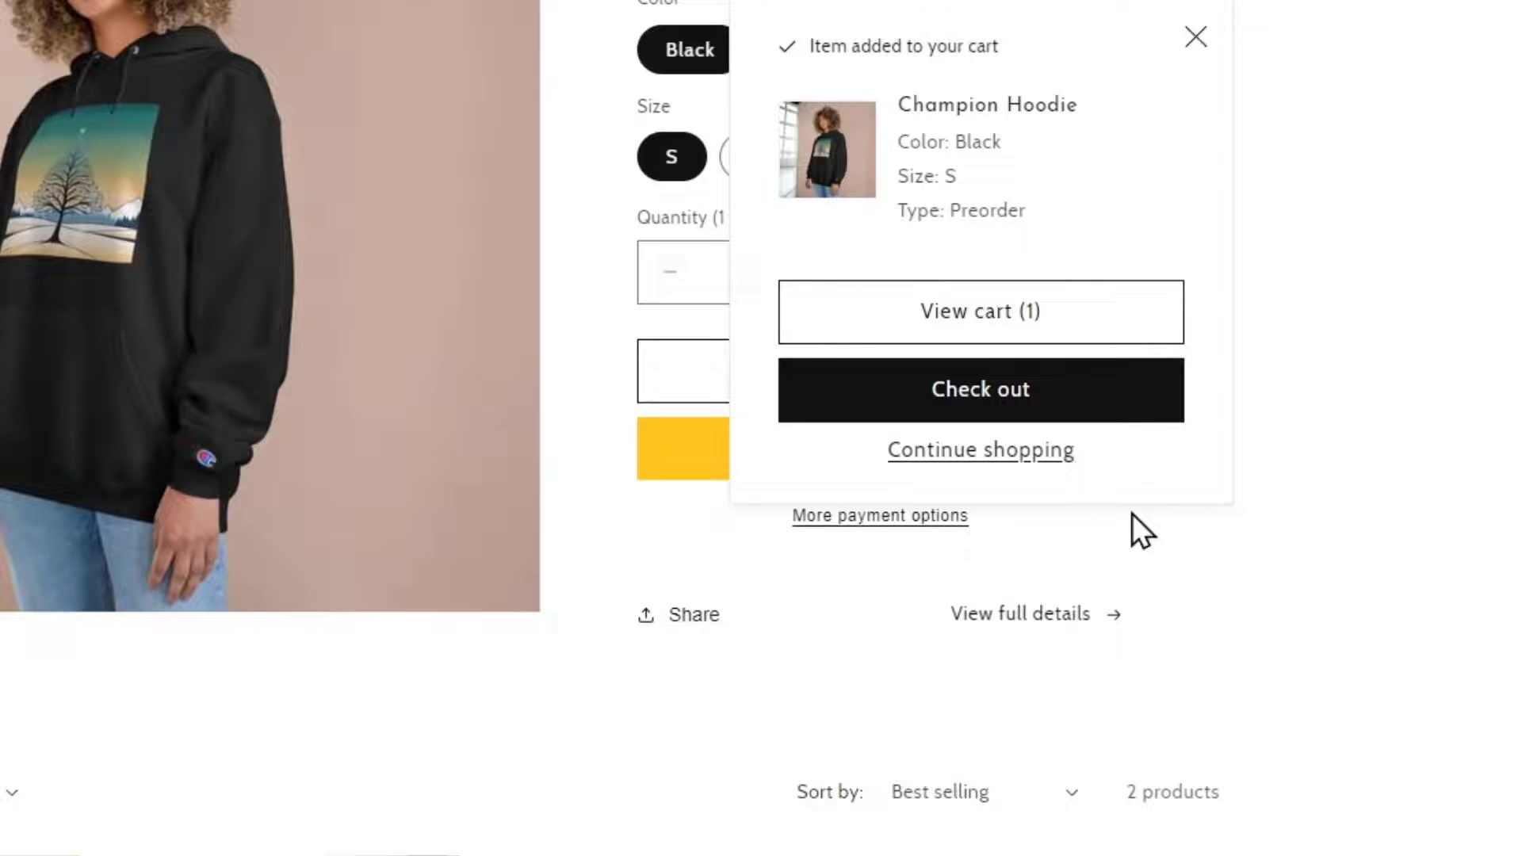
{"action": "left_click", "coordinate": [980, 311]}
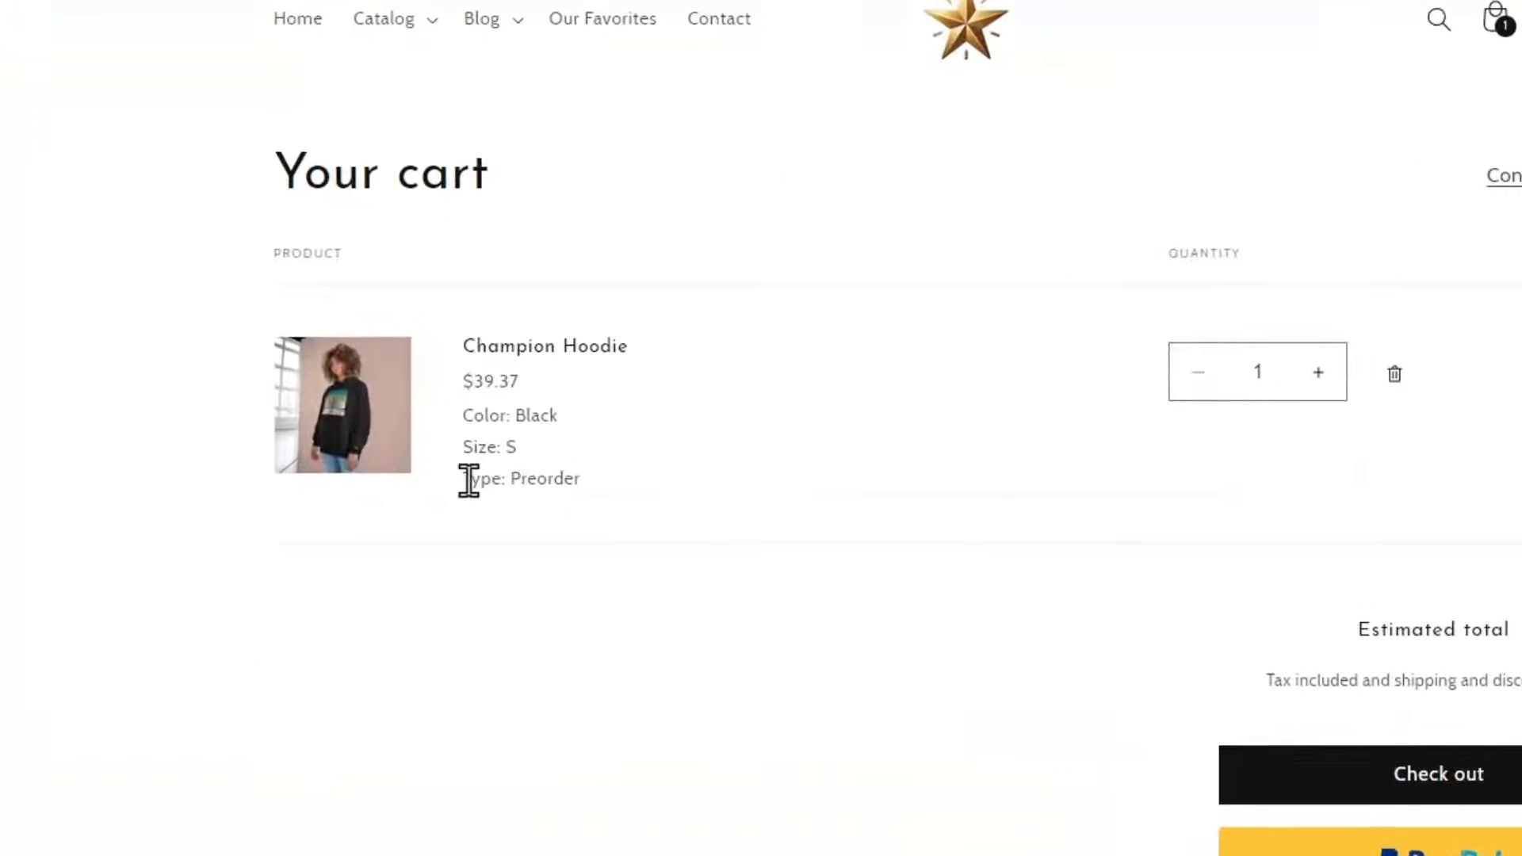
{"action": "mouse_move", "coordinate": [734, 522]}
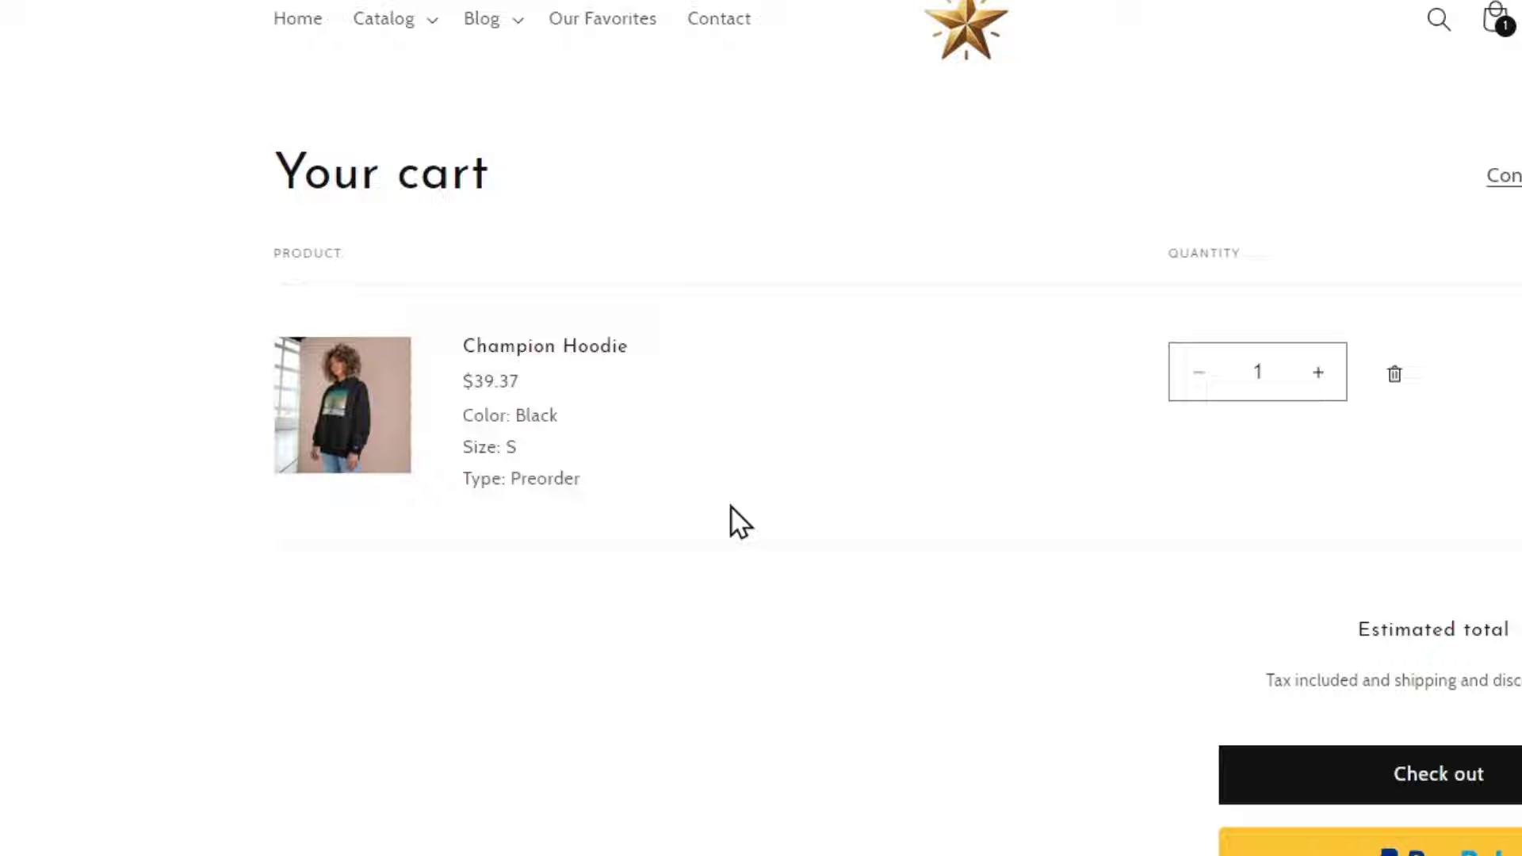
{"action": "mouse_move", "coordinate": [406, 476]}
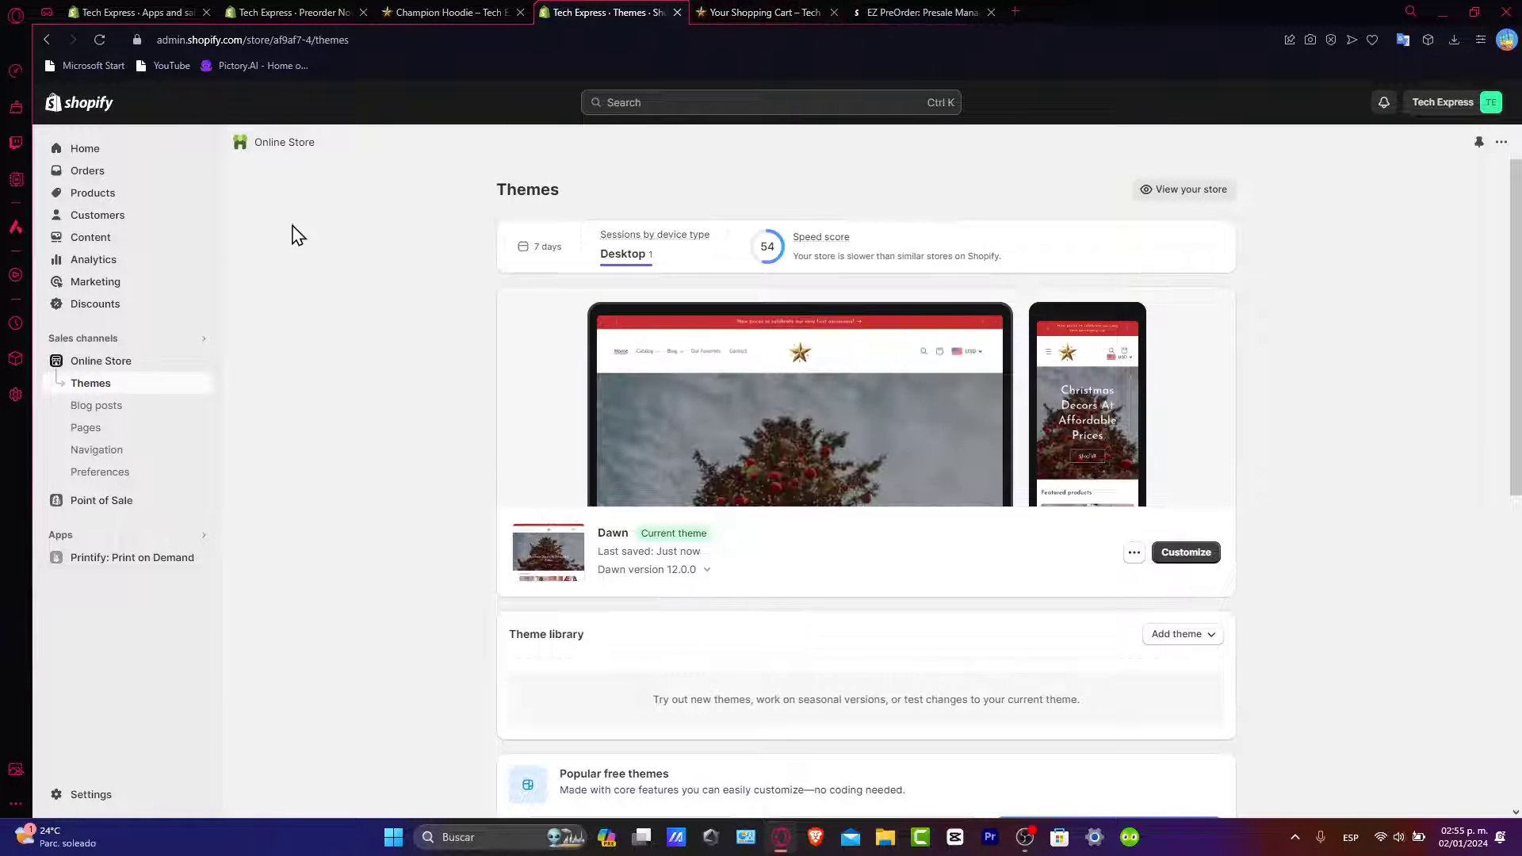
Revisit the preordered cart and EZ PreOrder listing, then return to the Champion Hoodie page and its fourth photo.
{"action": "left_click", "coordinate": [761, 13]}
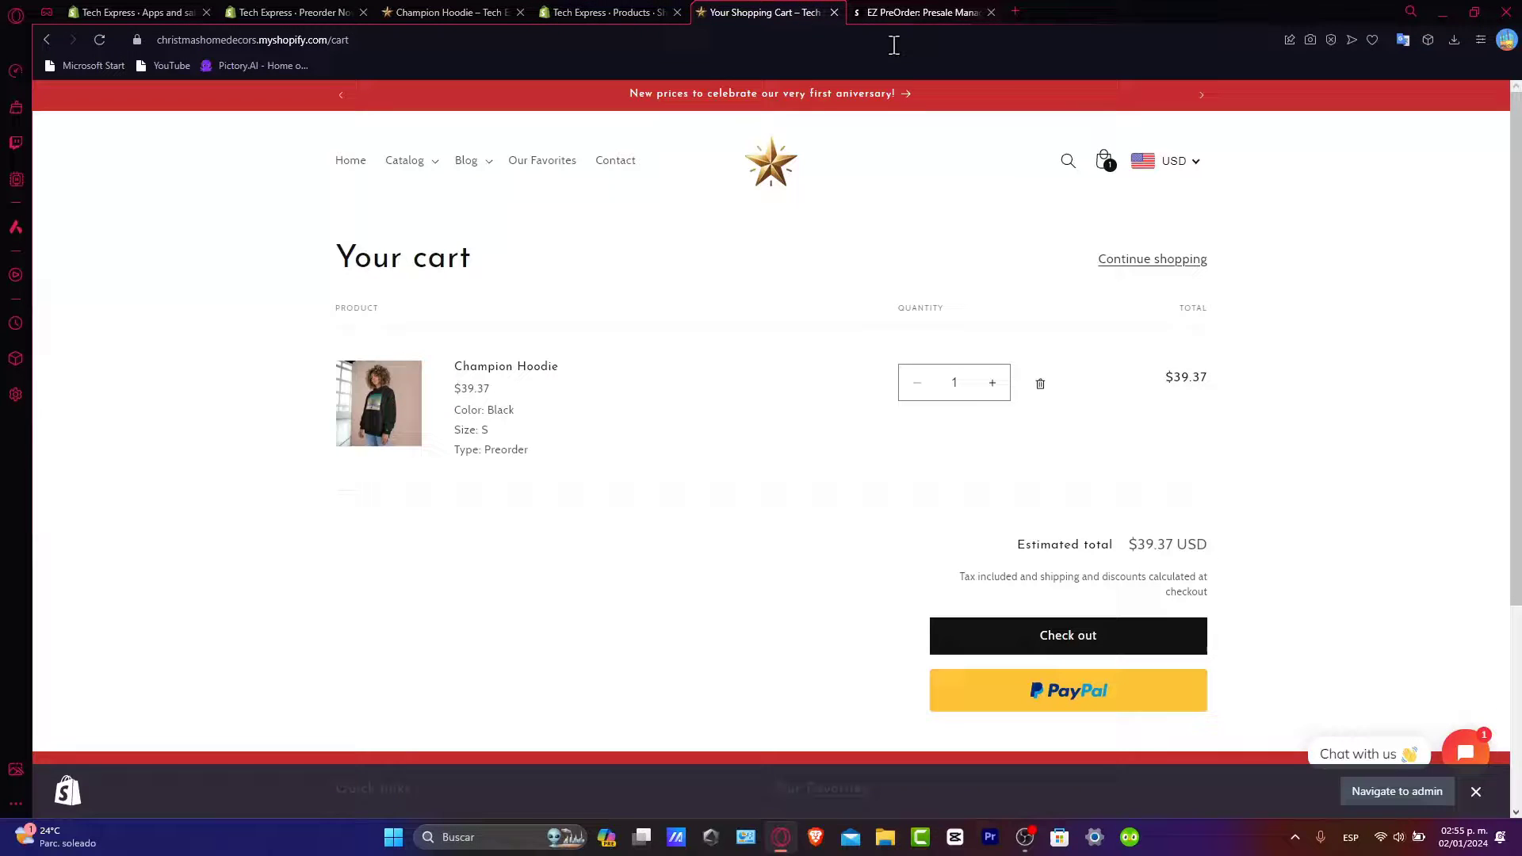
{"action": "left_click", "coordinate": [923, 13]}
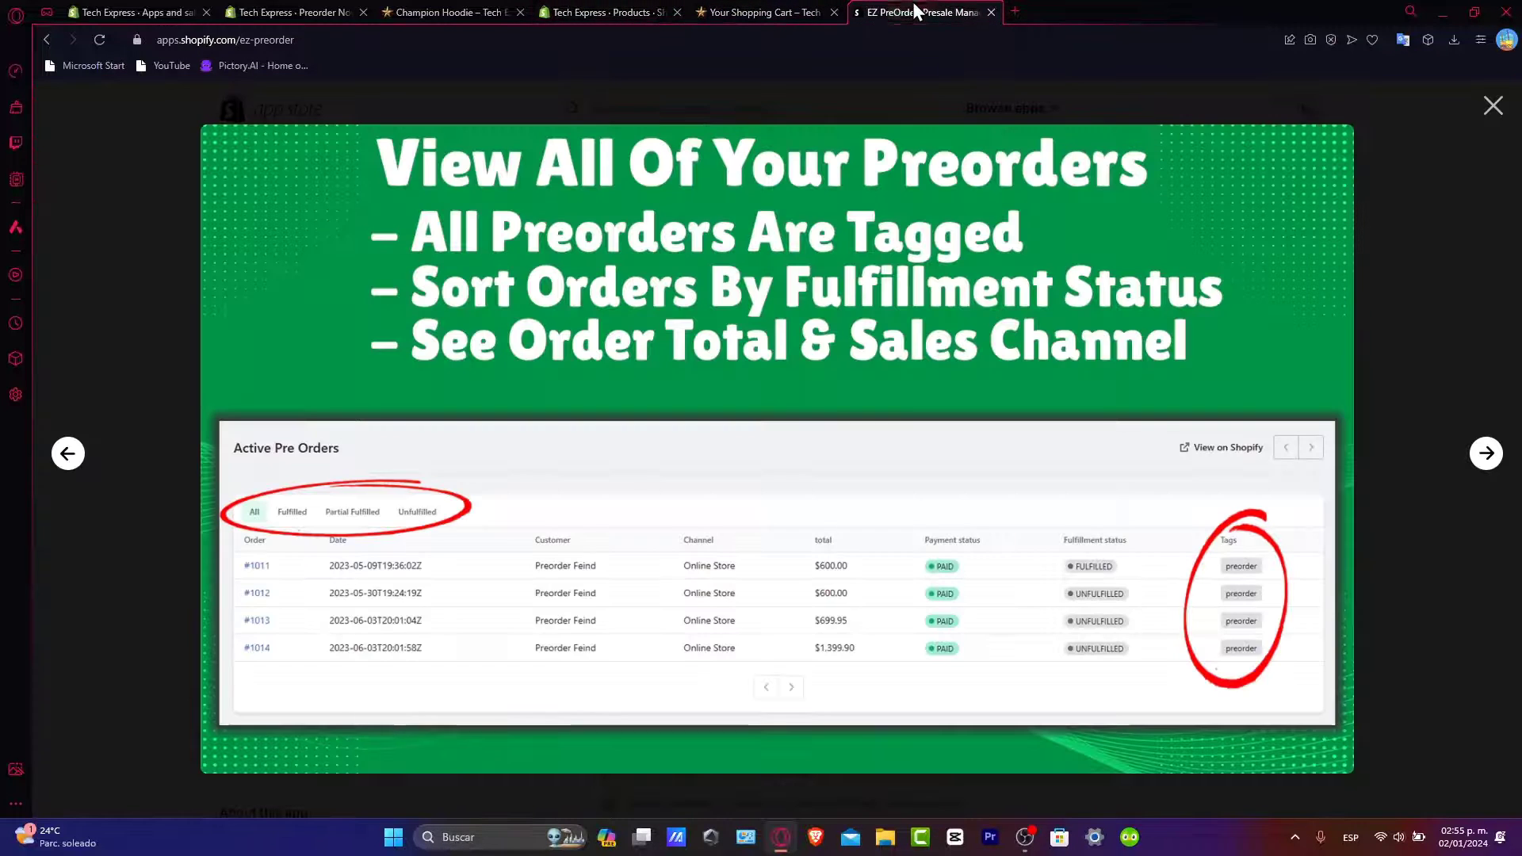
{"action": "left_click", "coordinate": [761, 13]}
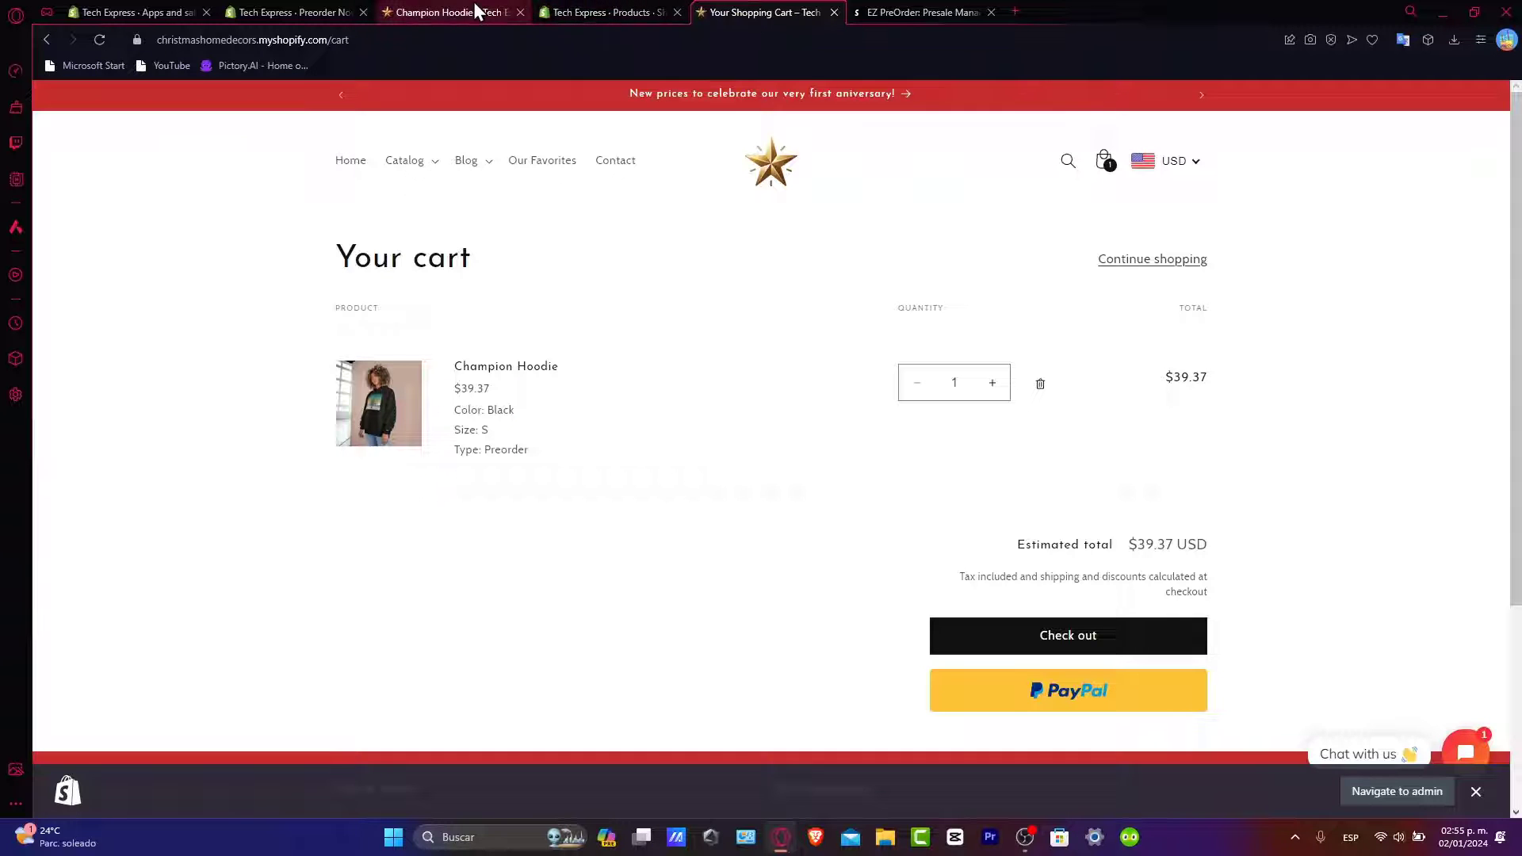
{"action": "left_click", "coordinate": [453, 12]}
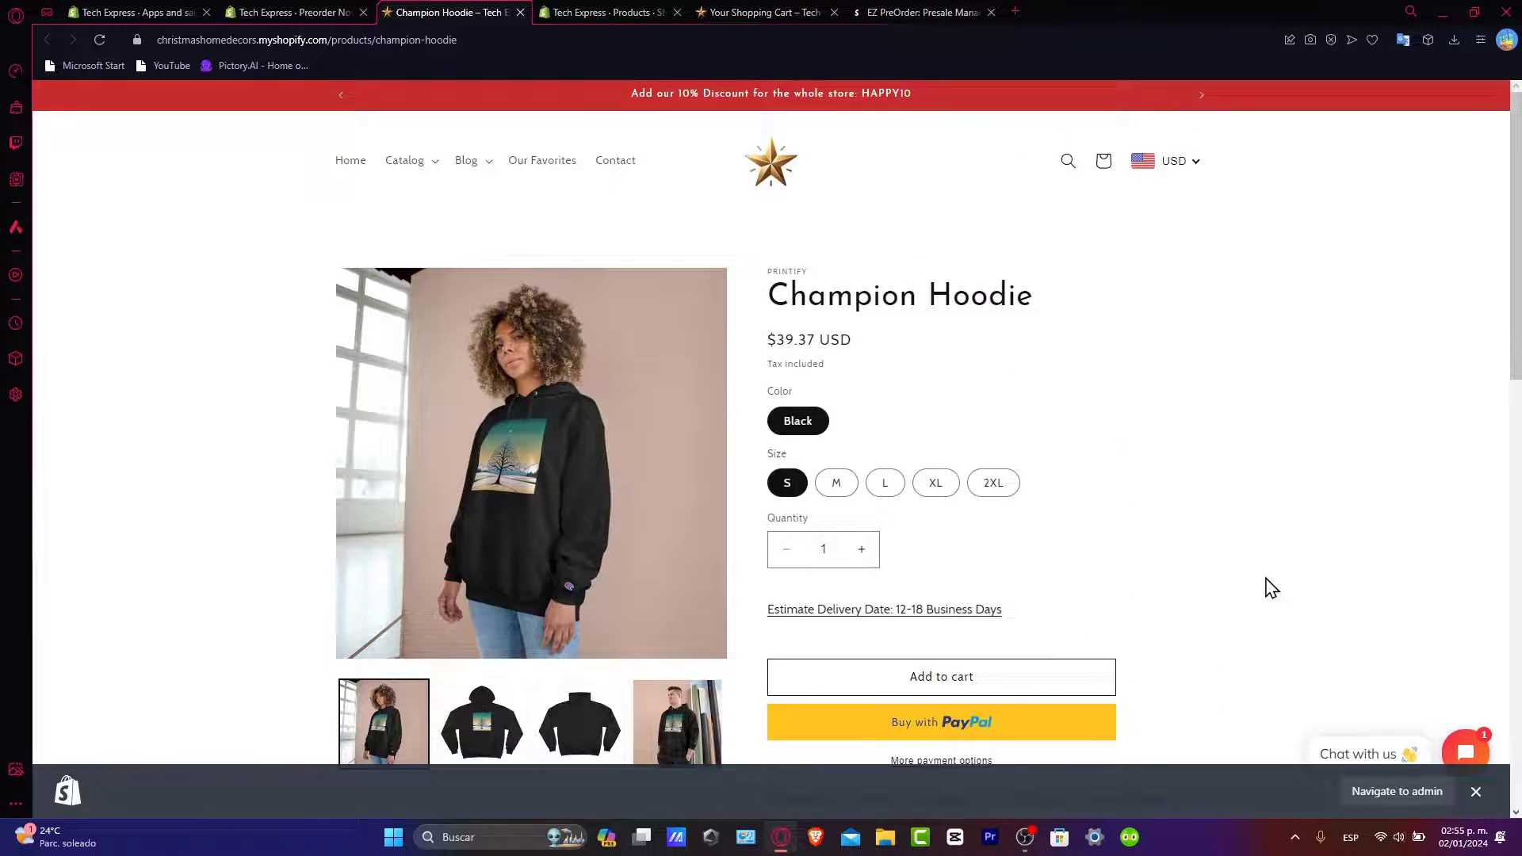
{"action": "left_click", "coordinate": [677, 723]}
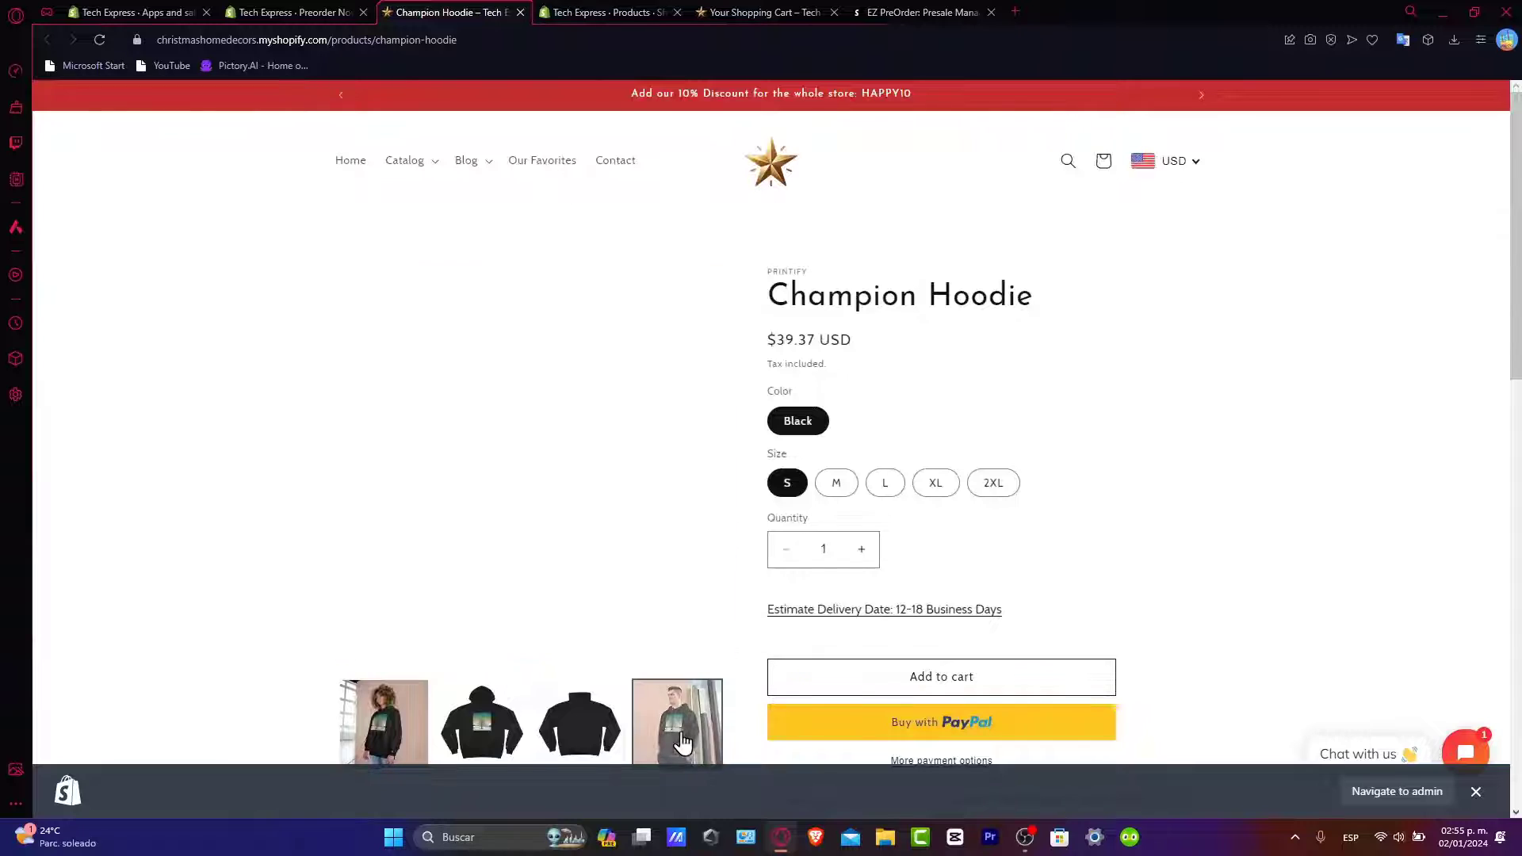
{"action": "left_click", "coordinate": [677, 723]}
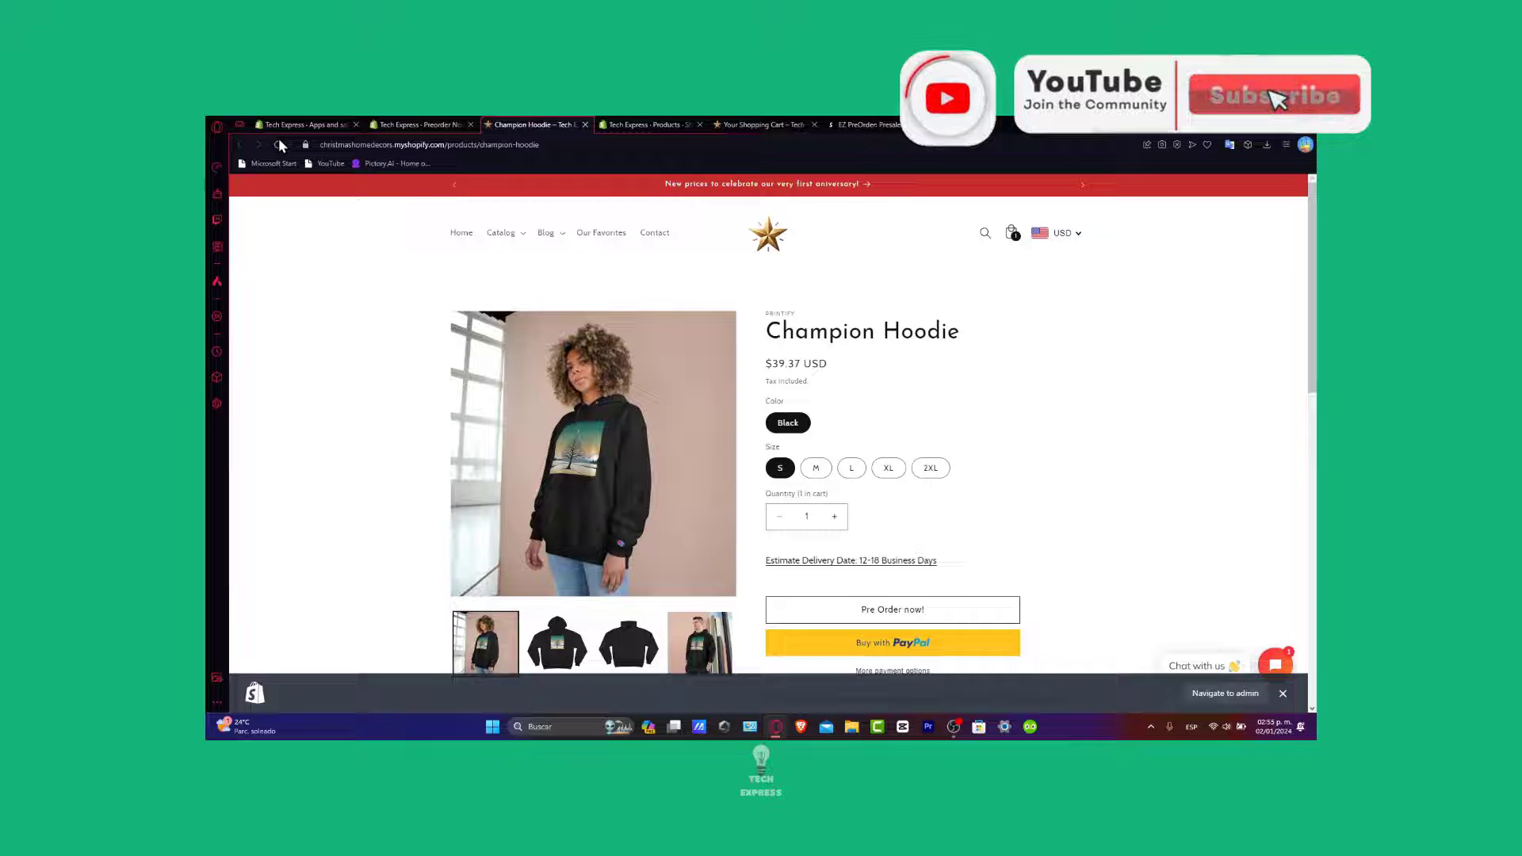
{"action": "left_click", "coordinate": [1274, 95]}
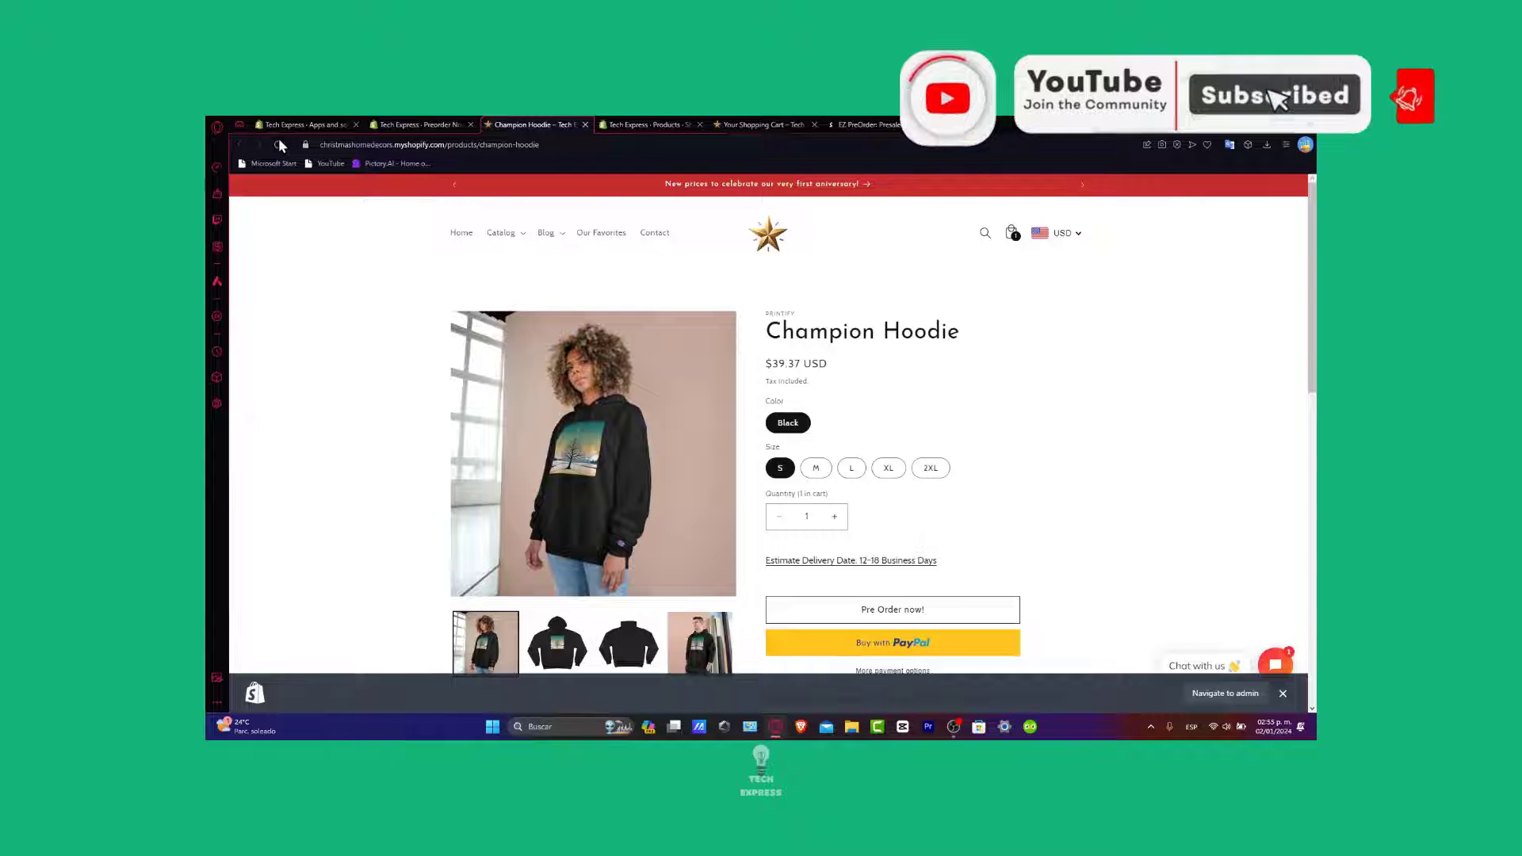